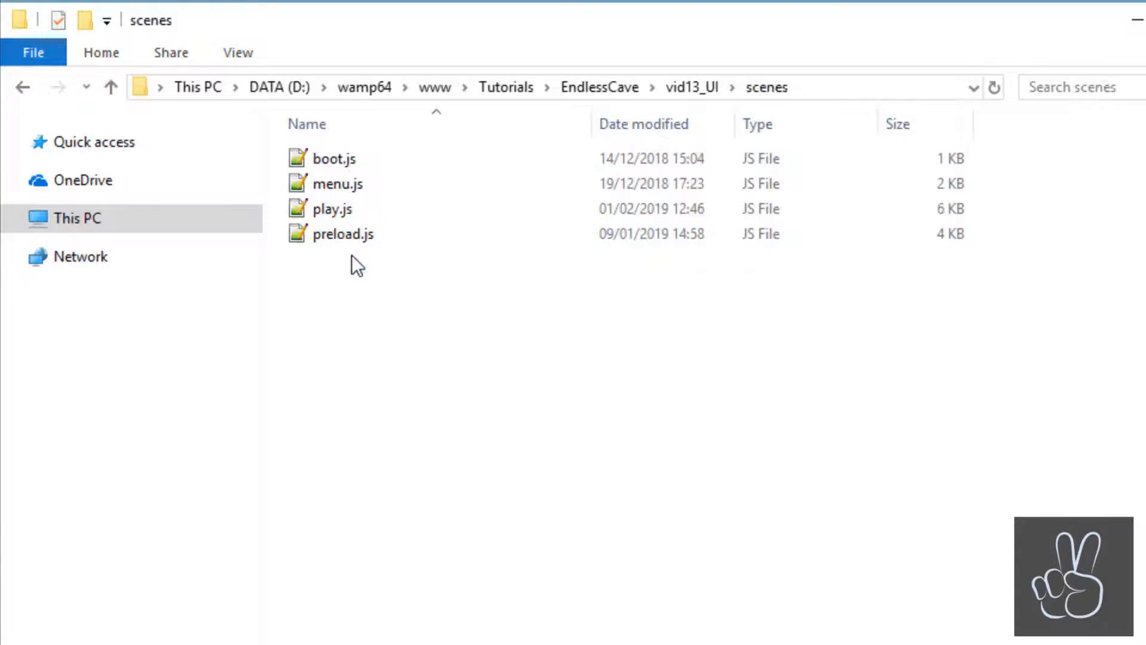
# - Open play.js in Notepad++ and scroll down to the createUi function
pyautogui.doubleClick(326, 209)
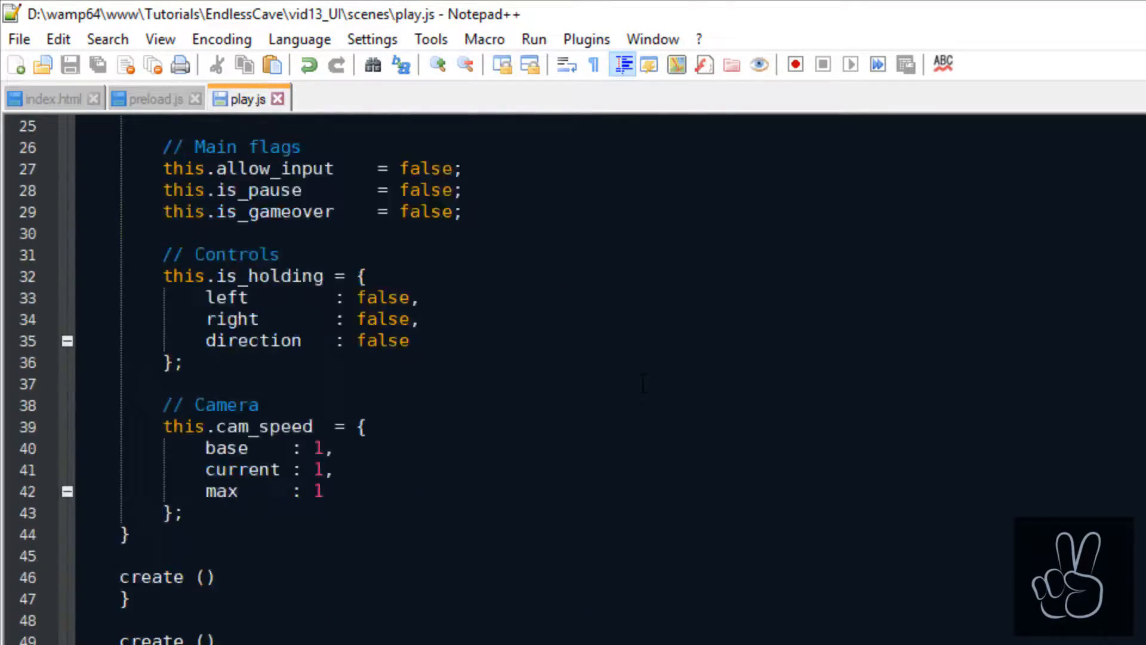
pyautogui.scroll(-3)
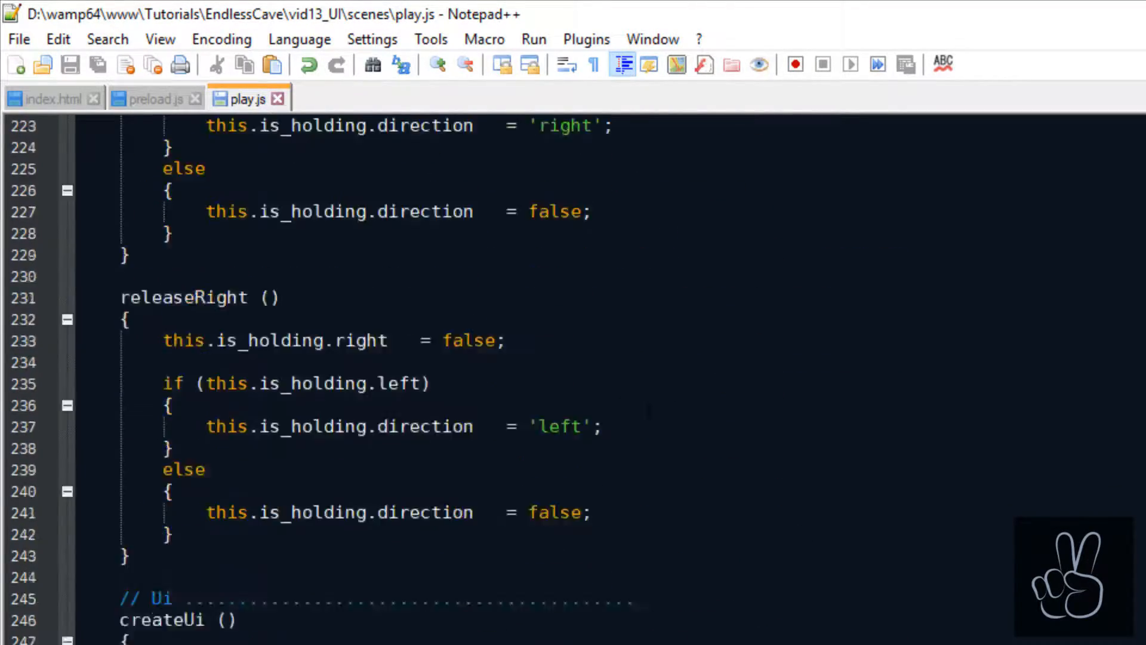
pyautogui.scroll(-3)
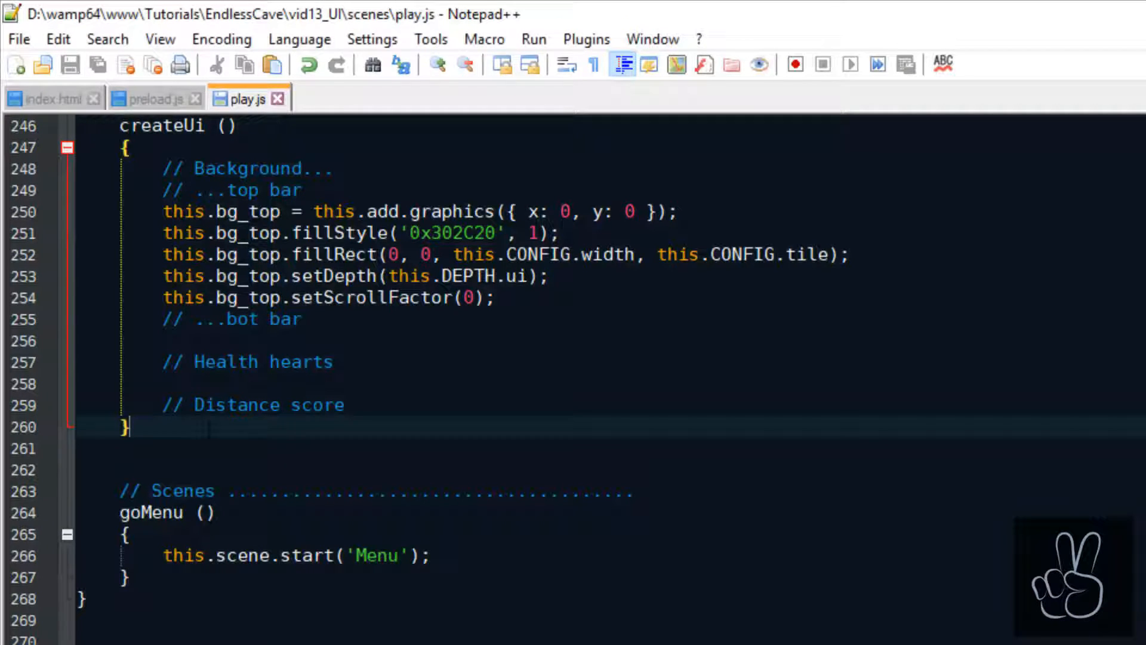
# - Start a createUiBar(x, y) helper drawing a 0x302C2E filled rect at UI depth
pyautogui.write('createUi')
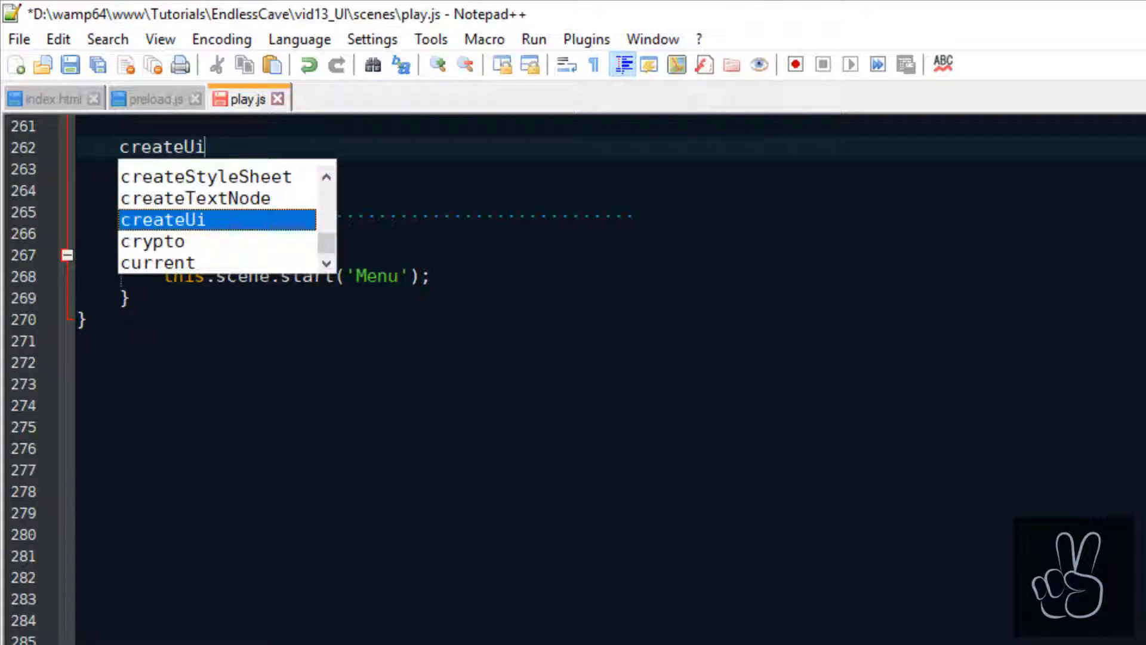
pyautogui.write('Bar (x, y)')
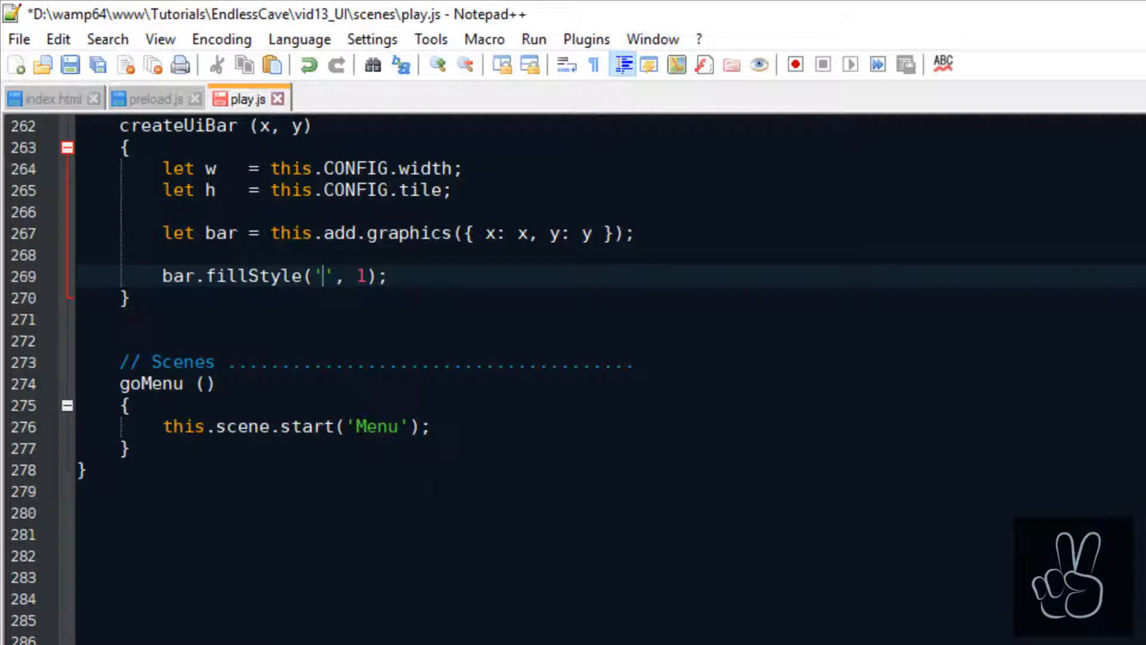
pyautogui.write('0x302C2E')
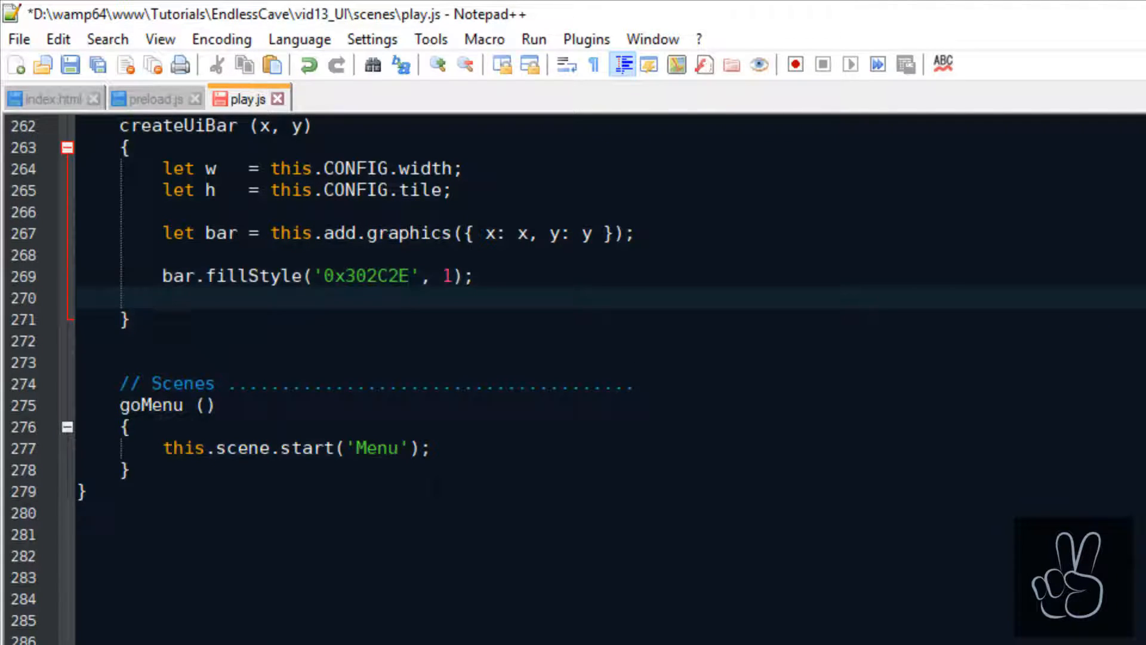
pyautogui.write('bar.fillRect(0, 0, w, h);')
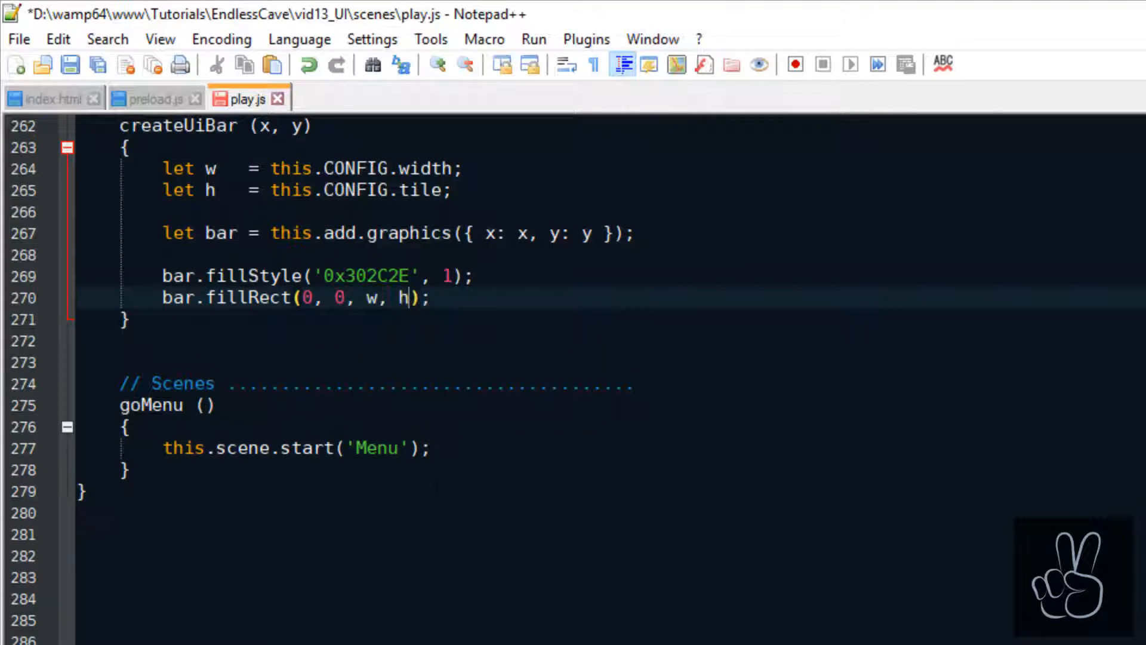
pyautogui.write('bar.setDepth(this.DEPTH.ui);')
pyautogui.write('bar.setScrollFactor(0);')
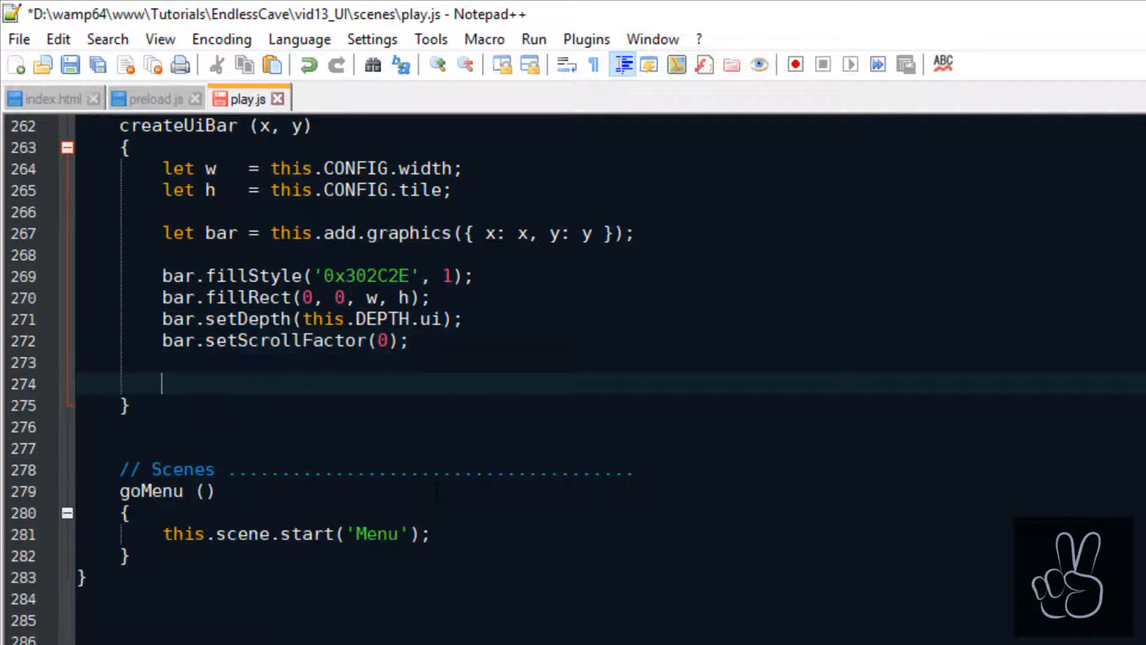
pyautogui.write('bar.setDataEnabled();')
pyautogui.write("bar.setData('');")
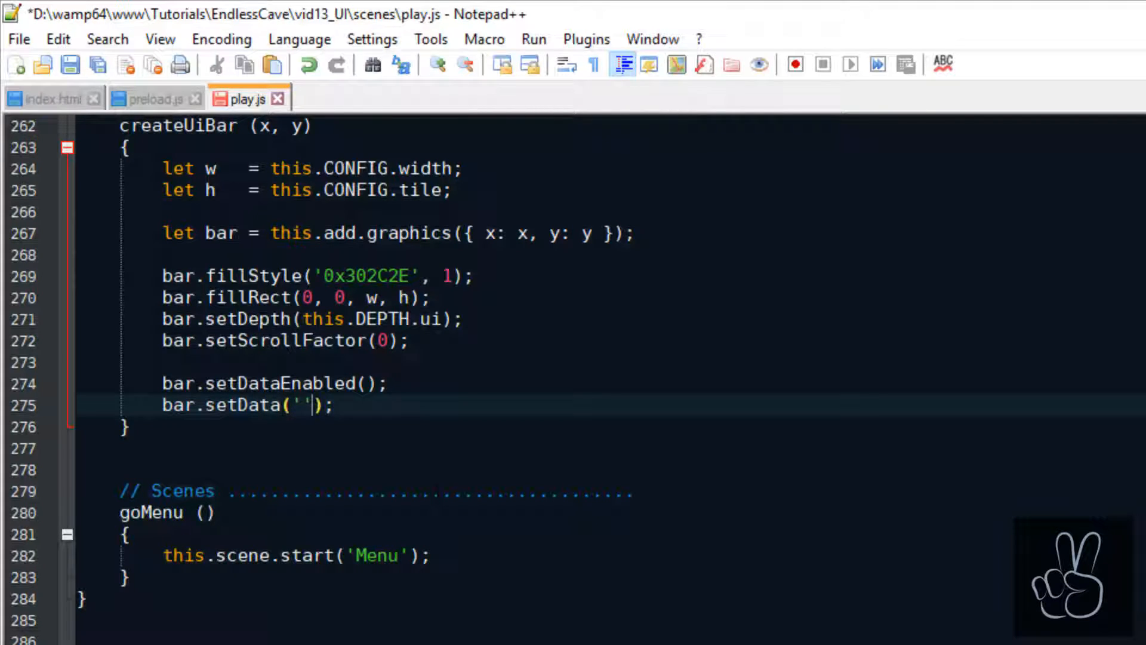
# - Store the bar's centerX (x + 0.5*w) and centerY data and return bar
pyautogui.write("centerX',")
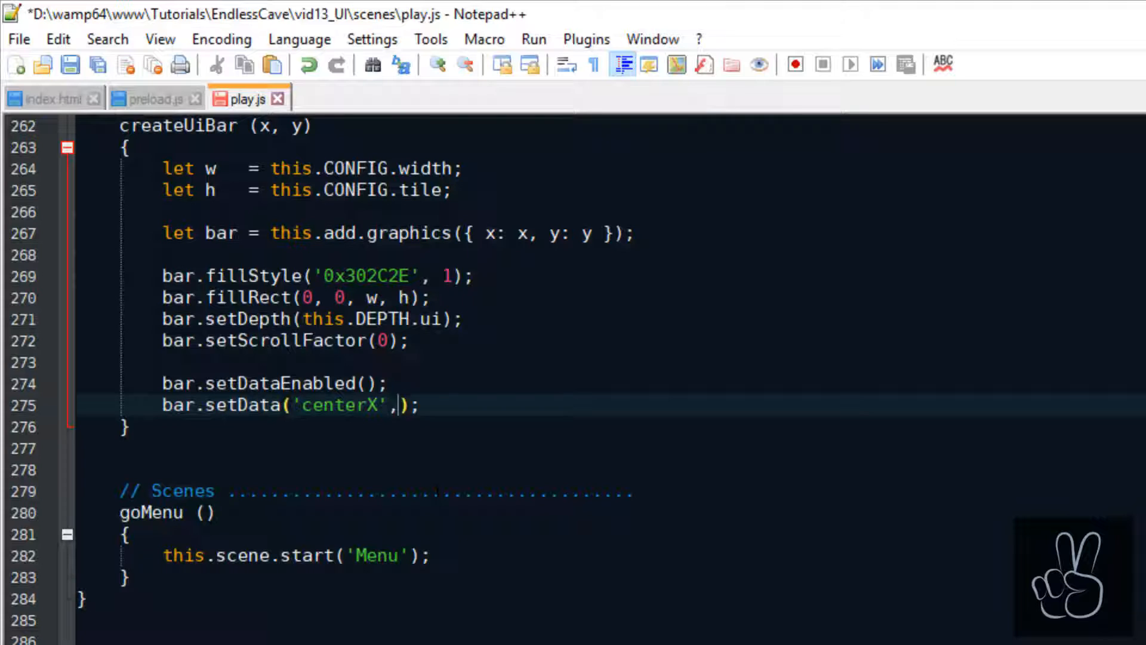
pyautogui.write('x + 0.5*')
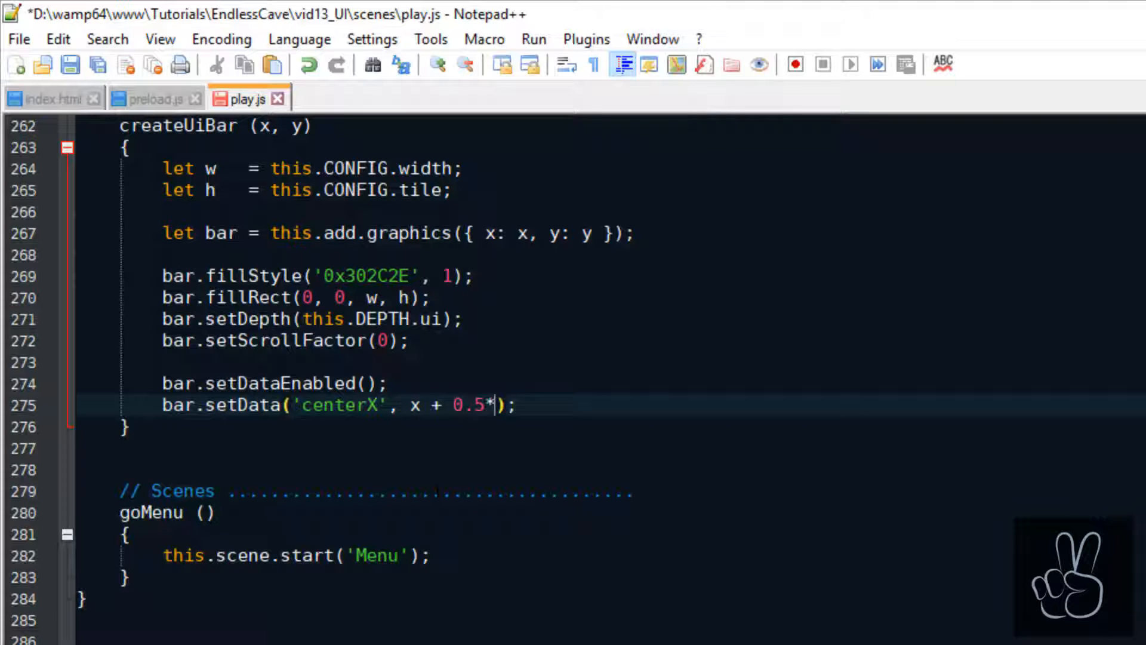
pyautogui.write('w);')
pyautogui.write("bar.setData(');")
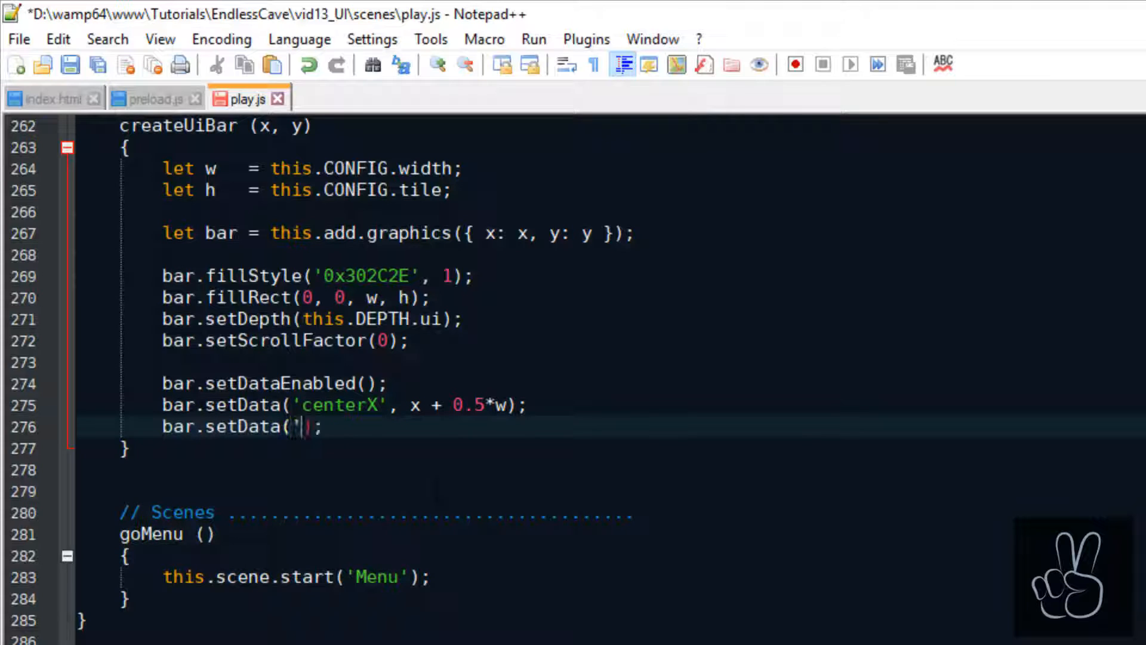
pyautogui.write("centerY', y + 0.")
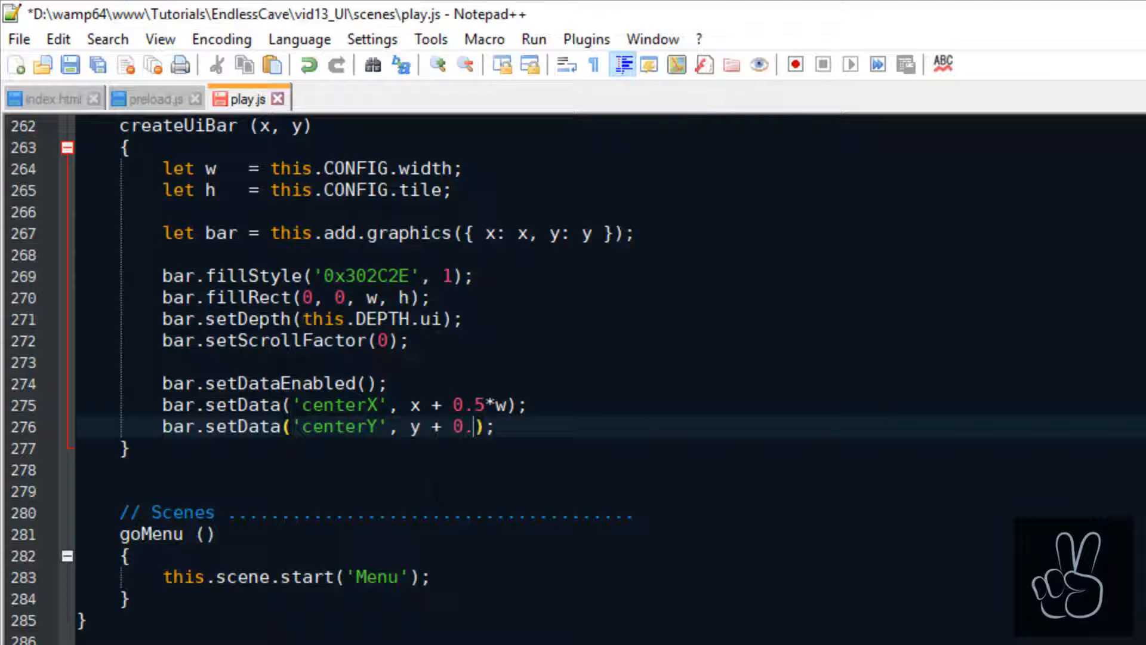
pyautogui.write('5*h')
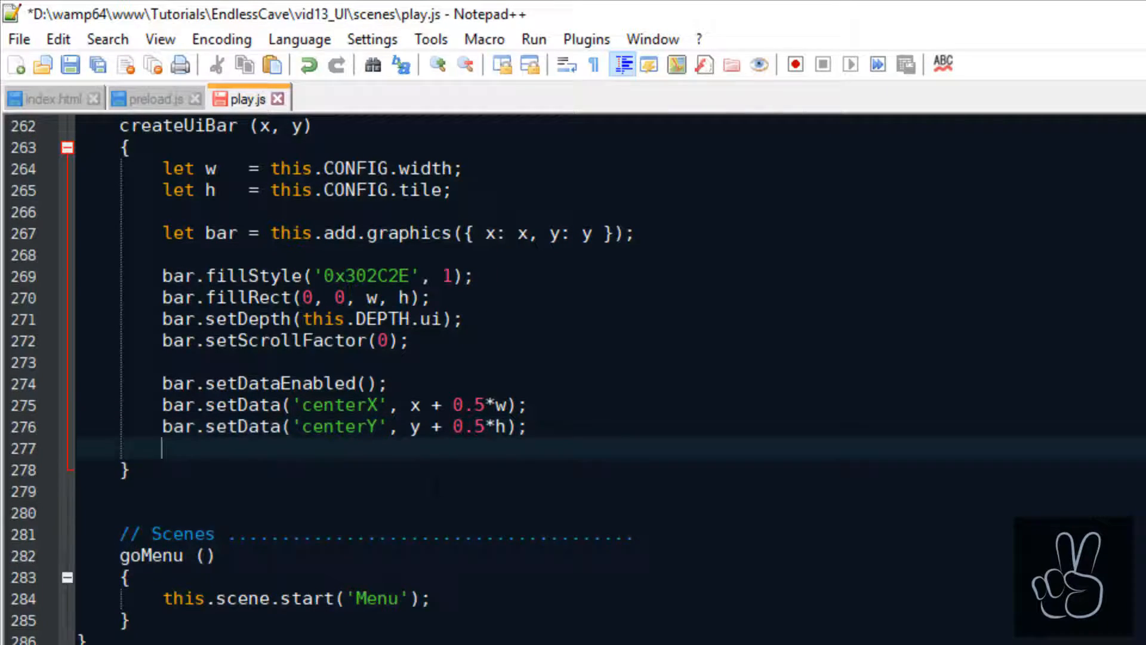
pyautogui.write('return bar;')
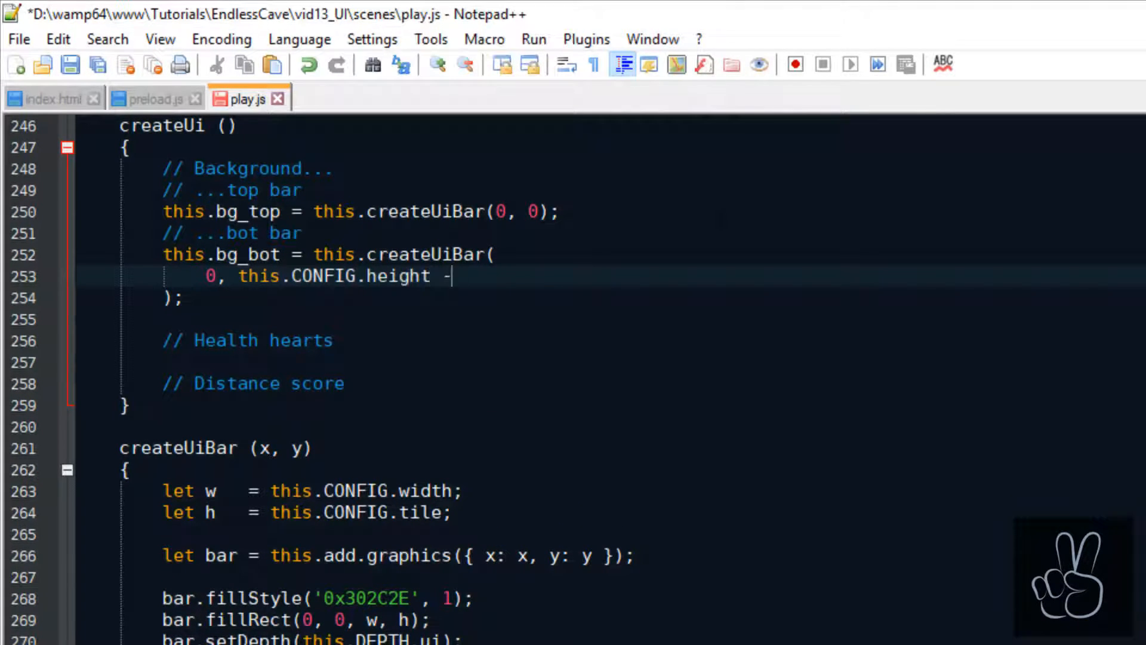
# - Place the bottom bar at screen height minus this.CONFIG.tile, then test the game
pyautogui.write('this.CONFIG.tile')
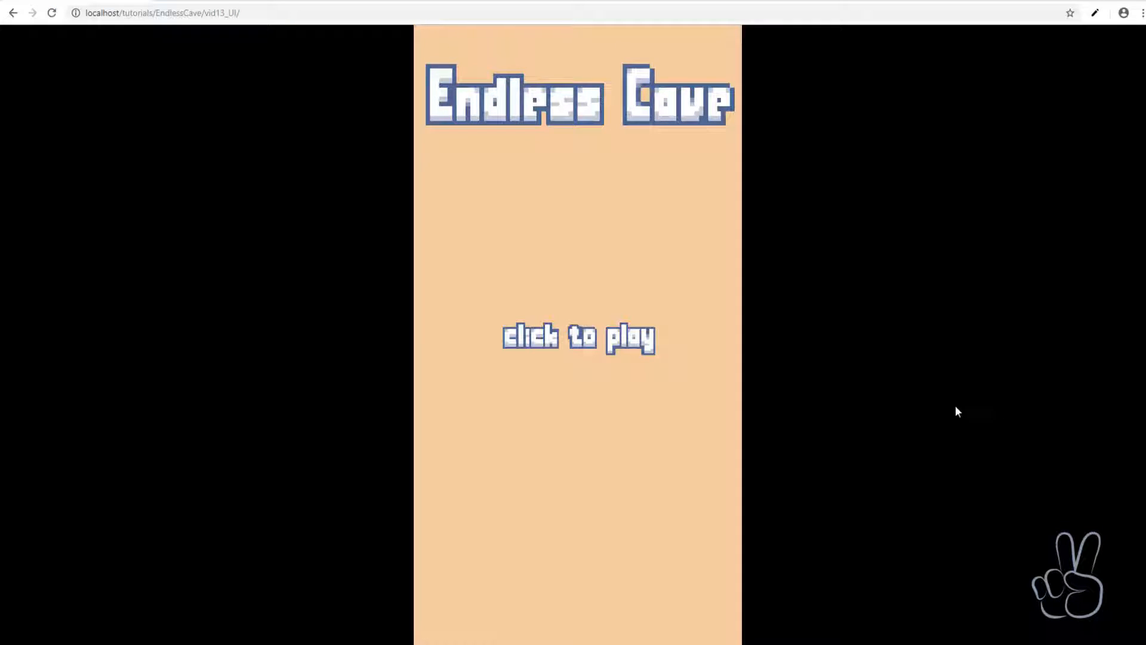
pyautogui.click(579, 338)
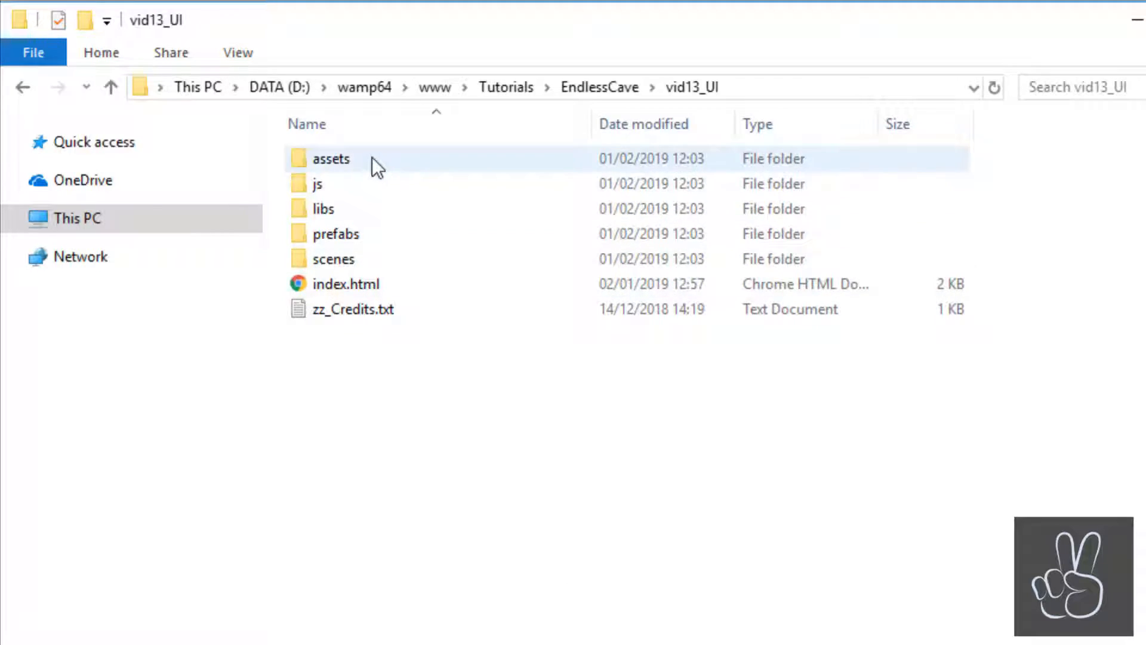
# - Browse the assets image folder, return to the project, and open preload.js
pyautogui.doubleClick(330, 159)
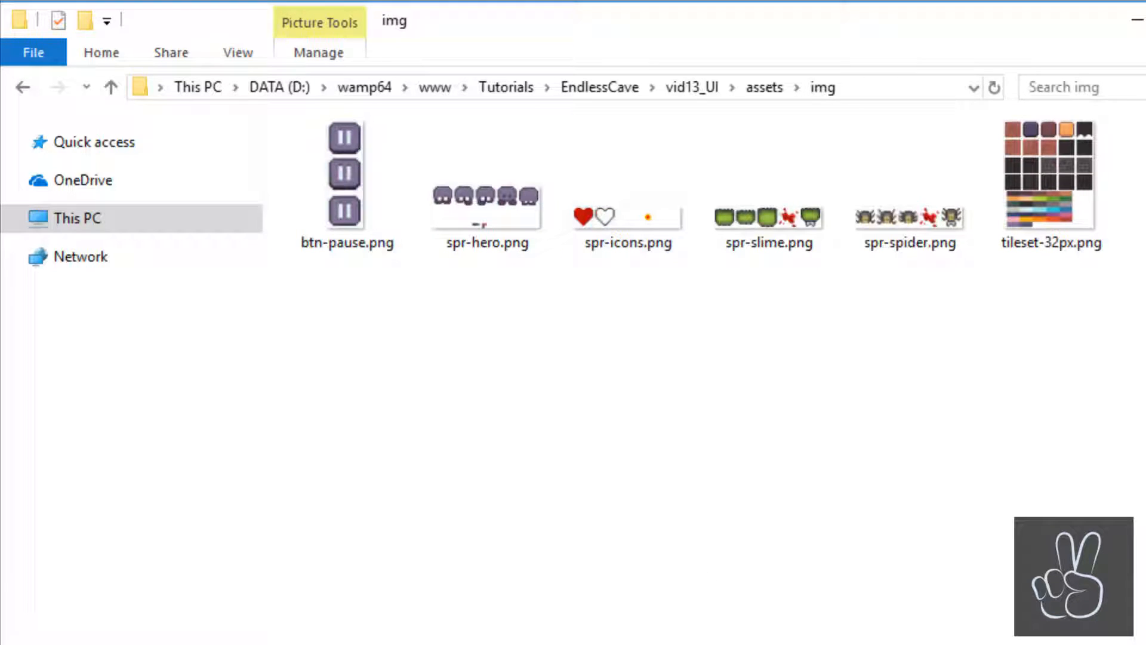
pyautogui.click(692, 87)
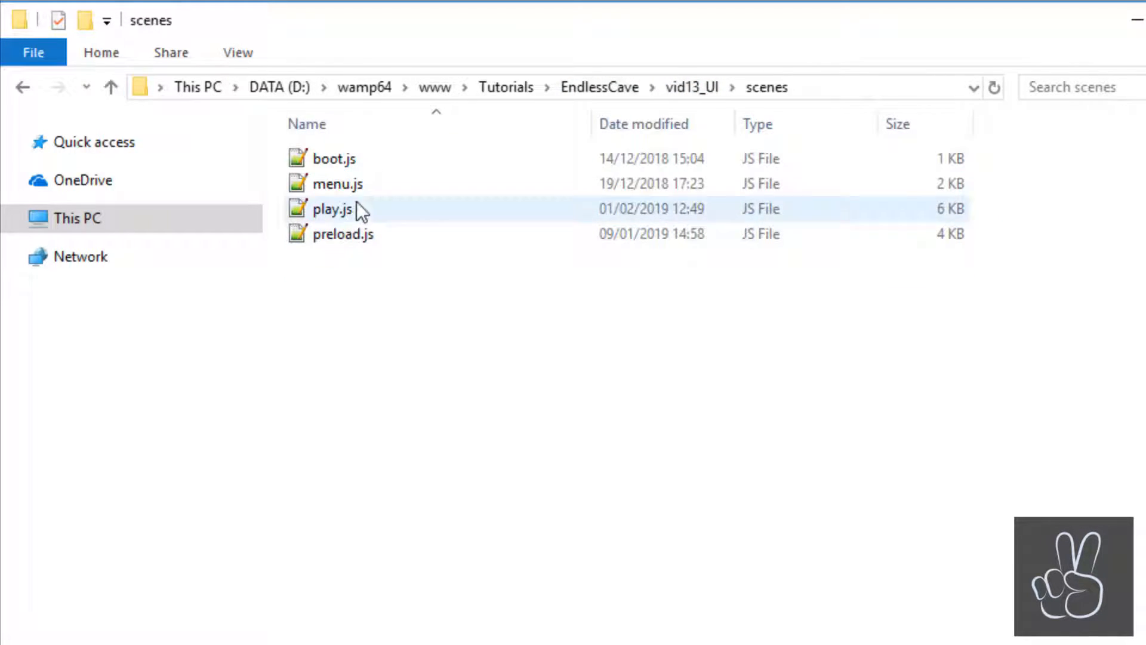
pyautogui.doubleClick(342, 233)
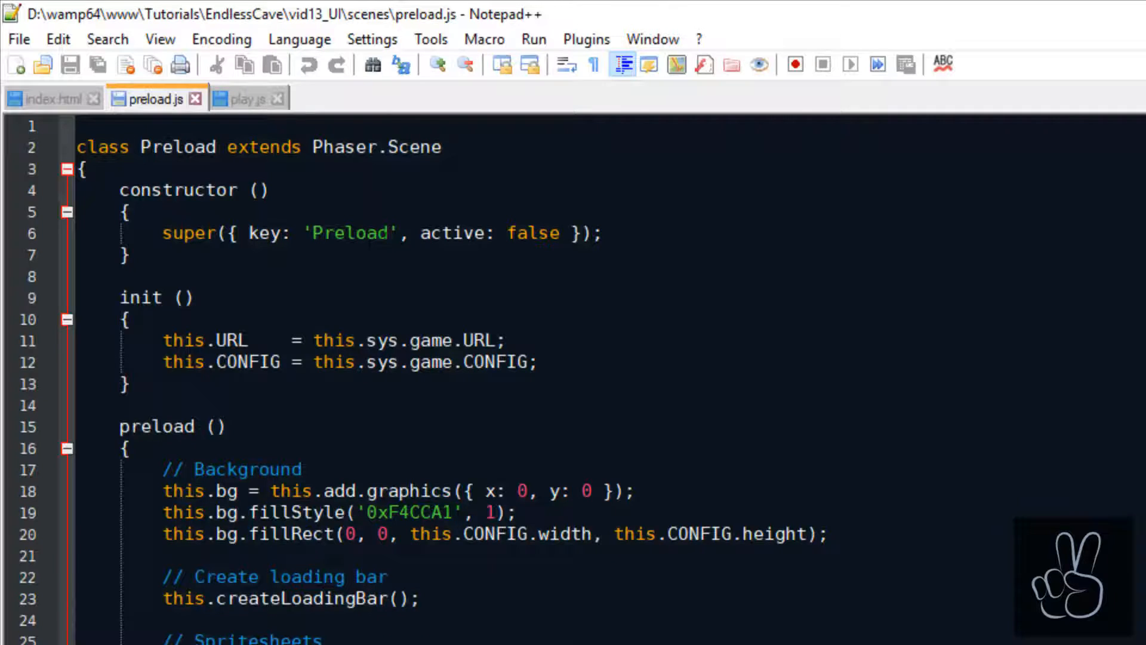
# - Add another this.load.spritesheet line to preload.js
pyautogui.scroll(-3)
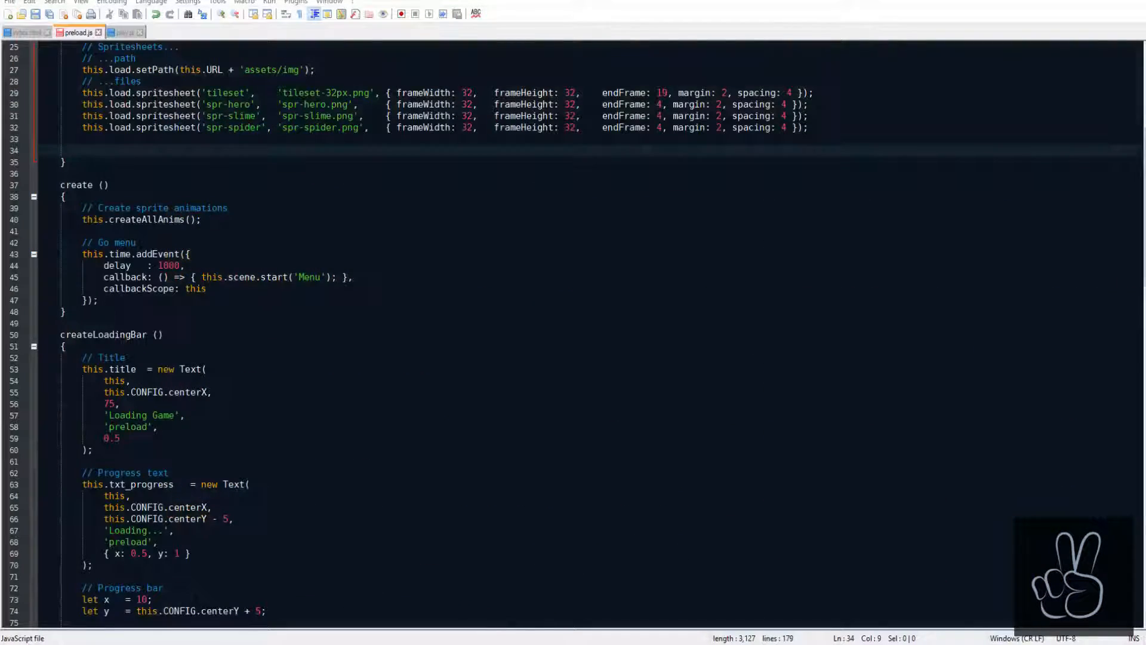
pyautogui.write('this.load.sprit')
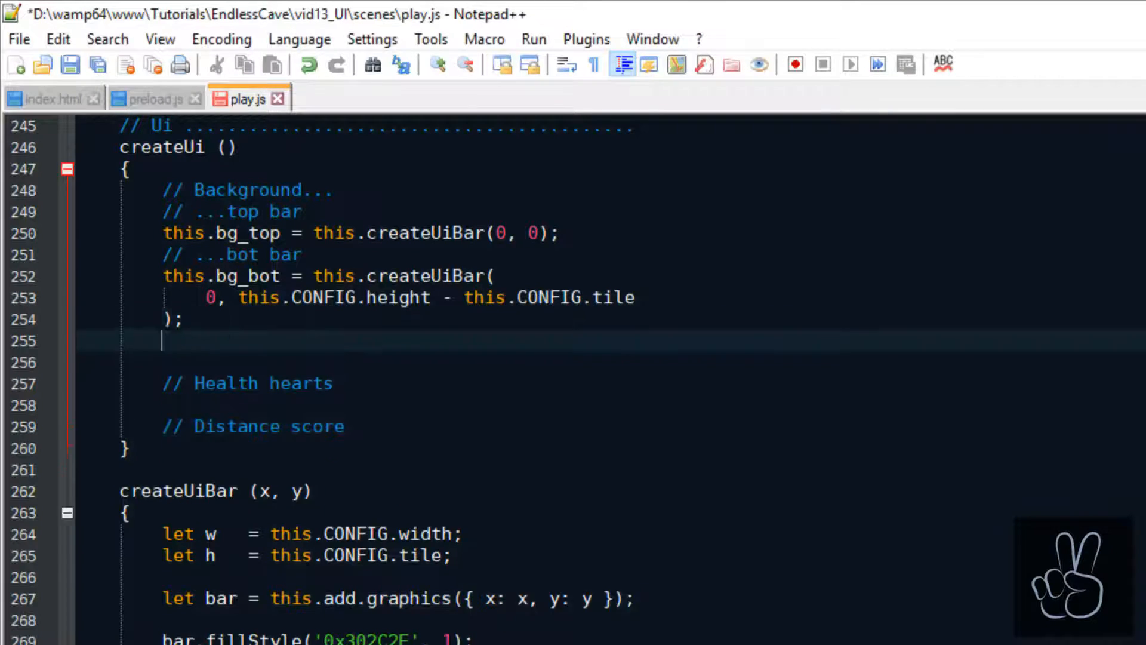
# - Create btn_pause as a Button calling clickPause, with depth set and scale 2
pyautogui.write('// Pause button')
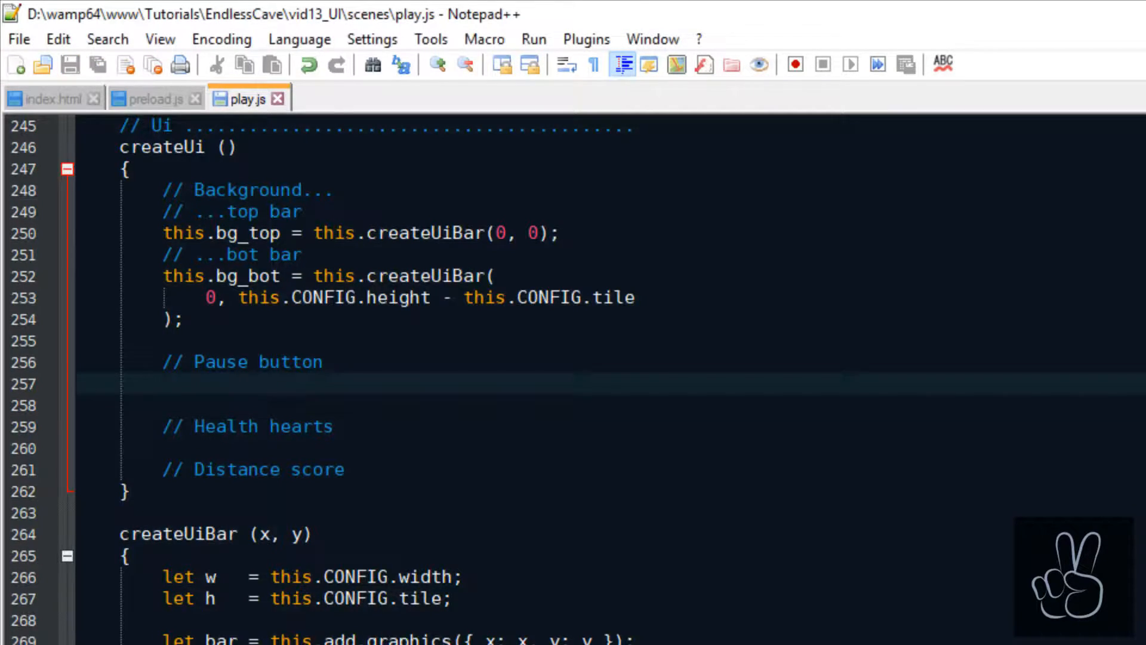
pyautogui.write('this.btn_pause  = new Button()')
pyautogui.write("this, 32, 32, 'btn-pause', this.c")
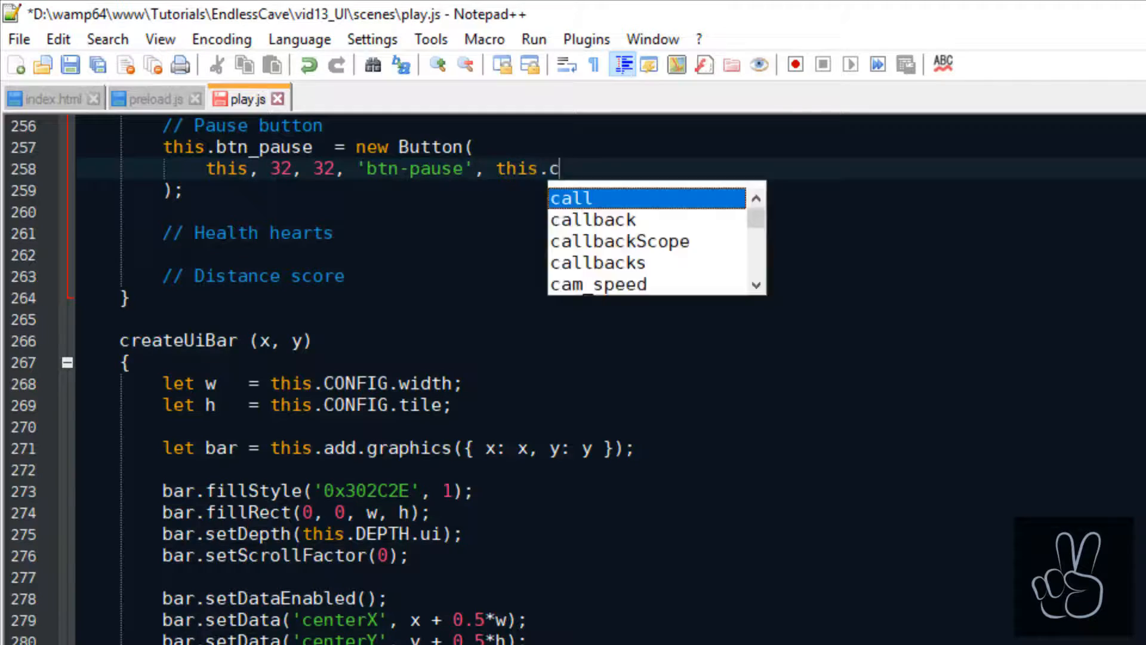
pyautogui.write('lickPause')
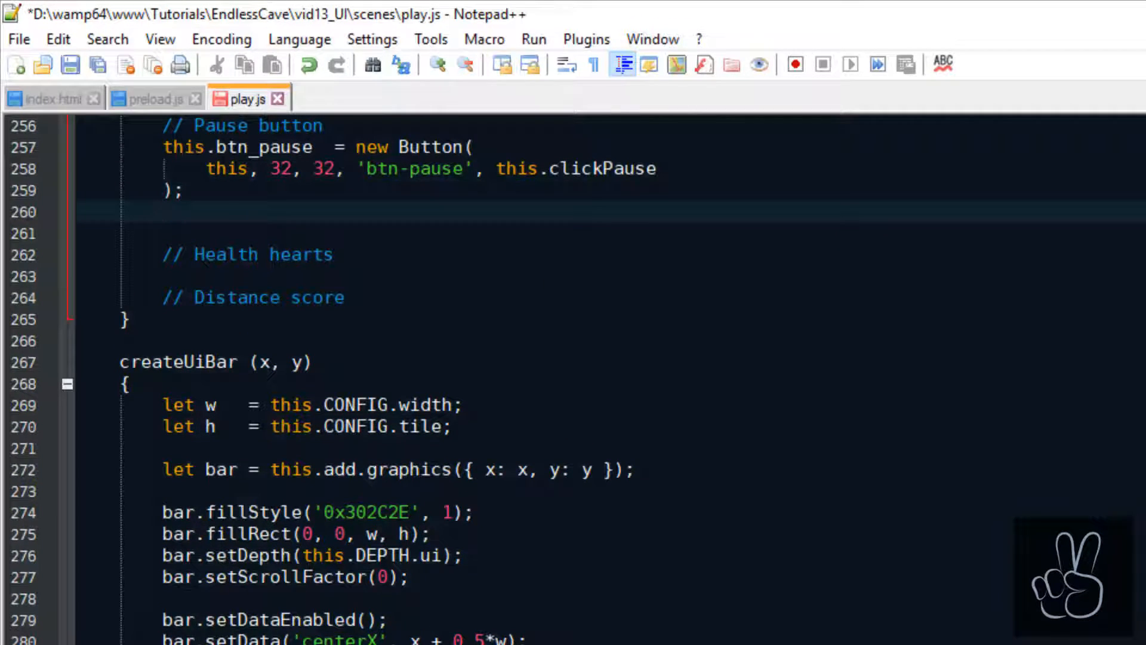
pyautogui.write('this.btn_pause.setDepth(this.DEPTH.menu);')
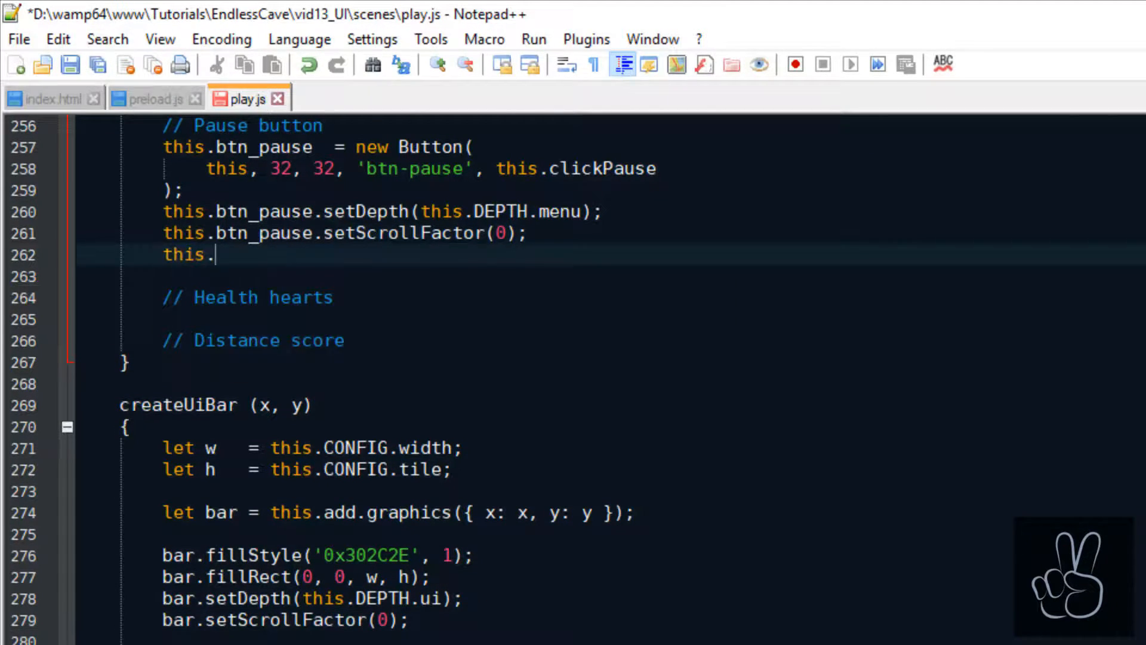
pyautogui.write('btn_pause.setScale(2);')
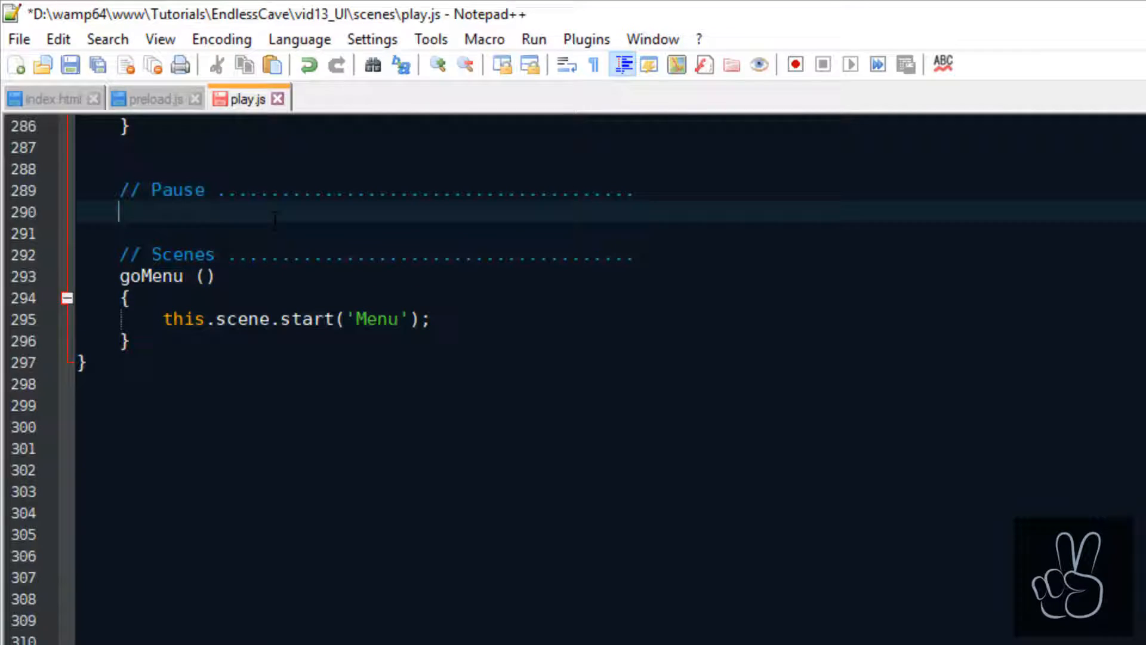
# - Add an empty clickPause() method beneath the Pause comment in play.js
pyautogui.write('clickPause ()')
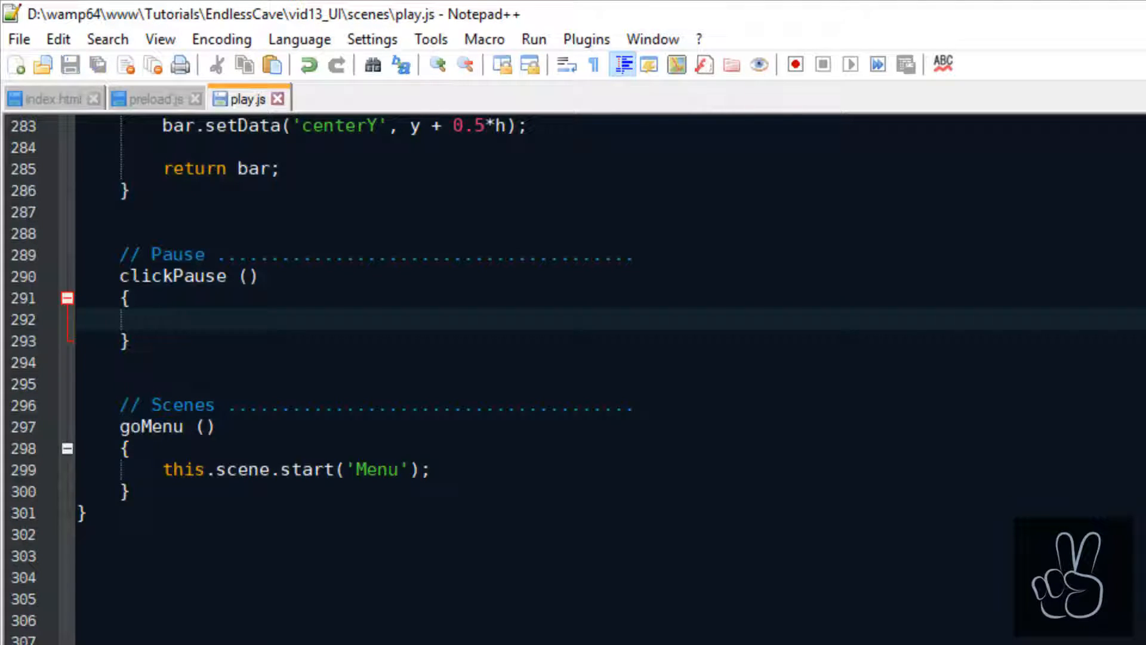
pyautogui.scroll(3)
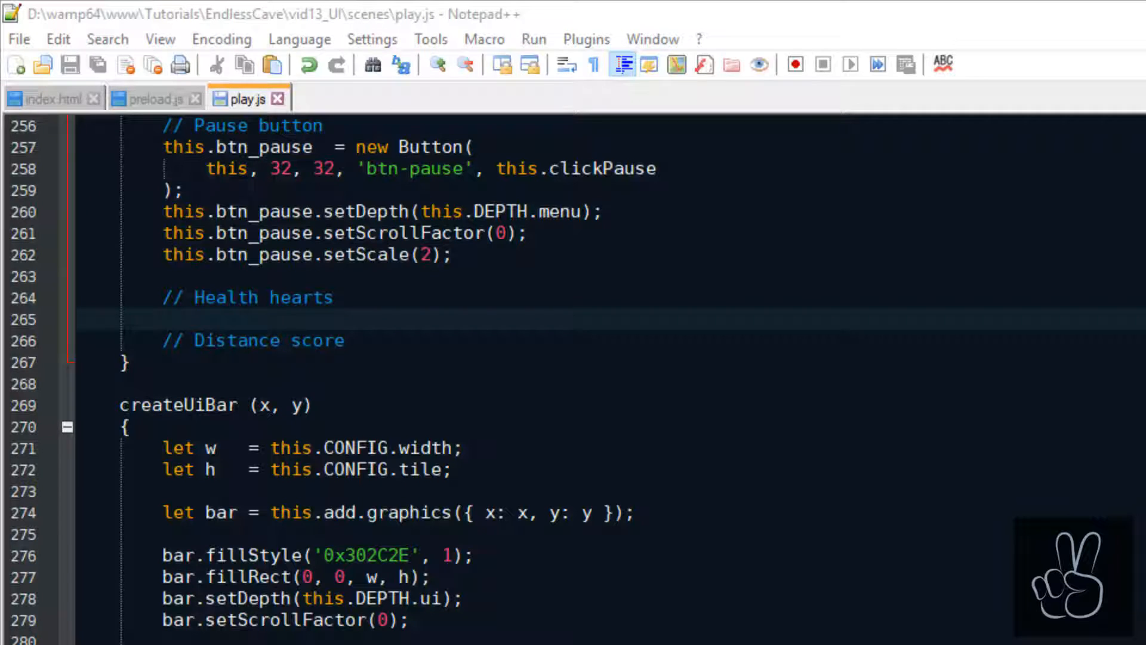
pyautogui.scroll(-3)
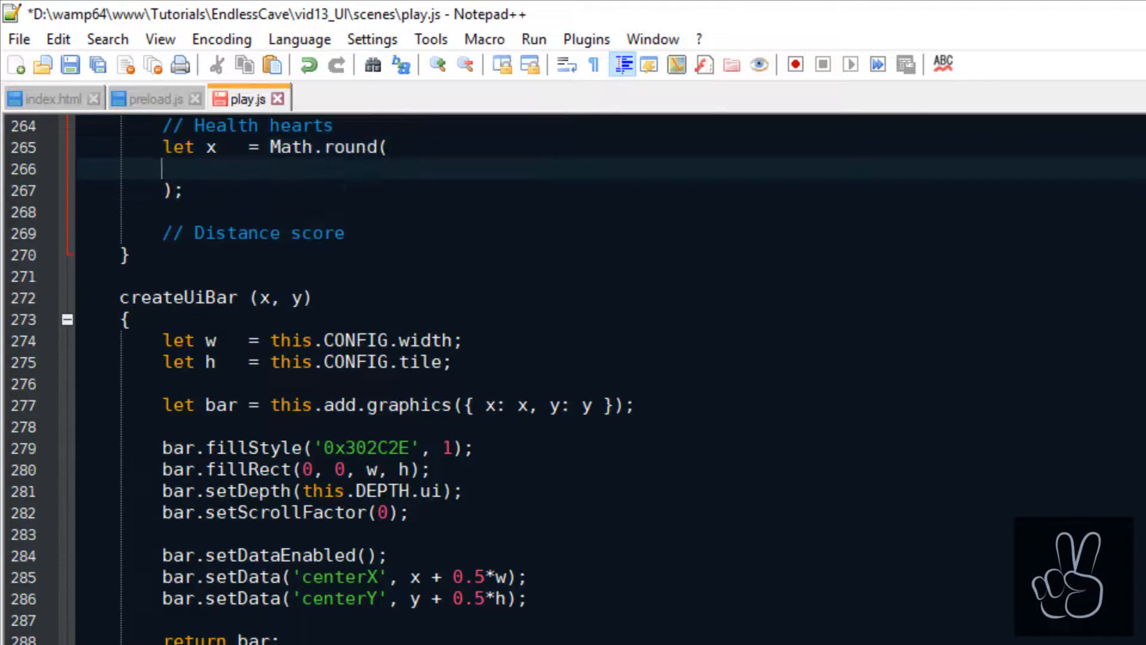
# - Loop over player.health.total, adding heart icons at frame 0 to arr_hearts beside the pause button
pyautogui.write('this.btn_pause.getTopRight().x + 2.5*this.CONFIG.tile')
pyautogui.write('this.arr_hearts = [];')
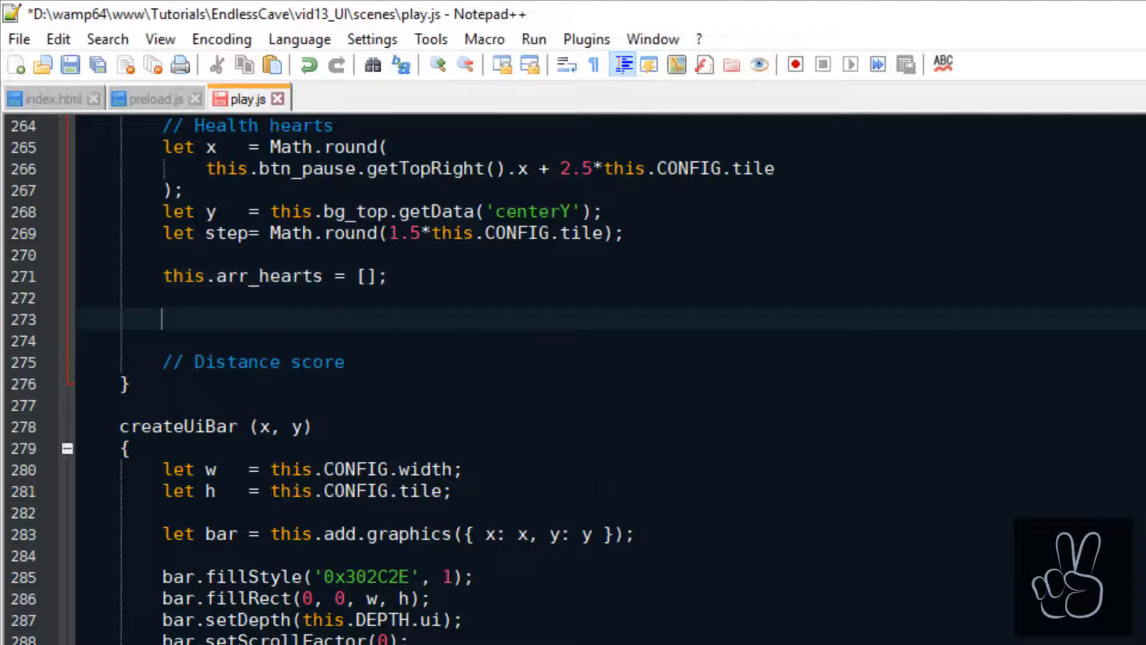
pyautogui.write('for (let i = 0; i < this.player.health.total; i++)\\n{\\n\\n}')
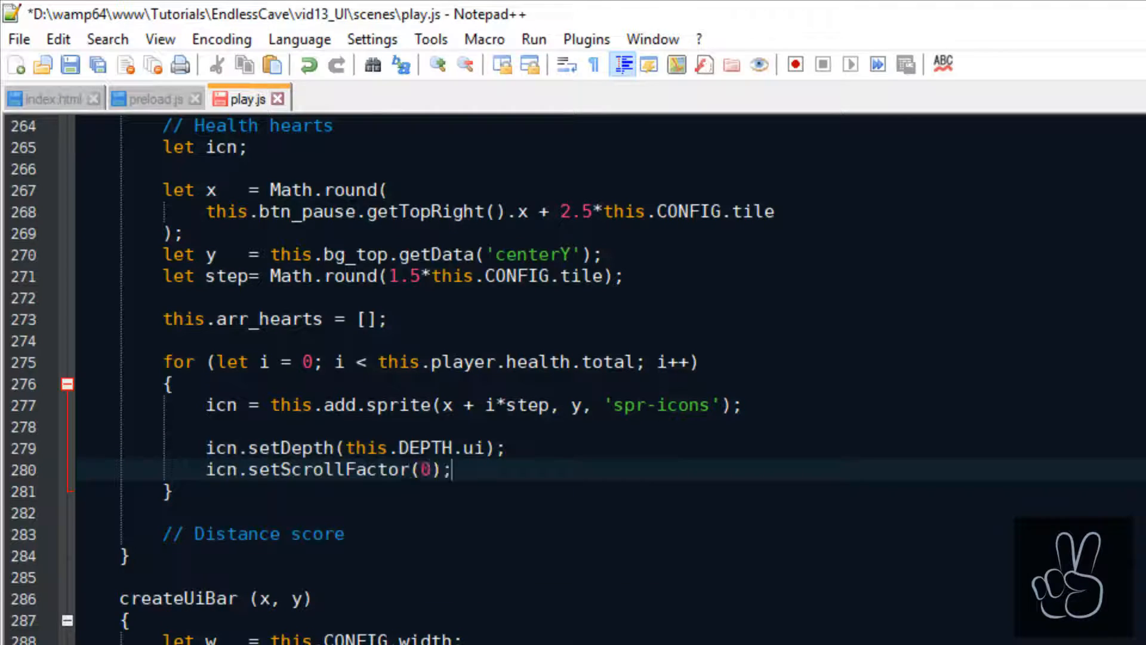
pyautogui.write('icn.setFrame(0);')
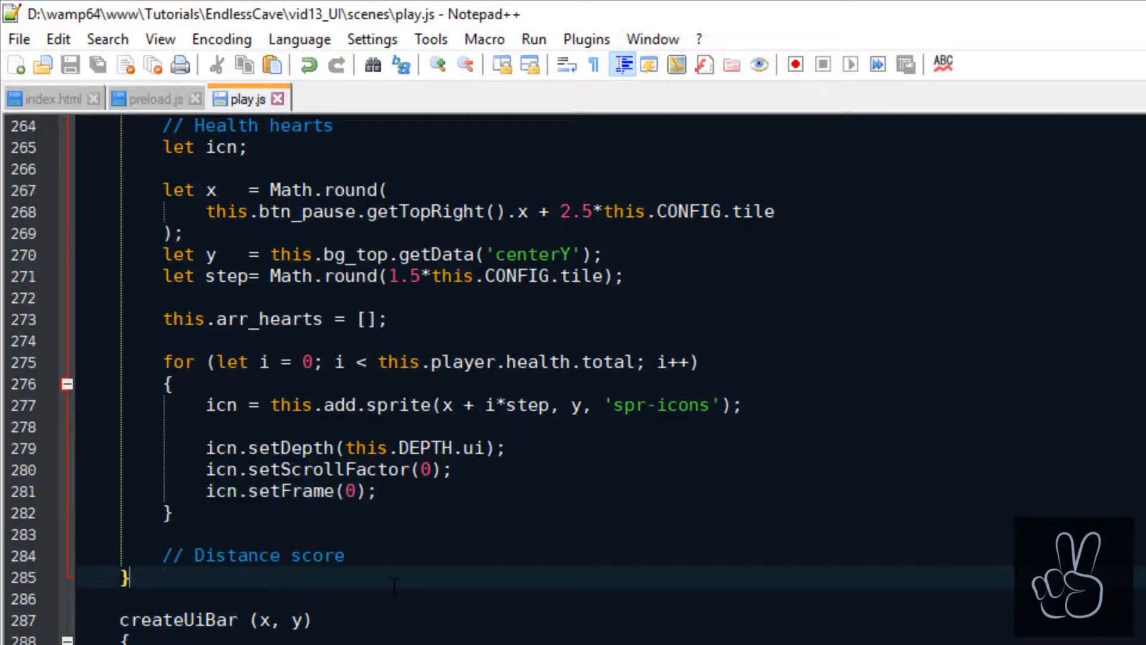
pyautogui.write('this.arr_heart')
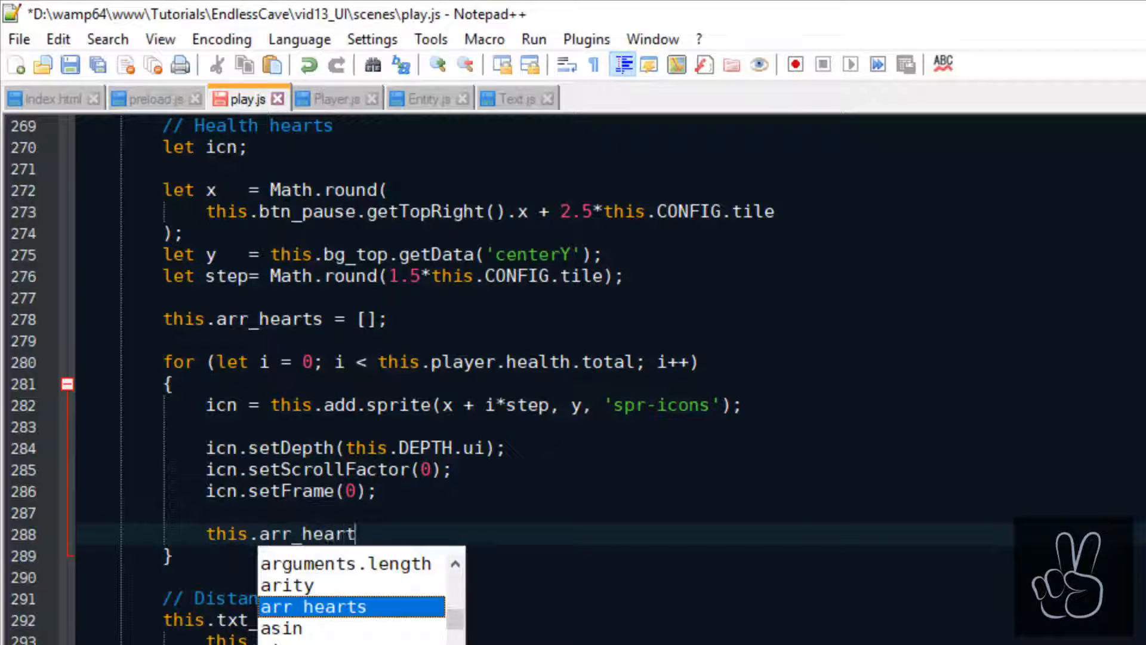
pyautogui.write('s.push(icn);')
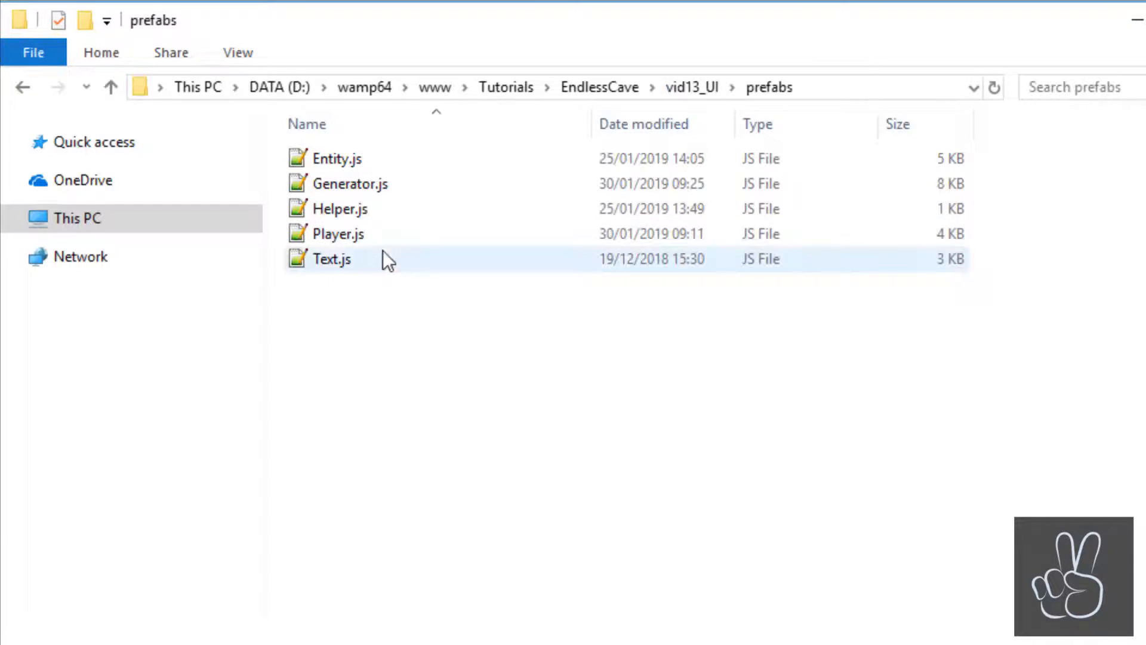
# - Open the prefab scripts Player.js and Entity.js and add a // Health comment
pyautogui.doubleClick(337, 233)
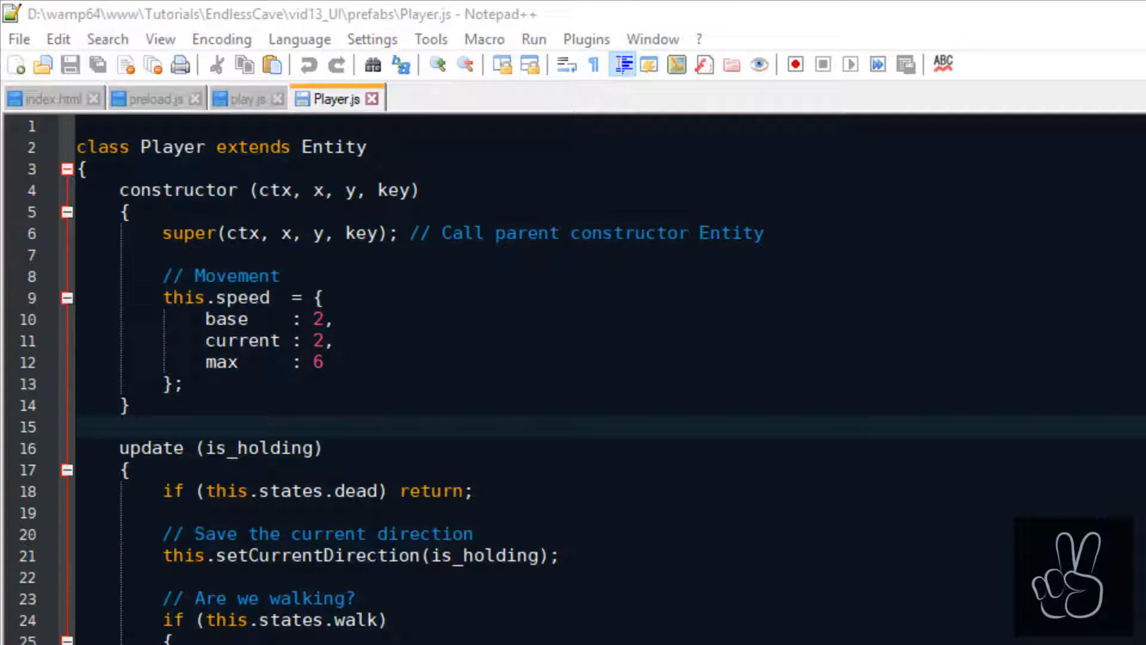
pyautogui.write('// Health')
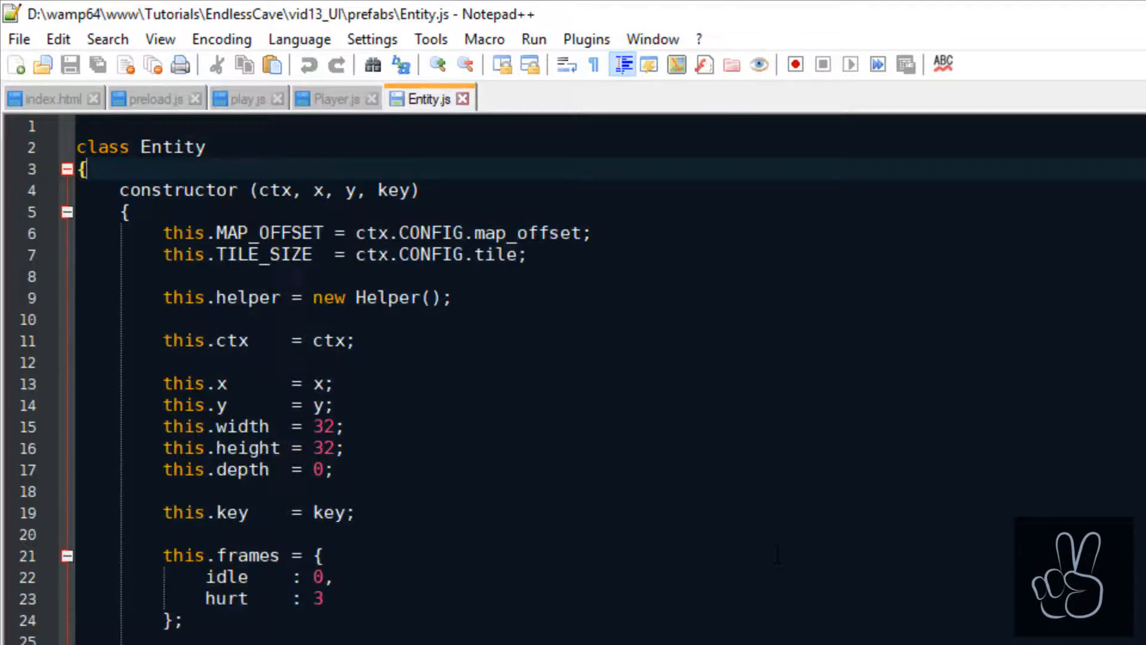
# - Add setHealth(current, total) to Entity.js, storing numeric total and clamping current with Math.min
pyautogui.scroll(-3)
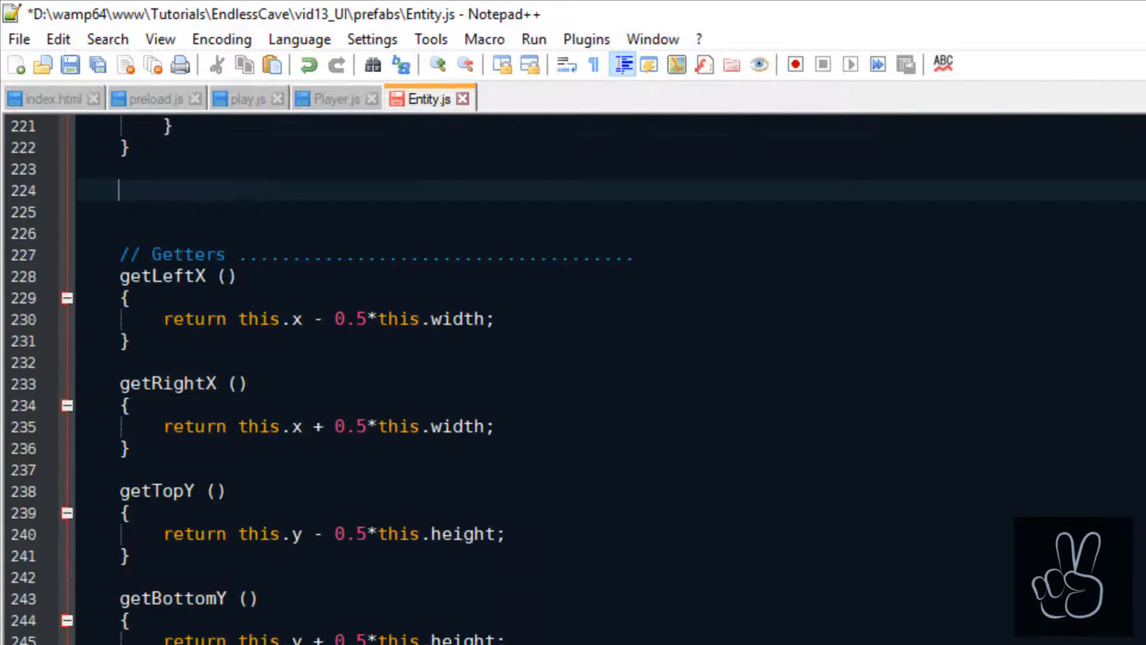
pyautogui.write('setHealth ()')
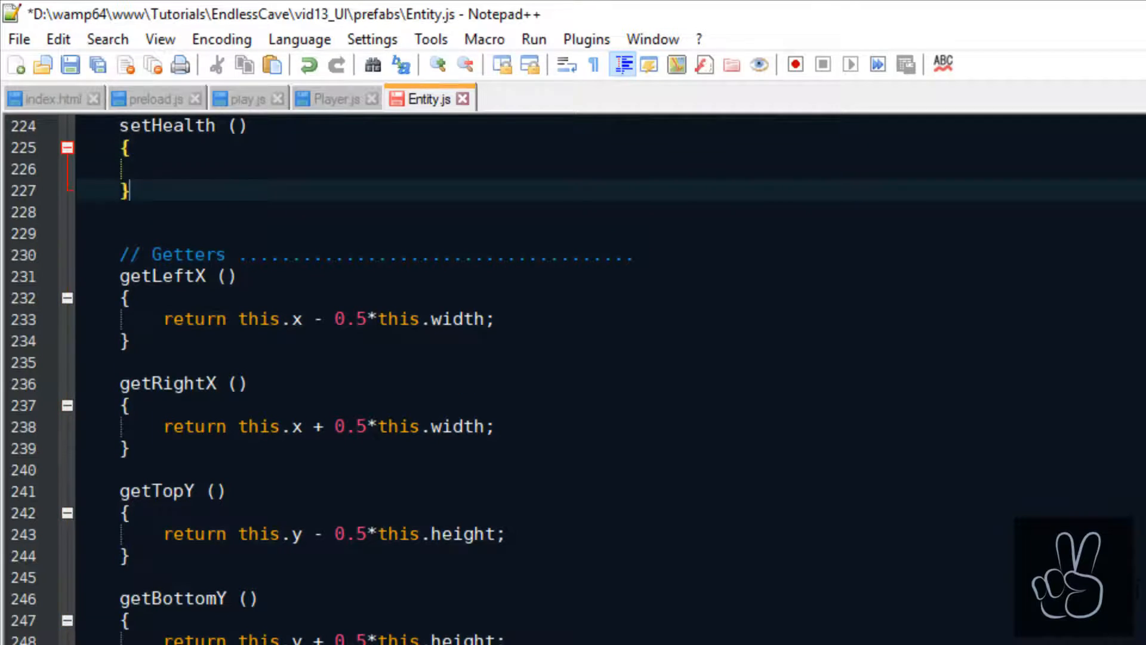
pyautogui.press('Ctrl+s')
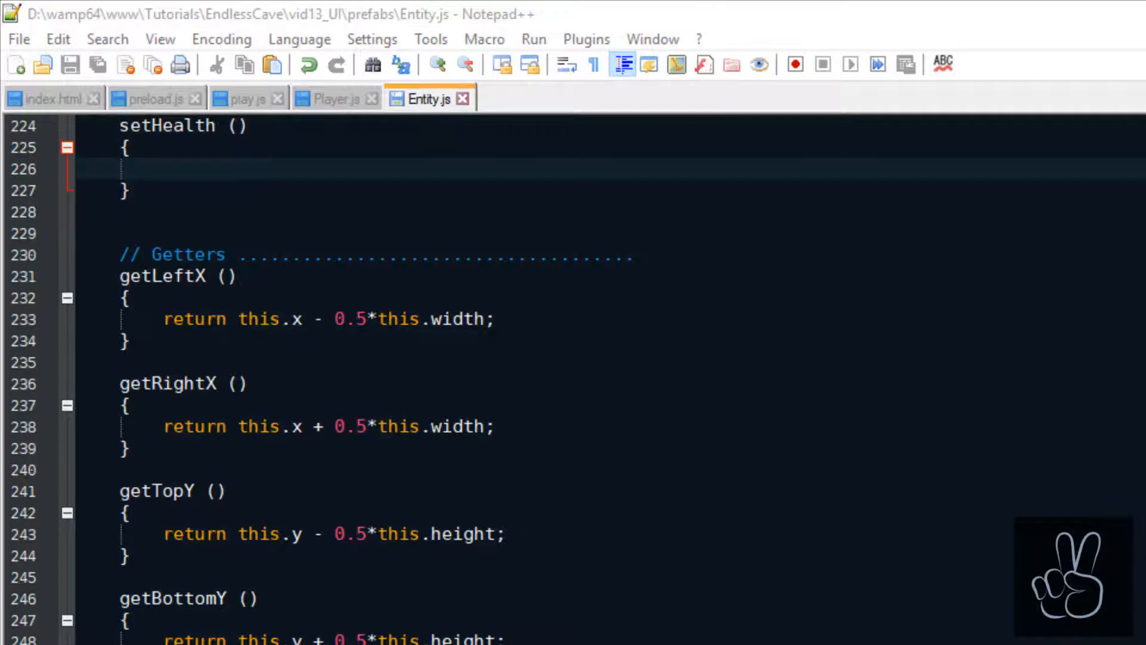
pyautogui.write('current,')
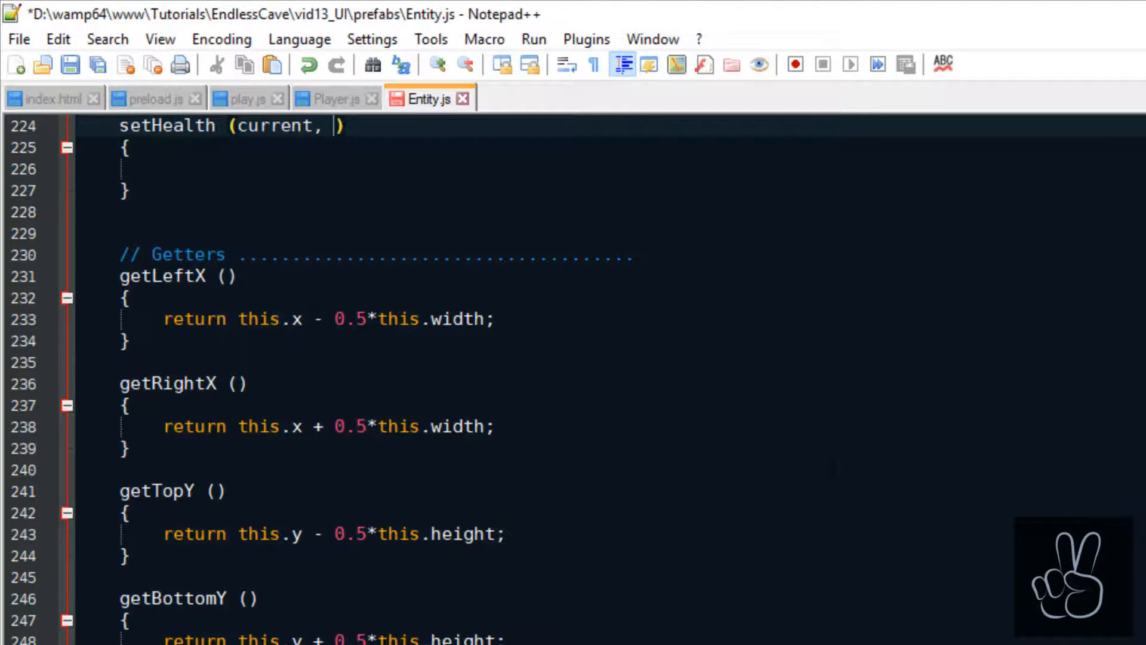
pyautogui.write('total')
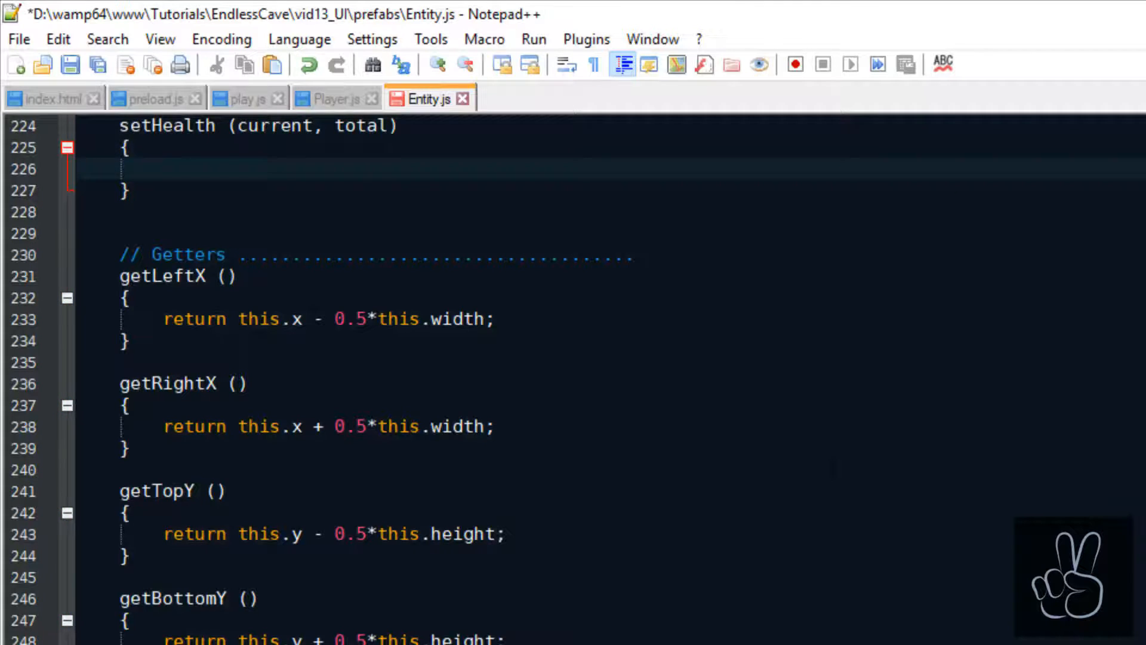
pyautogui.write("if (typeof total === 'number'")
pyautogui.write('this.h')
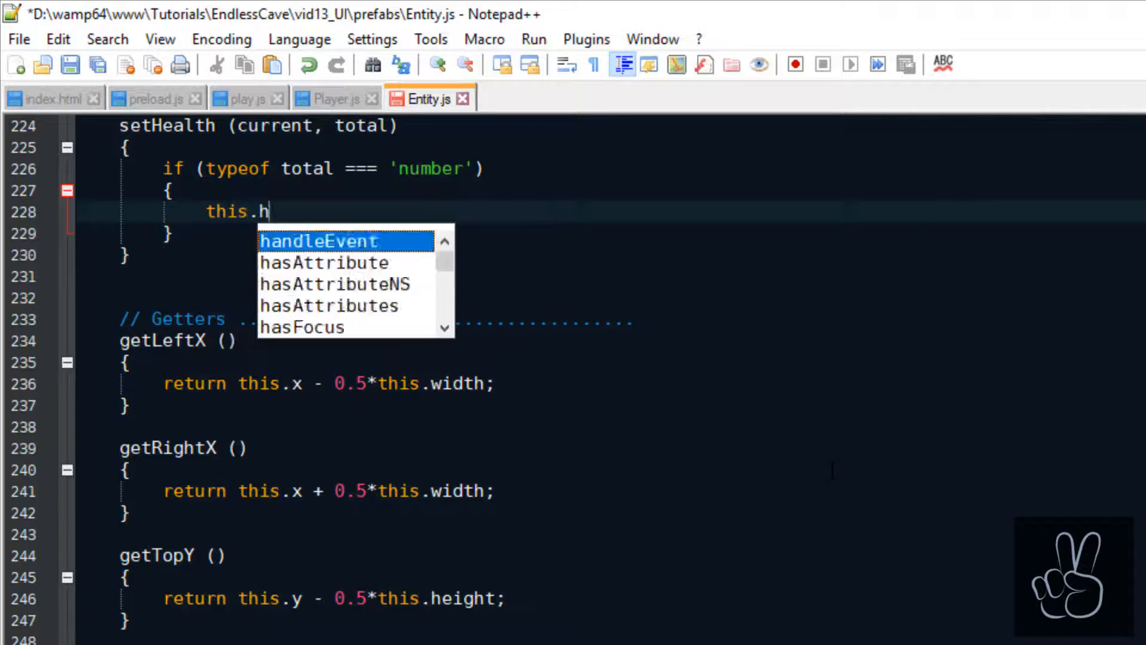
pyautogui.write('ealth.total   = total;')
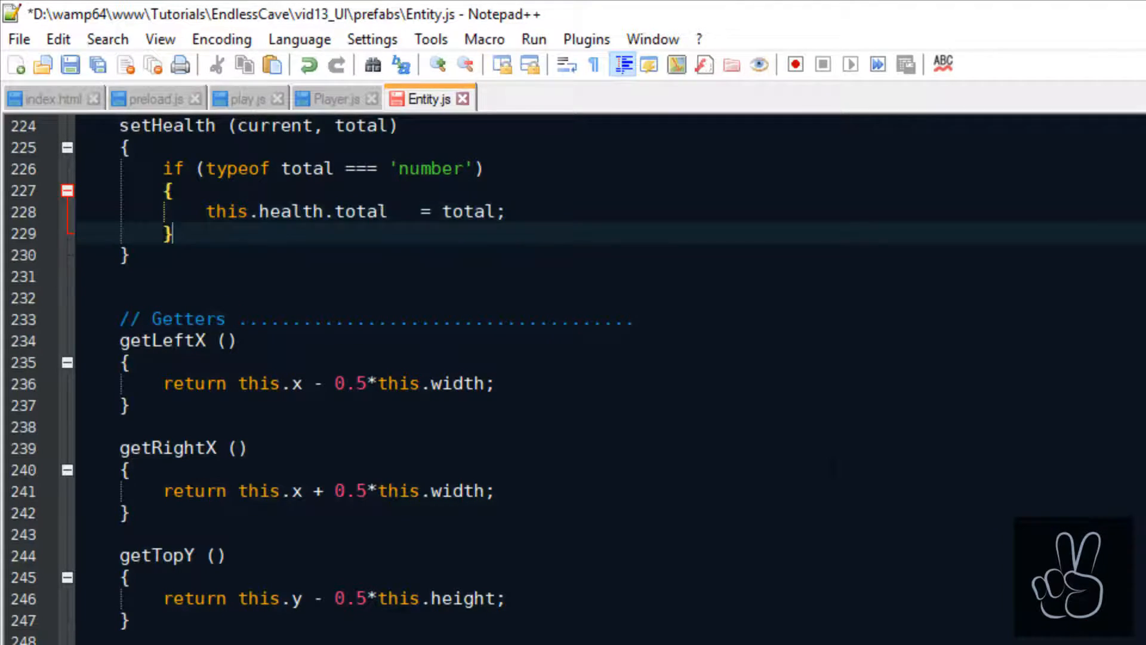
pyautogui.write('this.health.current = Math.m')
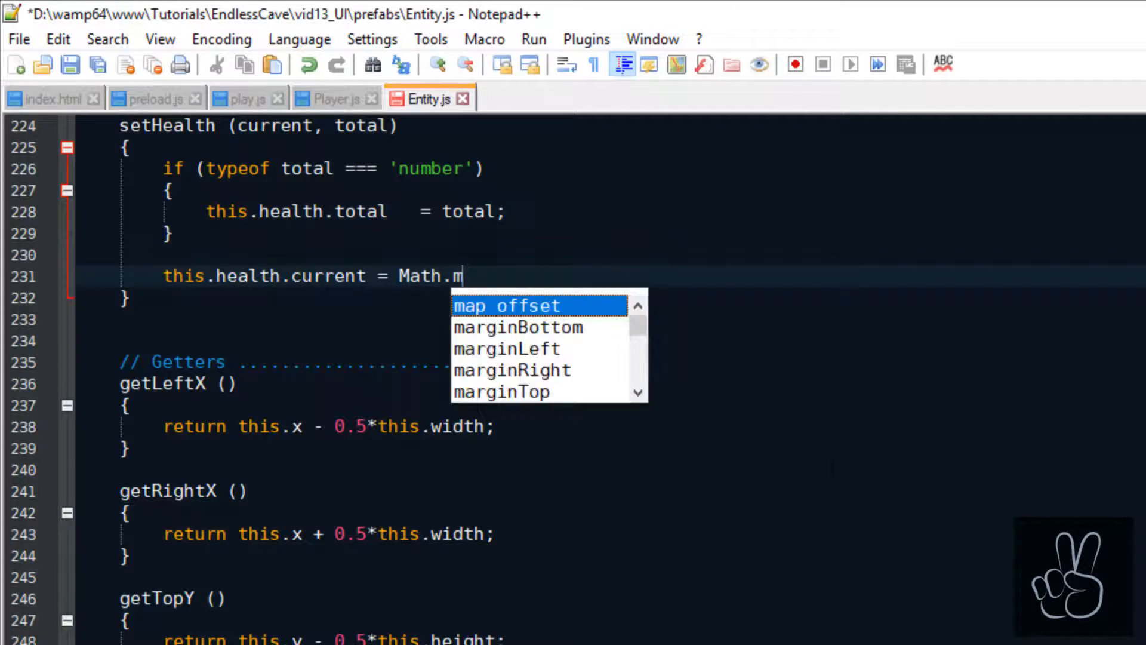
pyautogui.write('in(current, th')
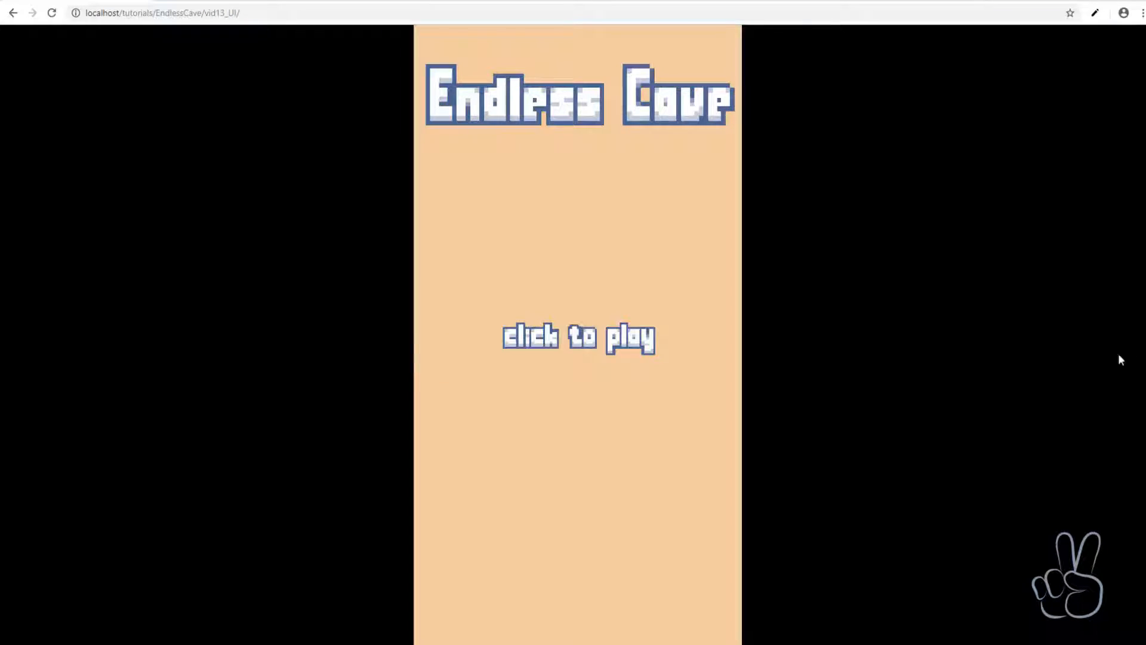
pyautogui.moveTo(838, 390)
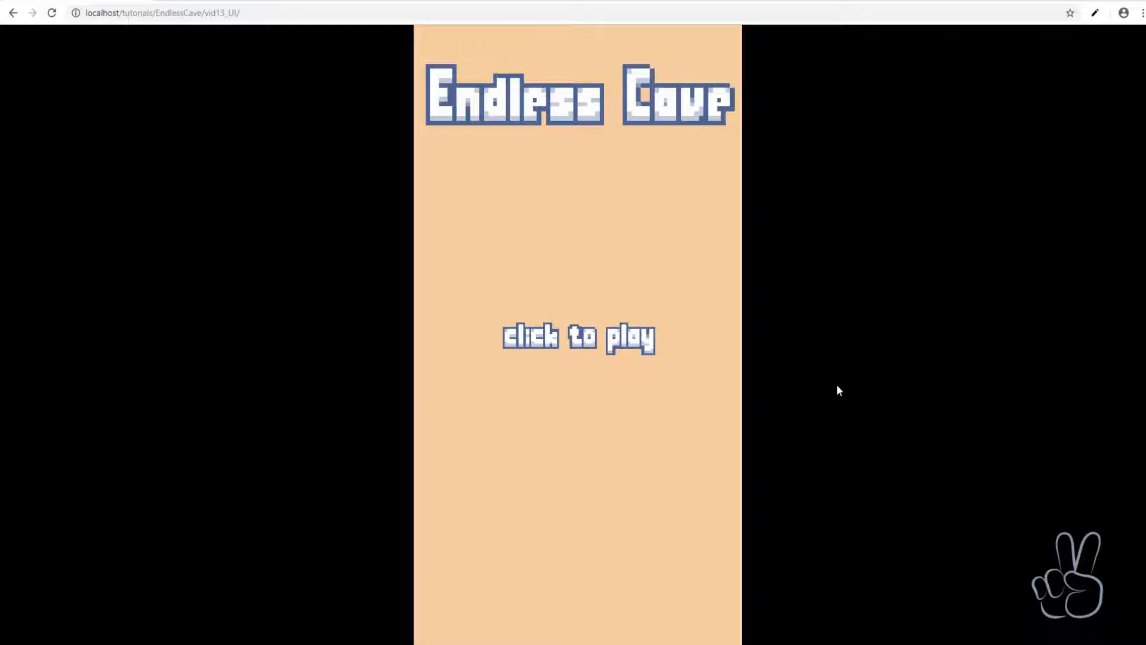
# - Reload the localhost Endless Cave page in Chrome to test the latest changes
pyautogui.press('F12')
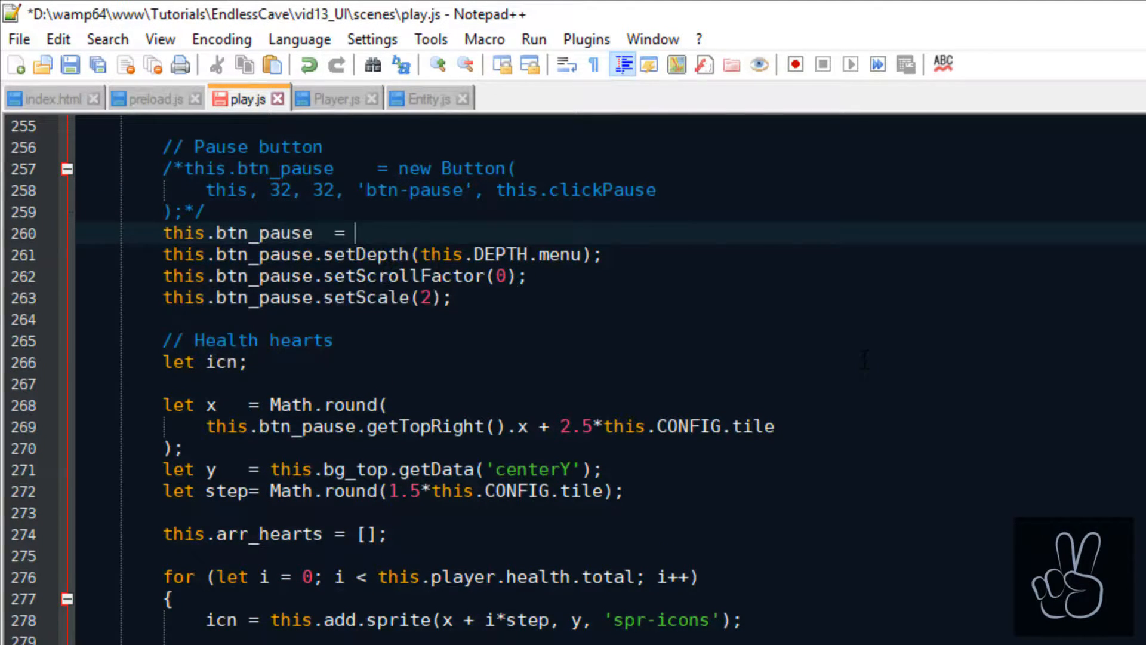
# - Create the pause button as this.add.sprite(32, 32, 'btn-pause'), then start a test game
pyautogui.write('this.add.sprite();')
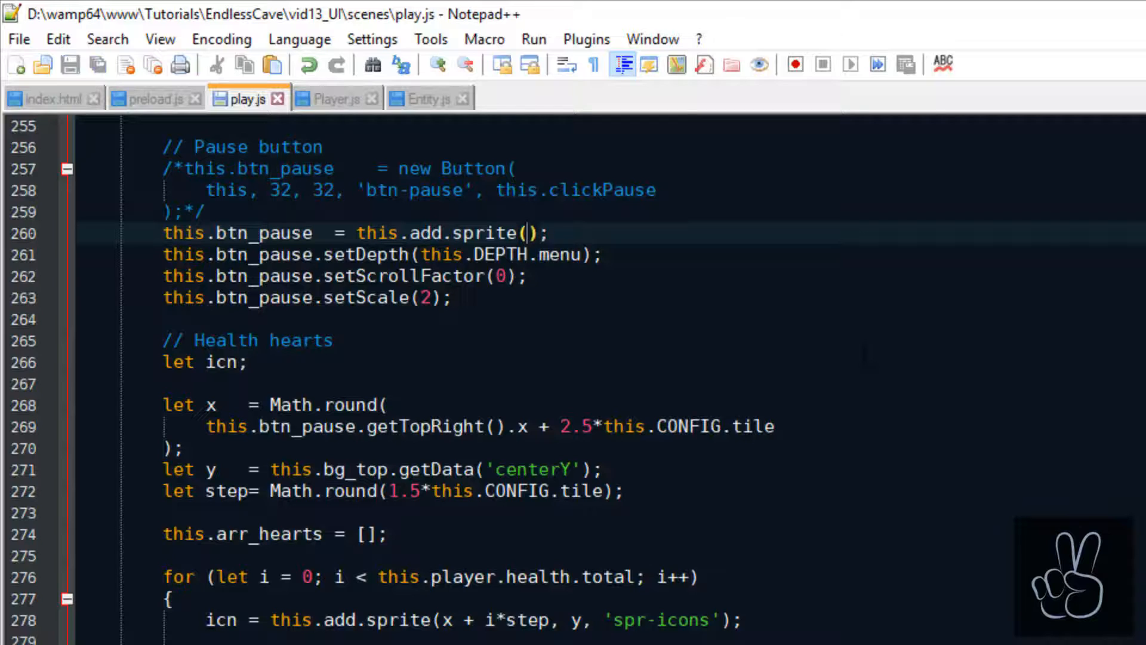
pyautogui.write("32, 32, 'btn-pause'")
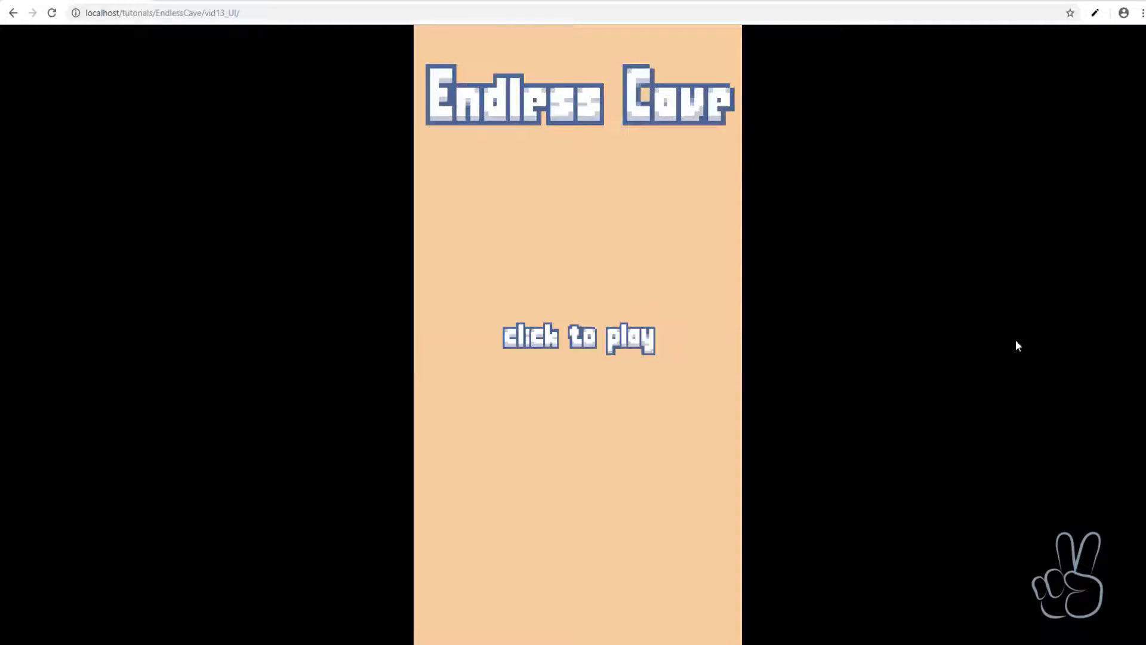
pyautogui.click(578, 338)
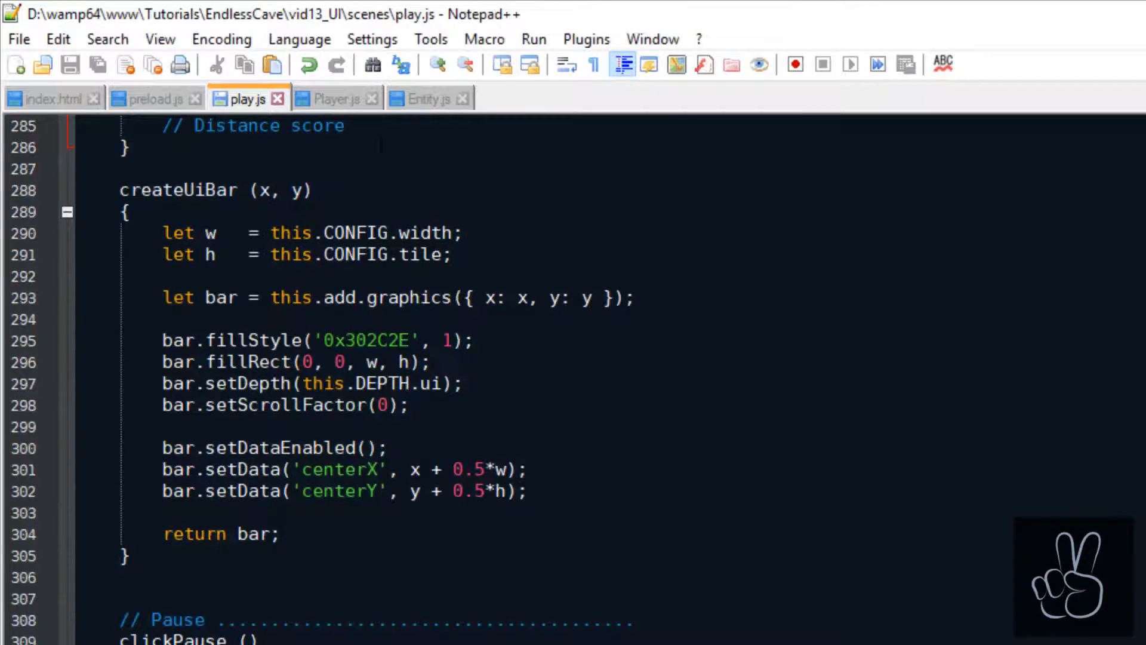
# - Create this.txt_score as a new Text at bg_bot's center, reading 'Distance: 0', 'score' style
pyautogui.write('this.txt_score')
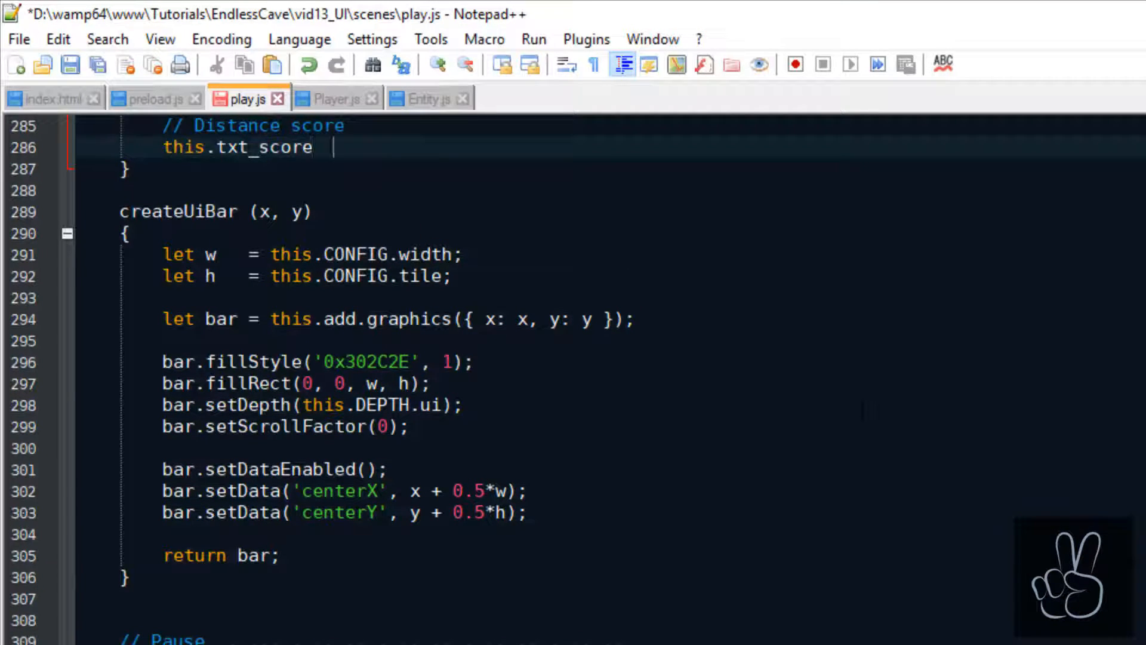
pyautogui.write('= this.')
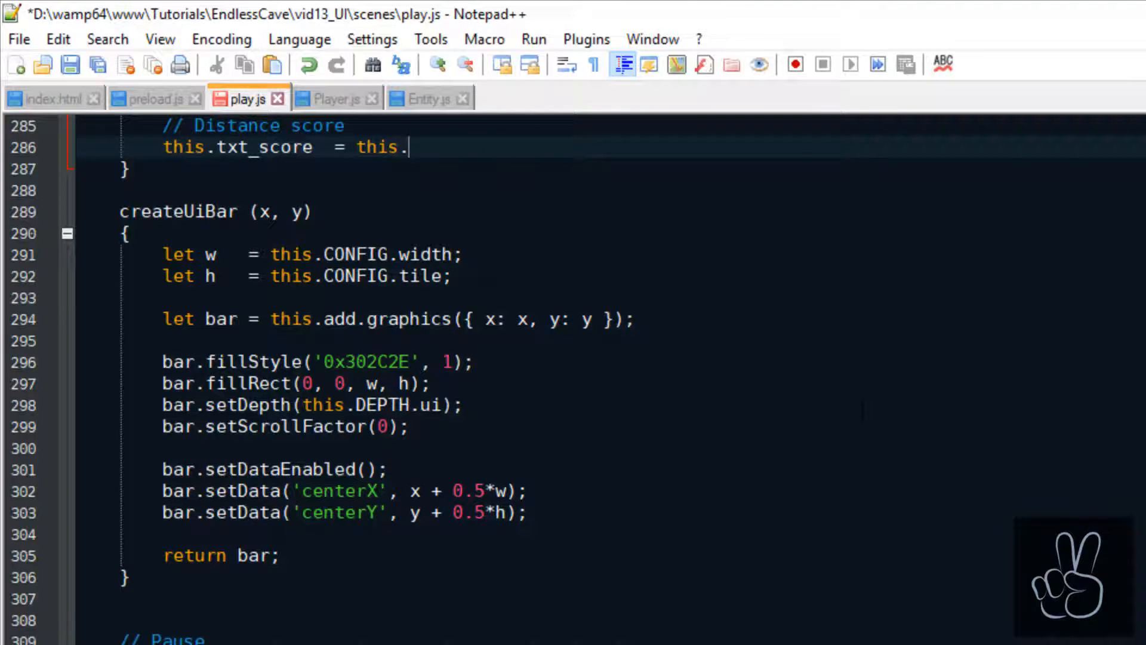
pyautogui.write('new Text();')
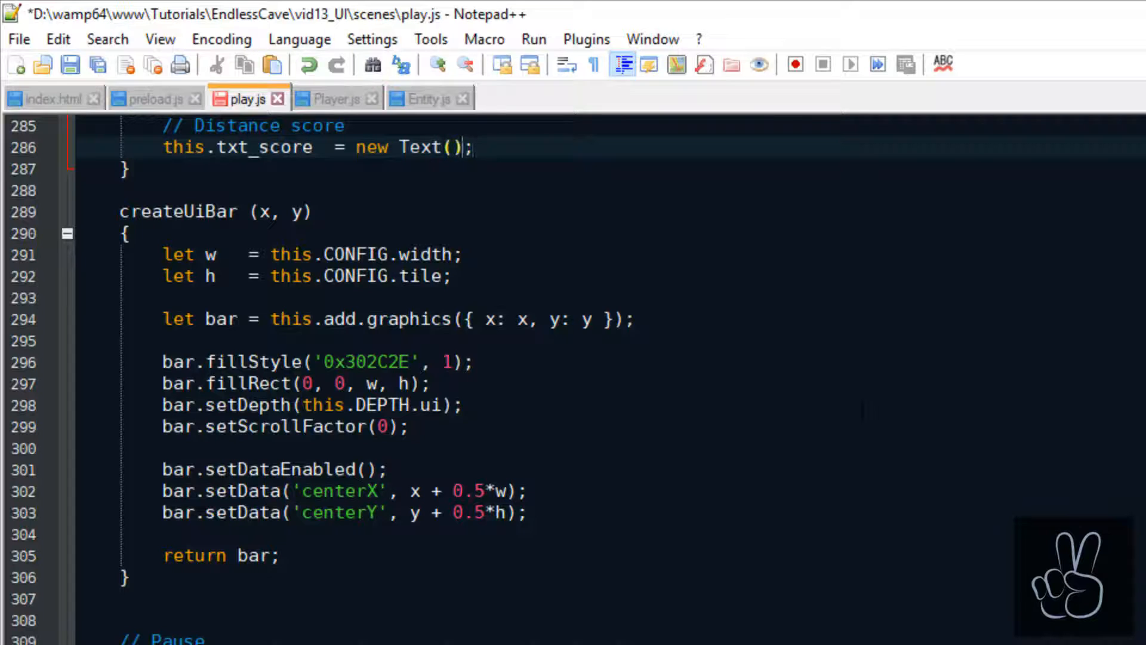
pyautogui.press('Enter')
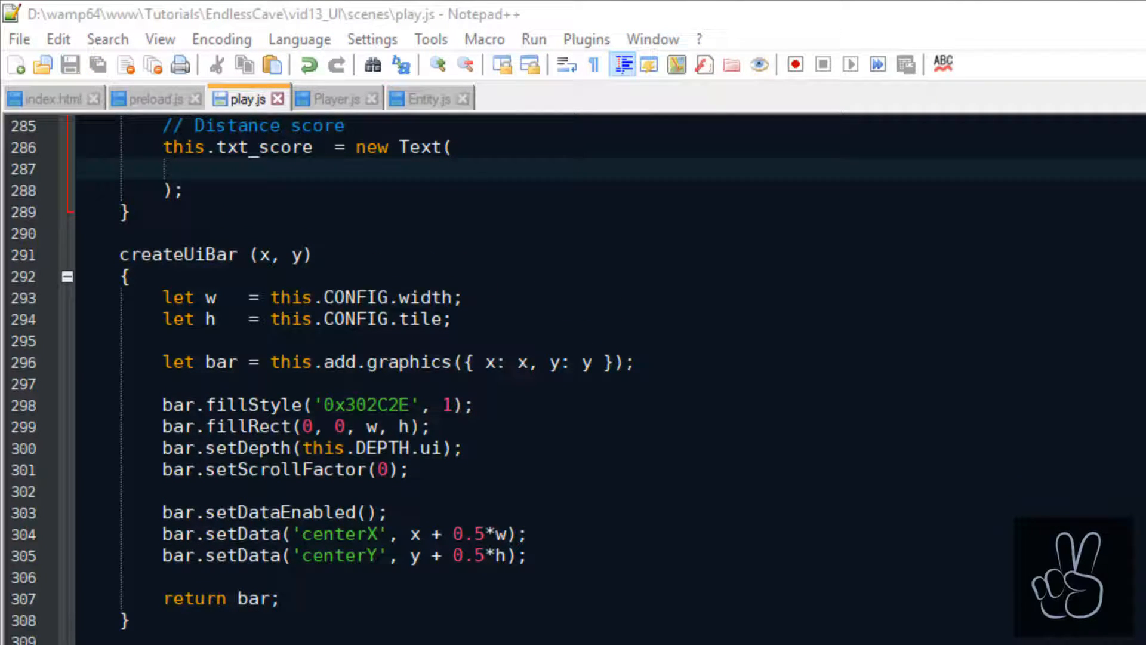
pyautogui.write('this,')
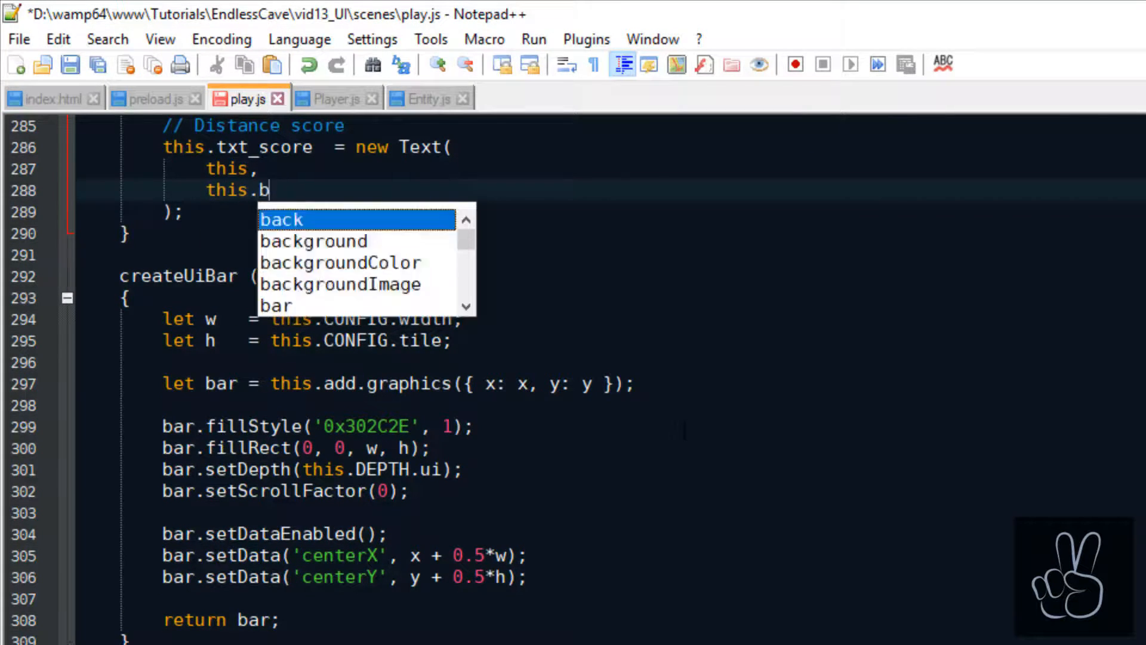
pyautogui.write("g_bot.getData('centerX'),")
pyautogui.write("'Distance: 0',")
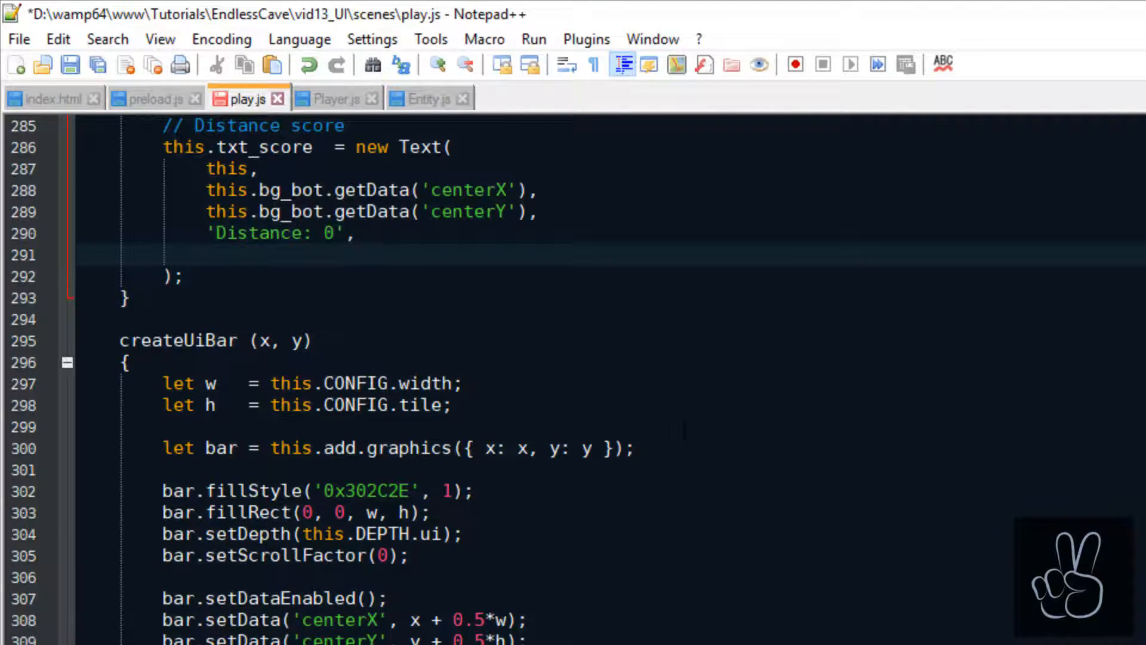
pyautogui.write("'score'")
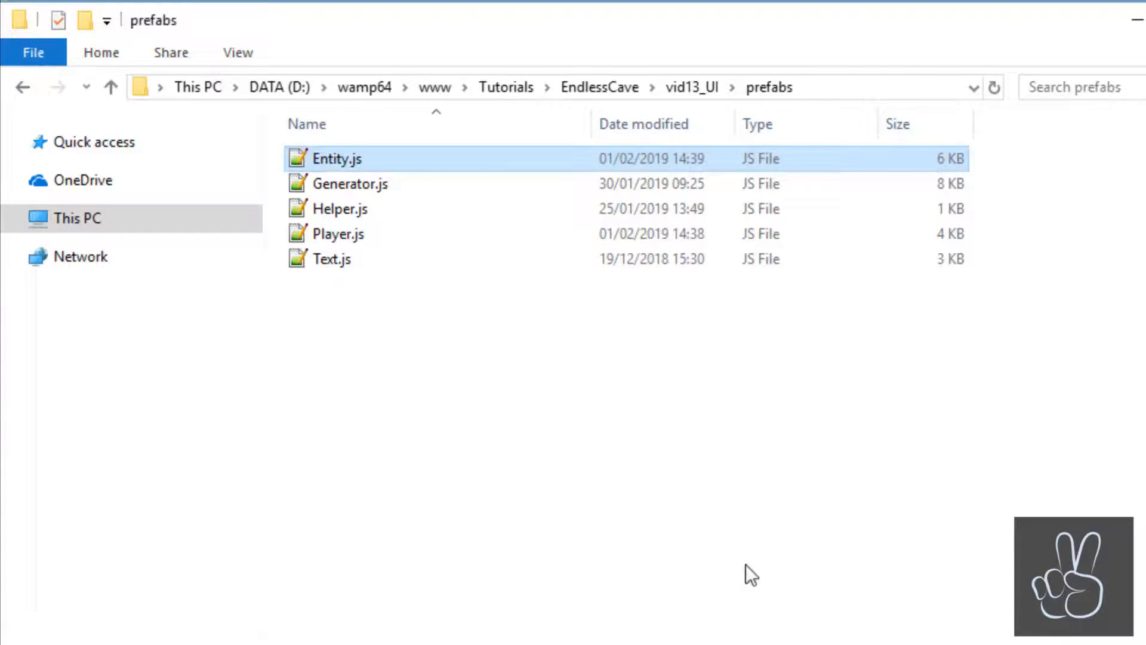
# - Add a case 'score' to Text.js initStyle that sets style.fontSize to 32
pyautogui.doubleClick(329, 259)
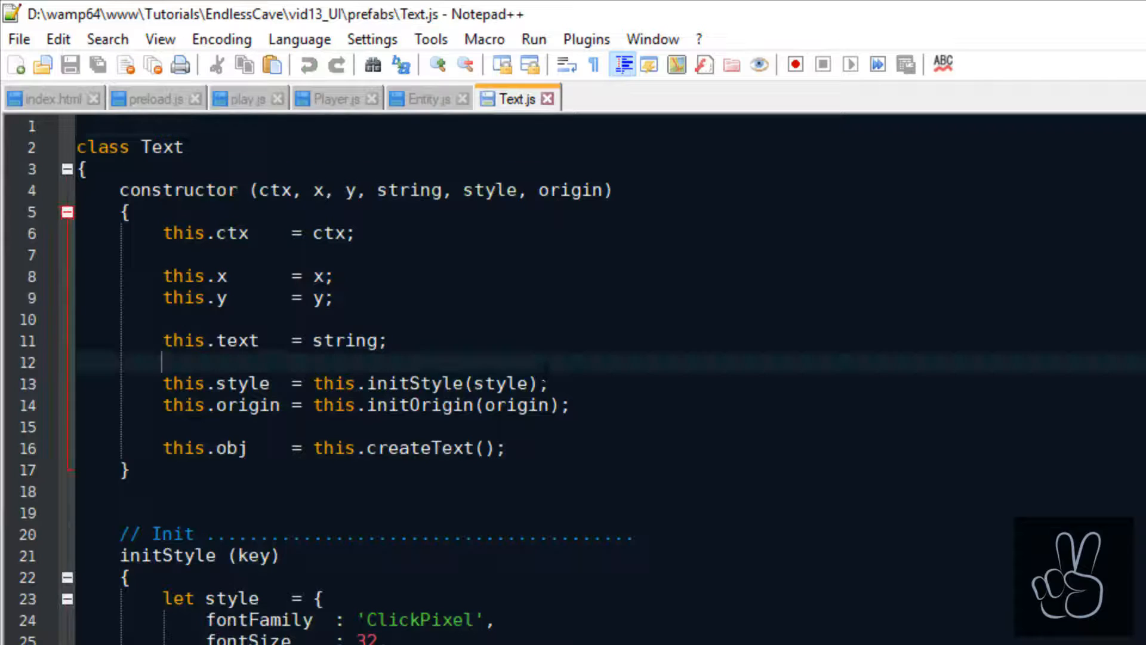
pyautogui.scroll(-3)
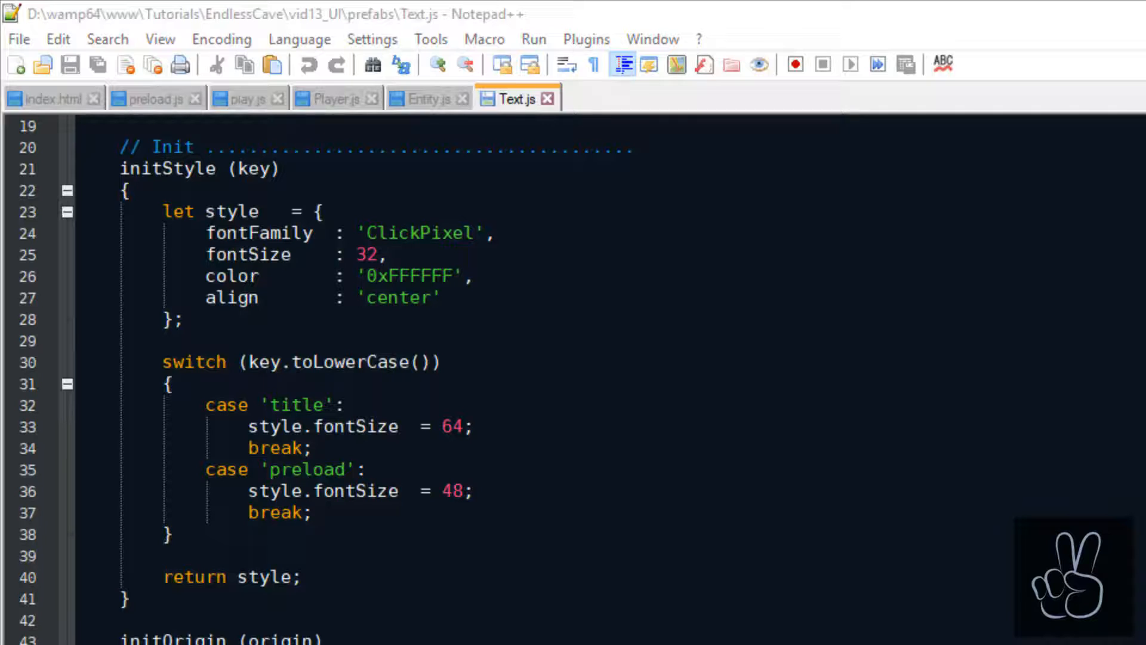
pyautogui.write('cas')
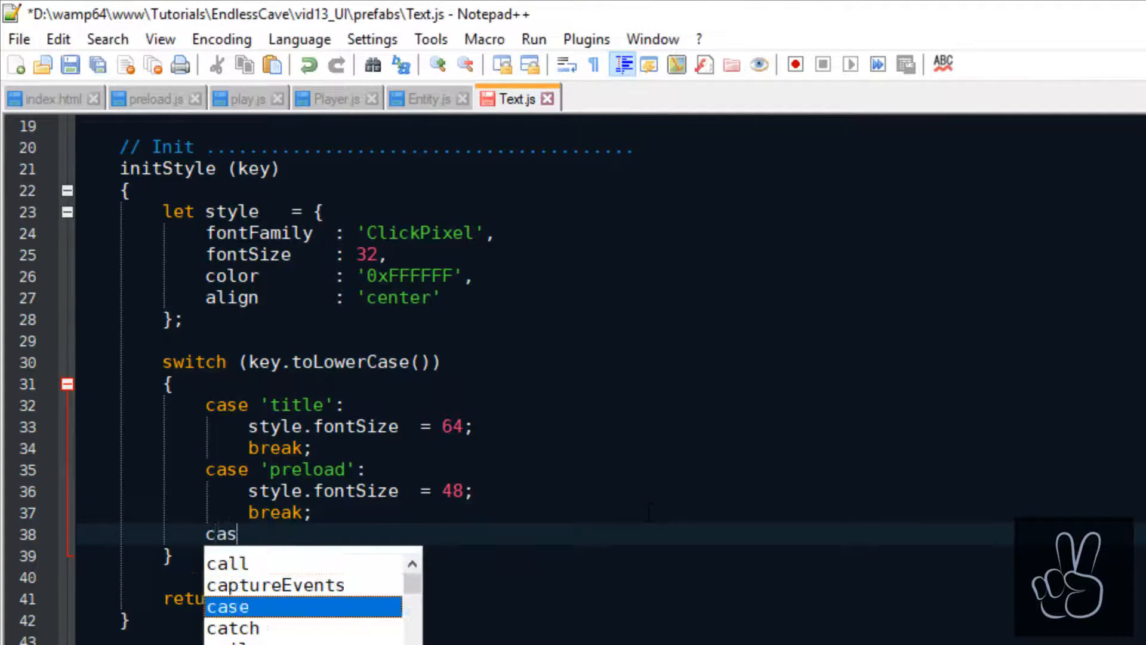
pyautogui.write("e 'score':")
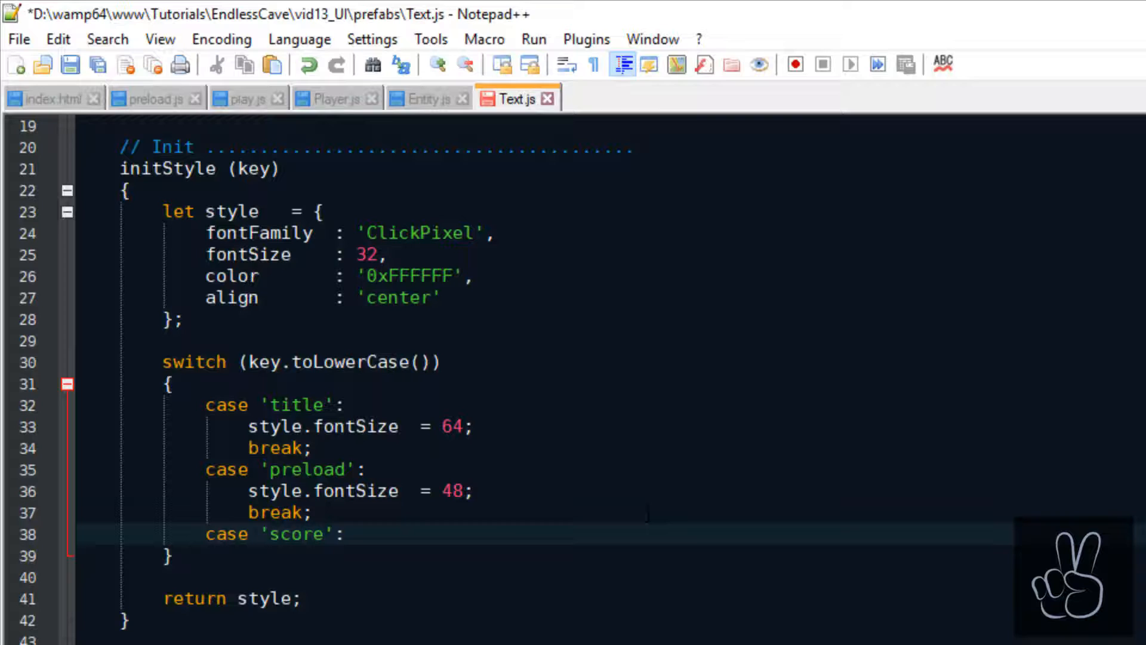
pyautogui.press('Enter')
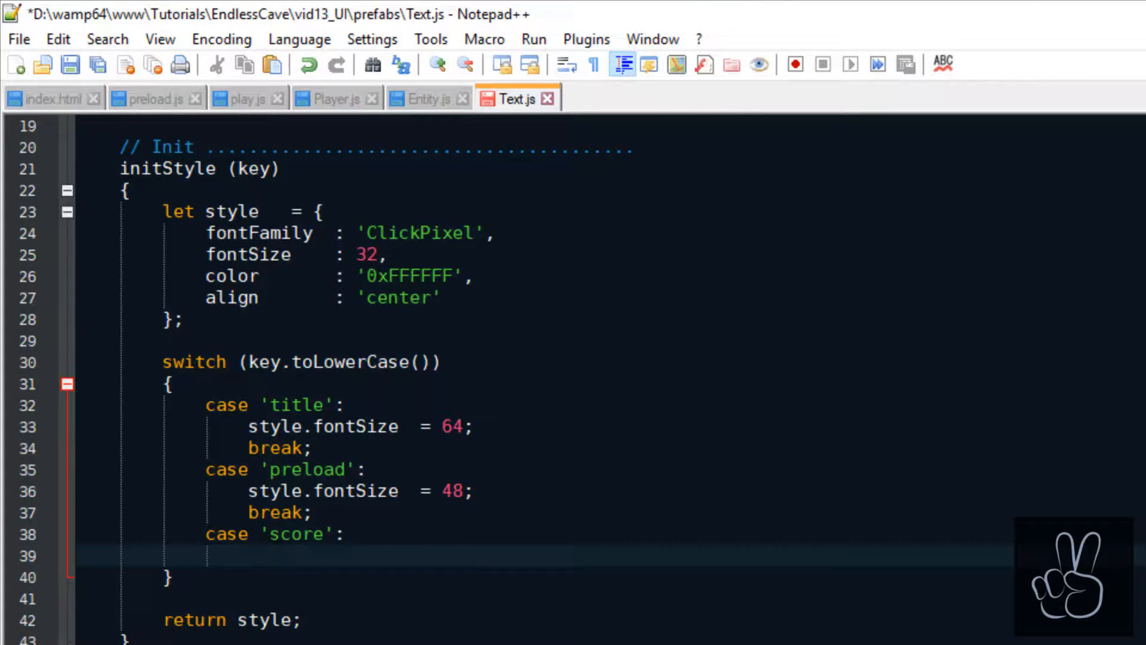
pyautogui.write('style.fontSize  = 32;')
pyautogui.write('break;')
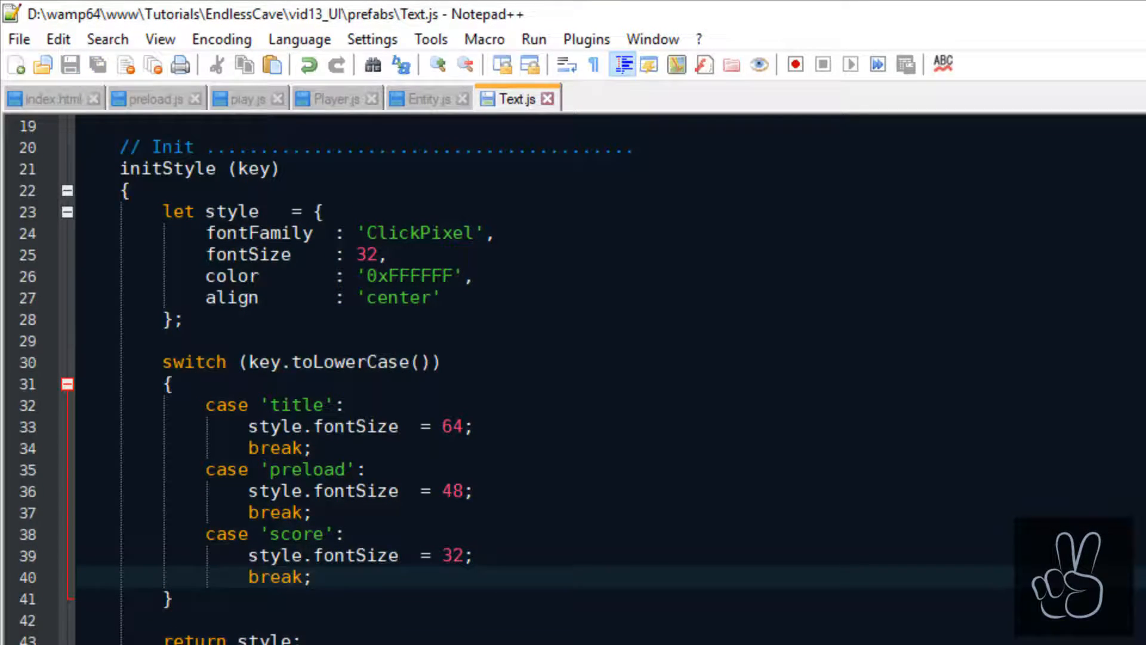
pyautogui.click(241, 99)
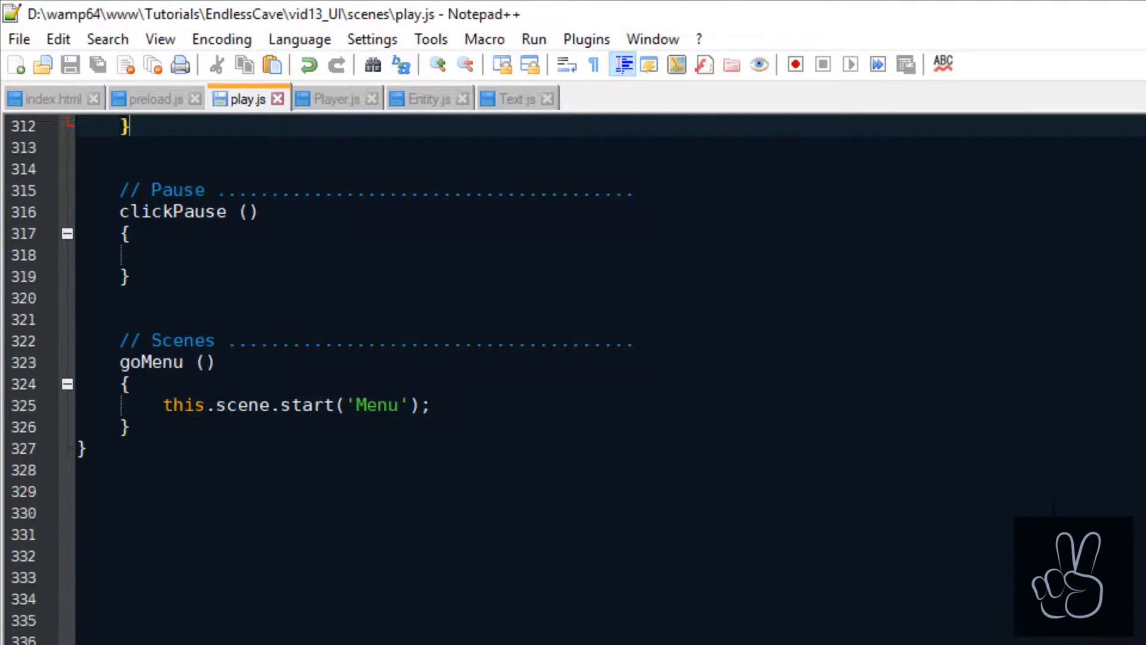
# - Write updateUi with 'Distance: ' + this.score text and a hearts forEach loop counting i
pyautogui.write('updateUi (')
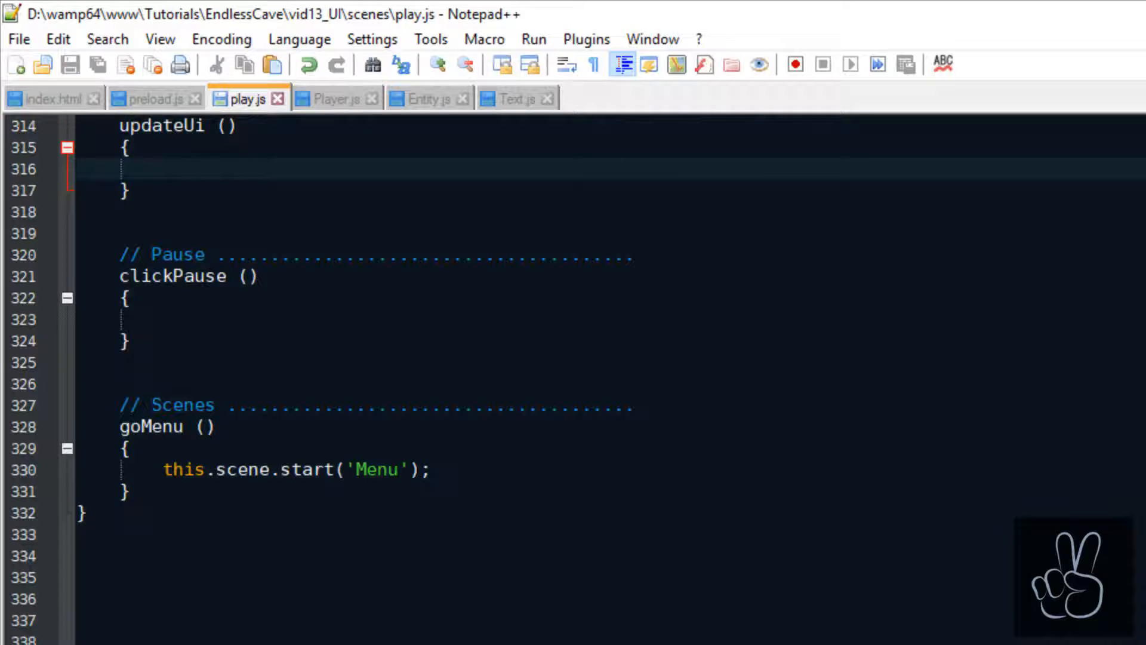
pyautogui.write('if (!this.player) return;')
pyautogui.write('this.txt_score.setText();')
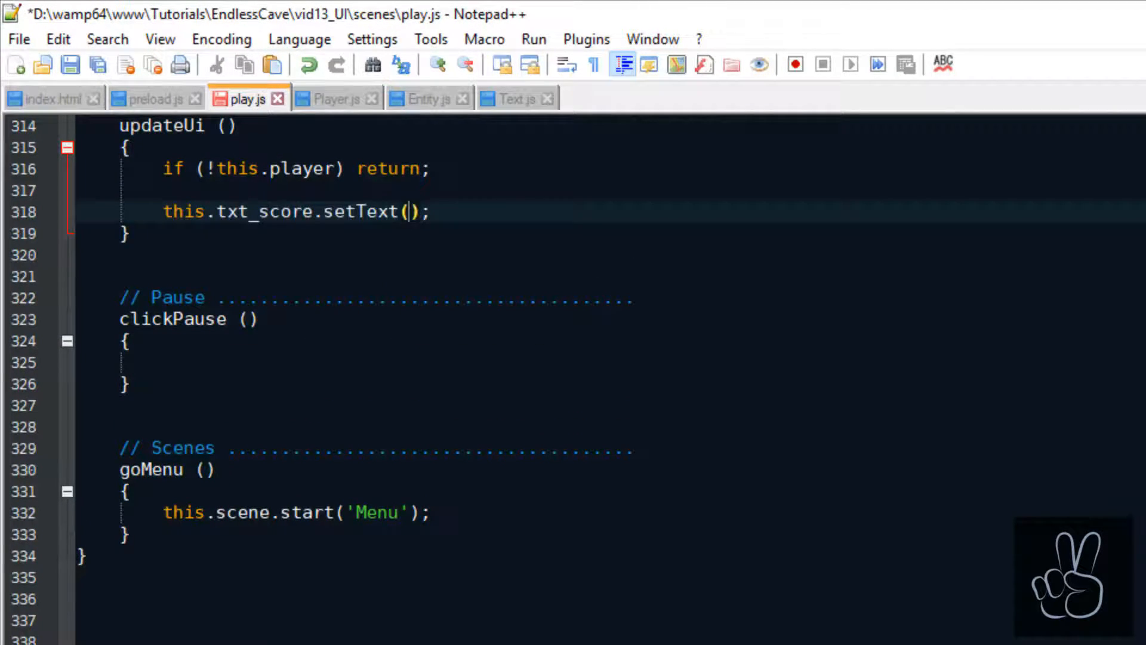
pyautogui.write("'Distance: ' + this.score")
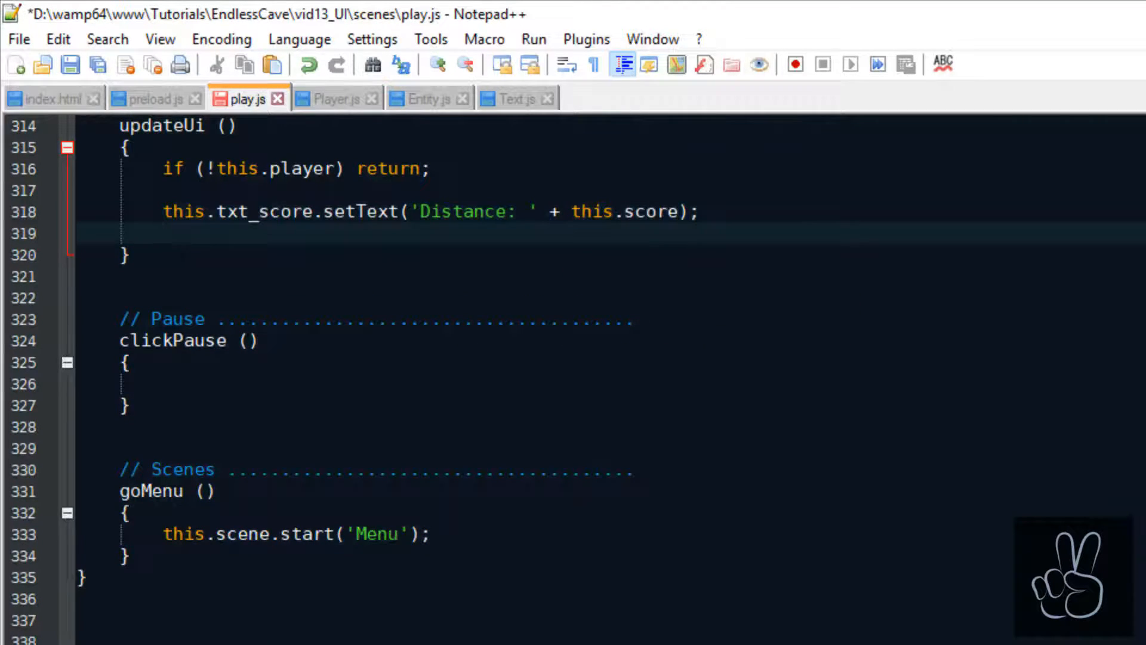
pyautogui.write('let i')
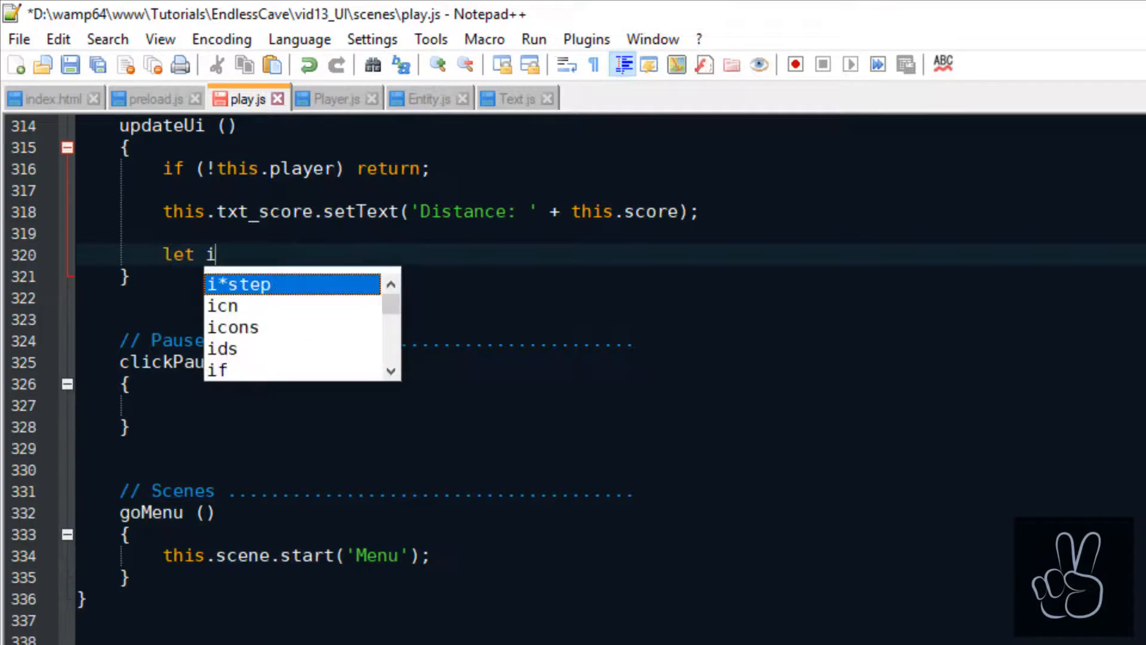
pyautogui.write('= 0;')
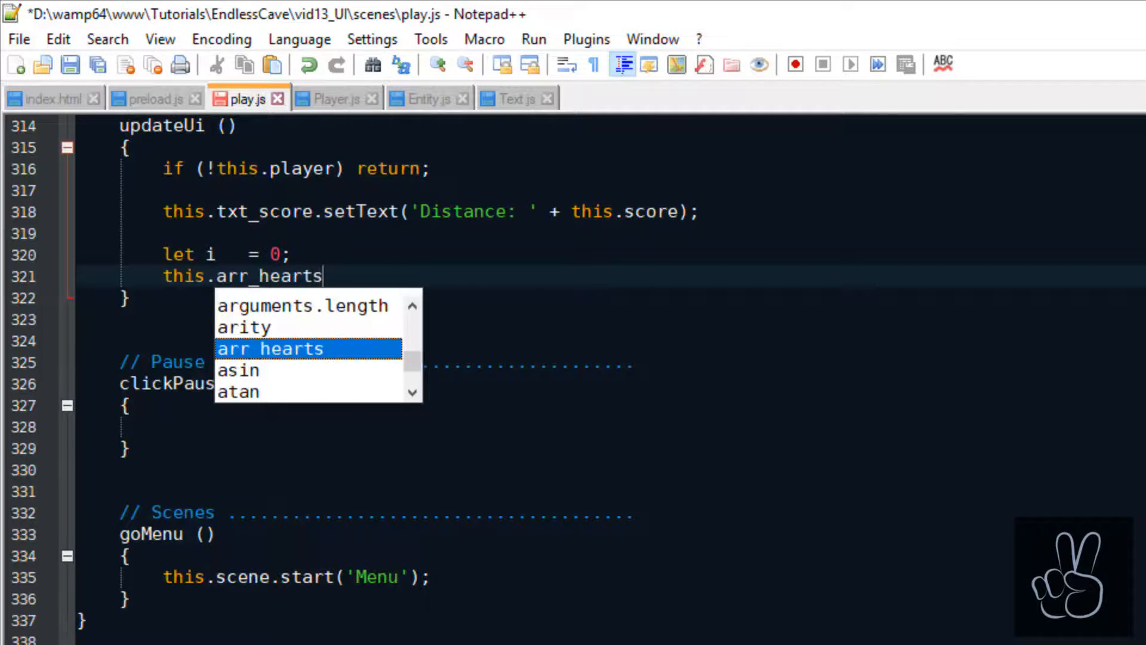
pyautogui.write('.forEach(')
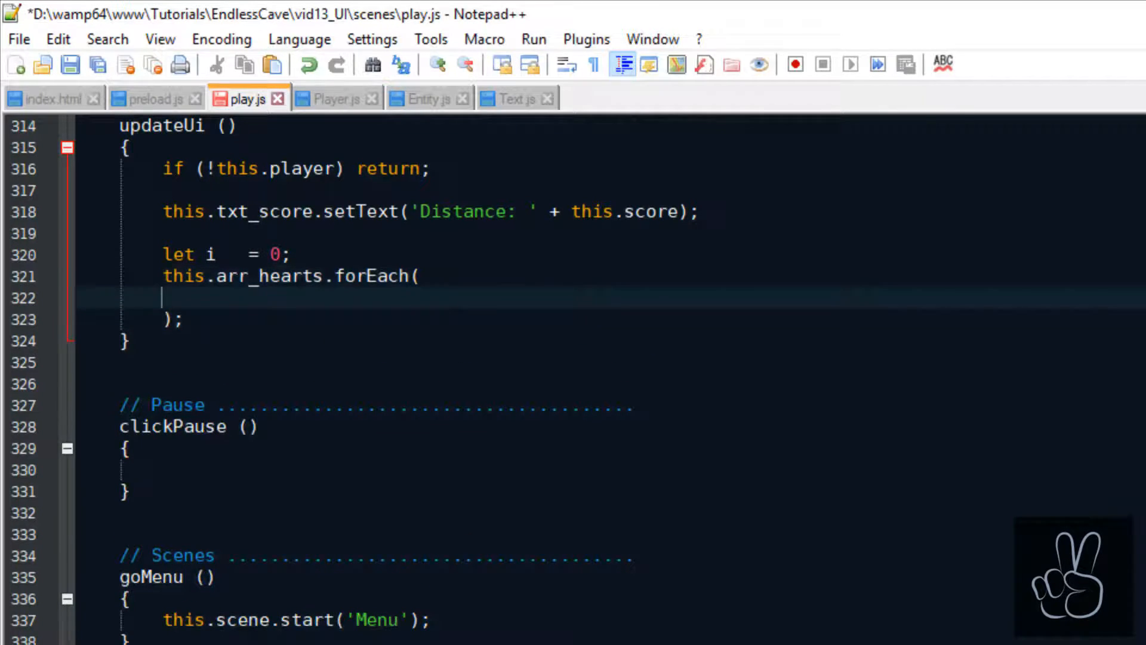
pyautogui.write('{')
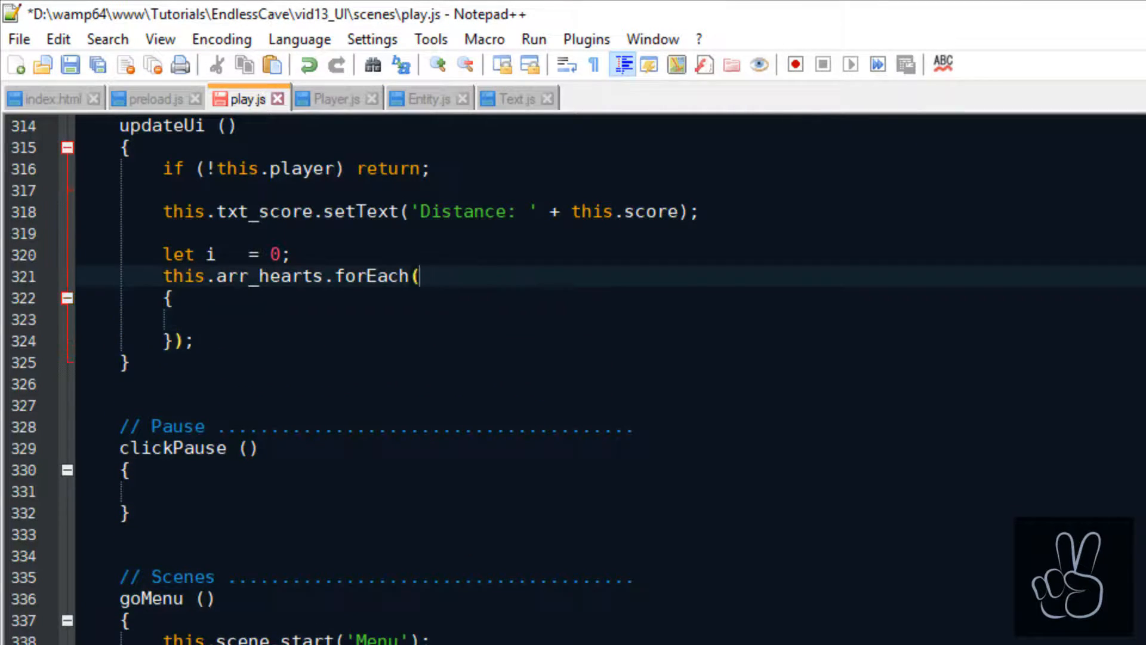
pyautogui.write('// Update hearts to player health')
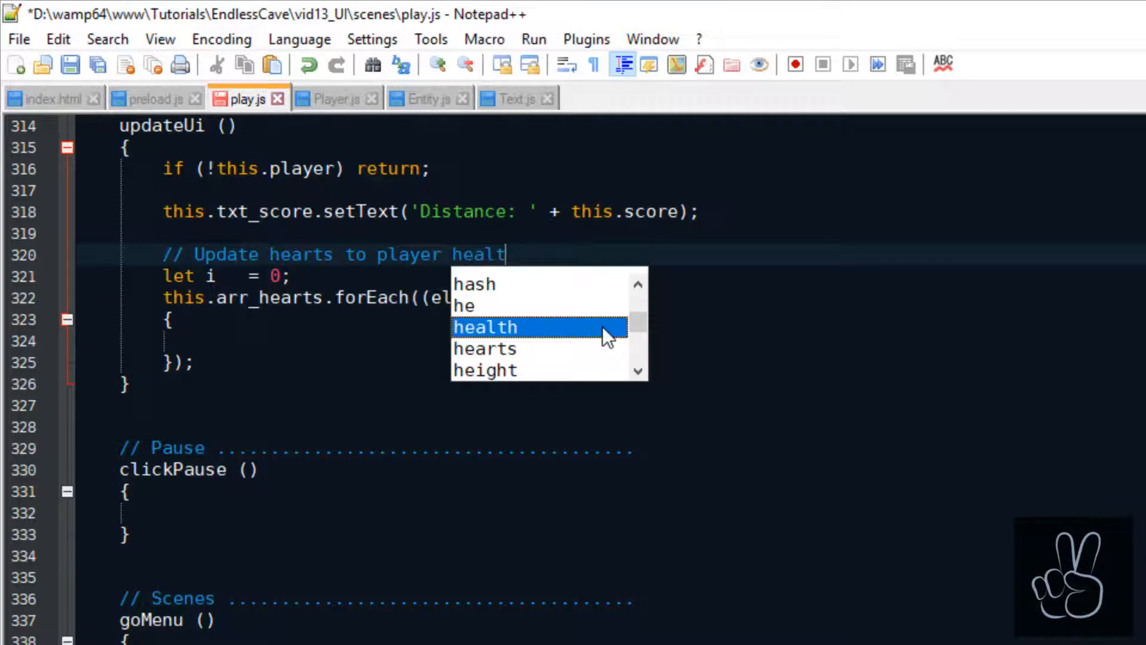
pyautogui.press('Enter')
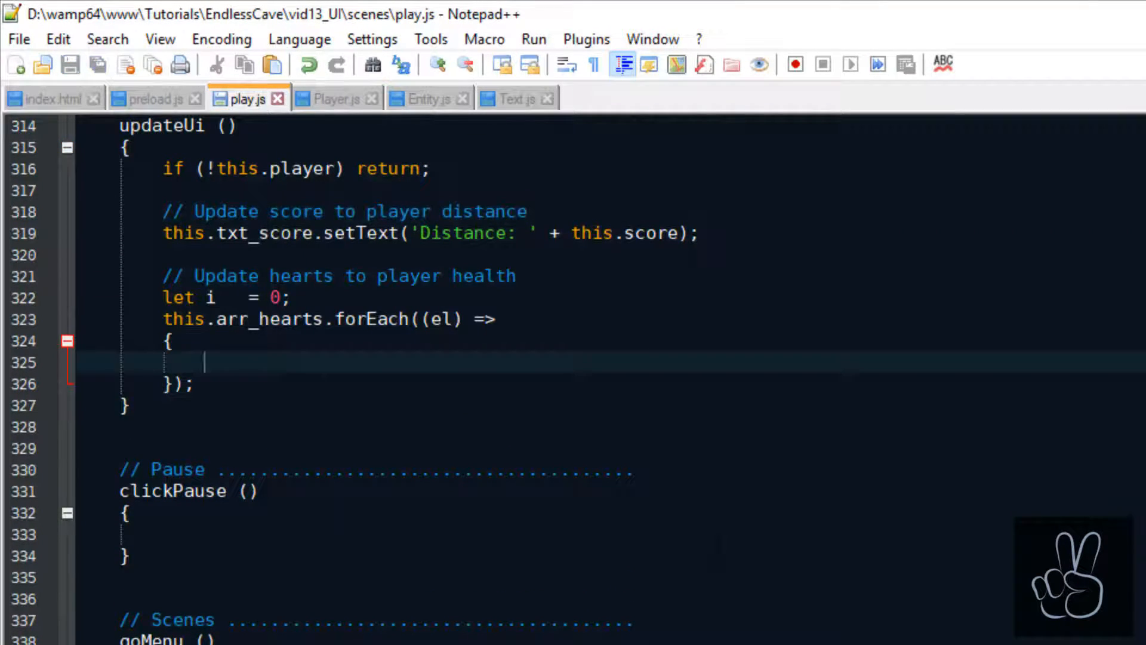
pyautogui.write('i++;')
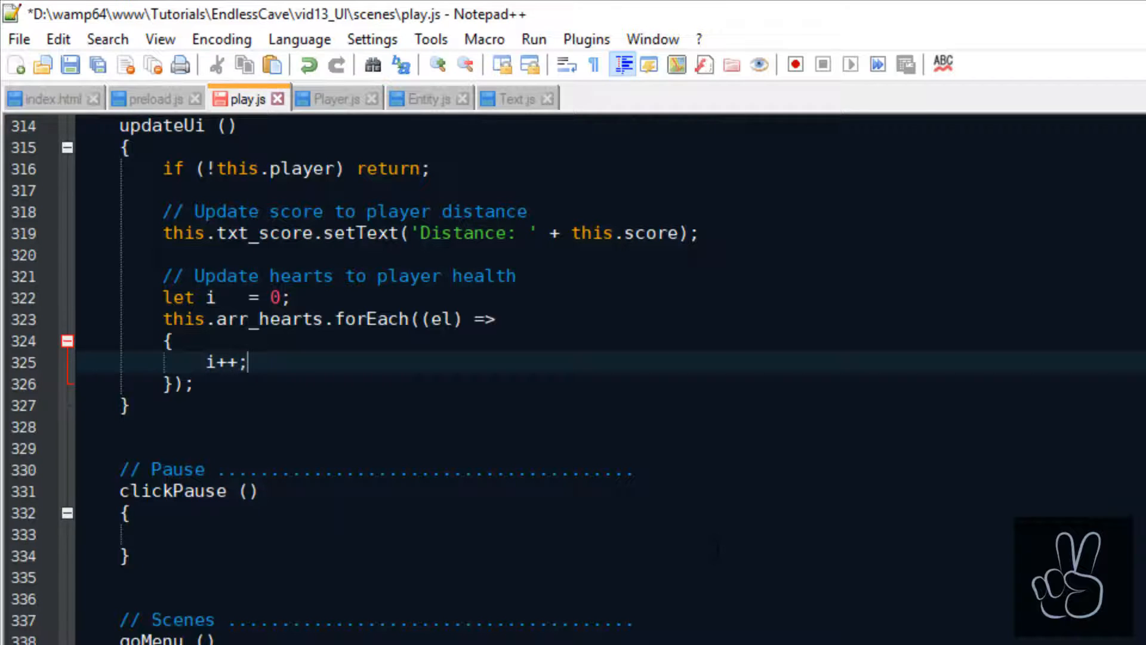
pyautogui.press('Enter')
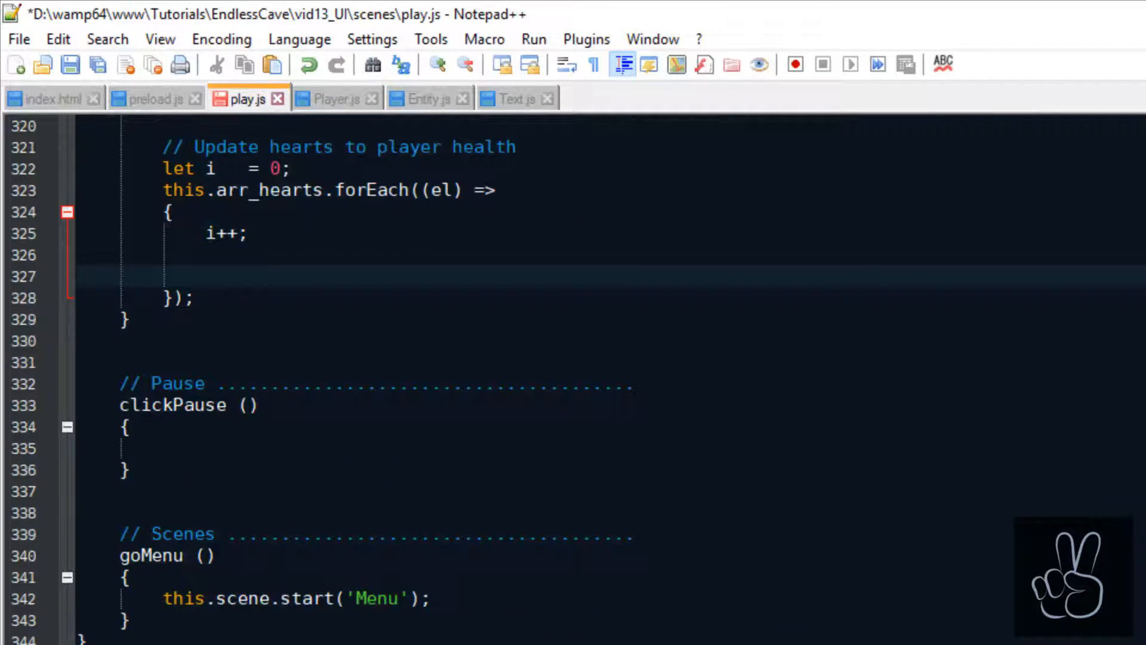
# - Set heart frame 0 when i <= this.player.health.current, otherwise frame 1
pyautogui.write('if (<')
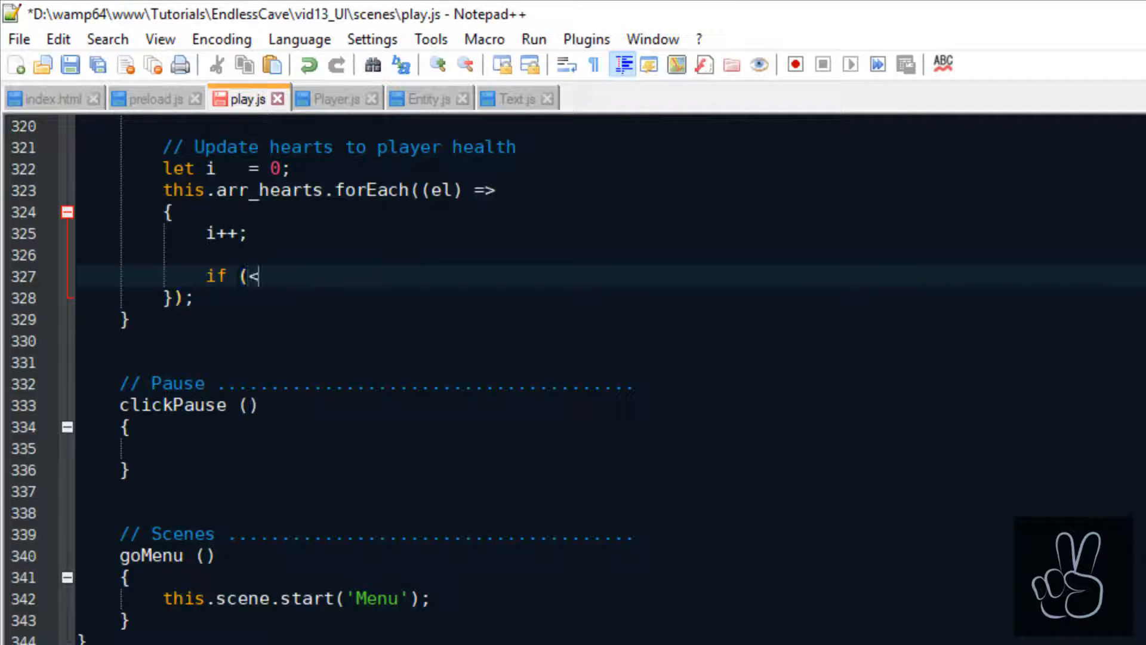
pyautogui.write('i <= this.player.health')
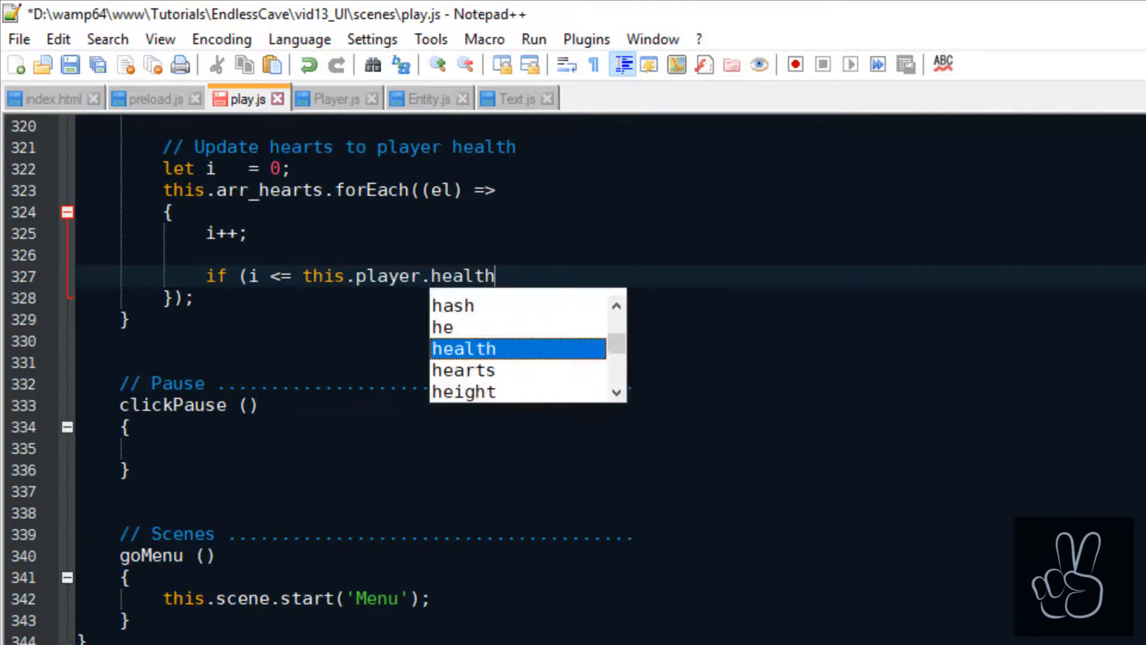
pyautogui.write('.current)')
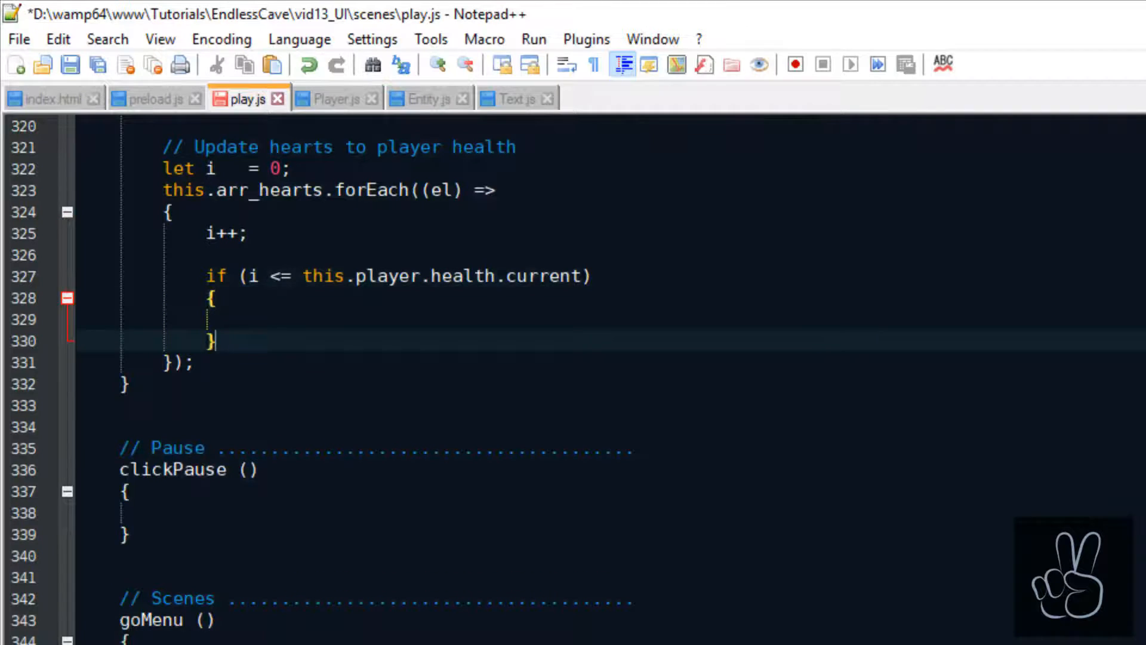
pyautogui.write('els')
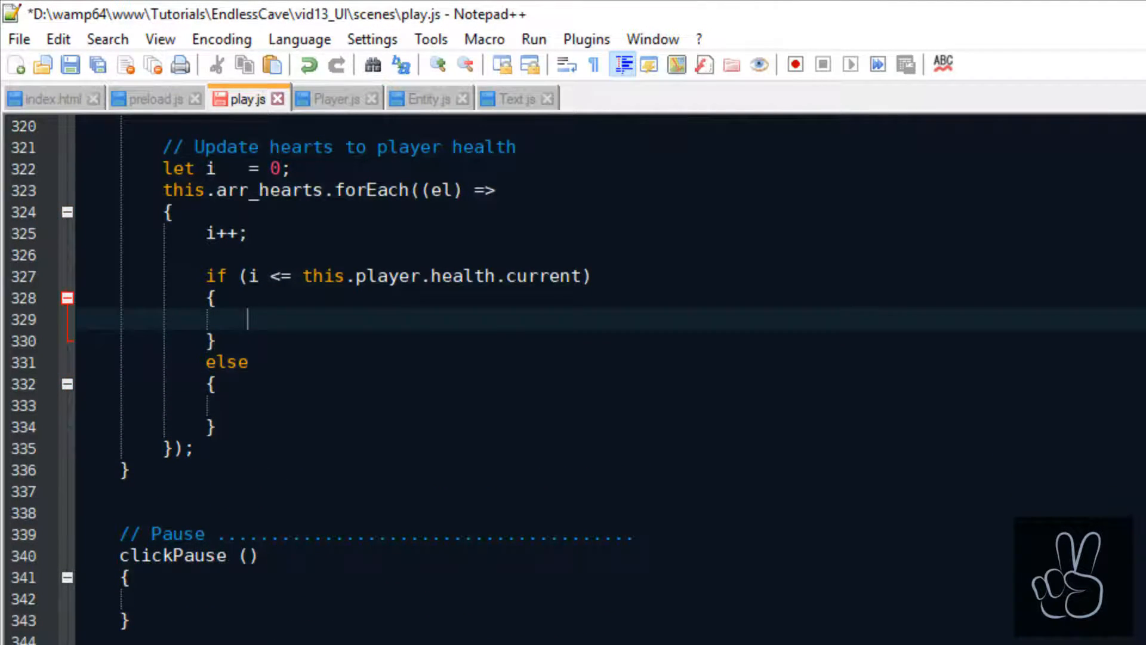
pyautogui.write('el.setFrame(0);')
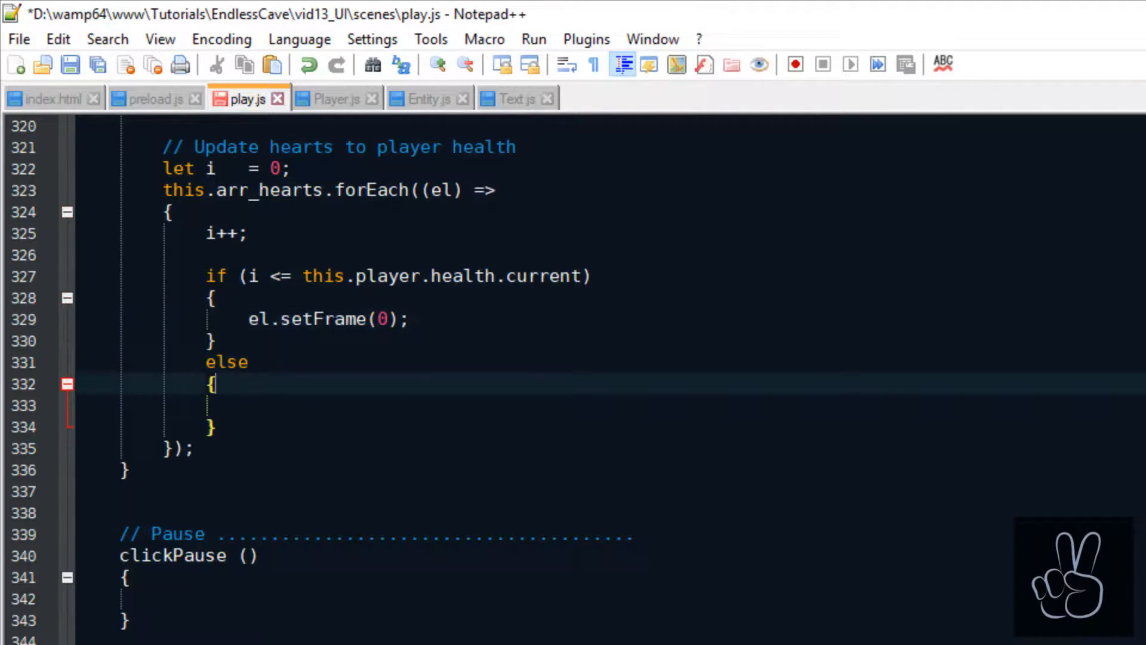
pyautogui.write('el.setFrame(1')
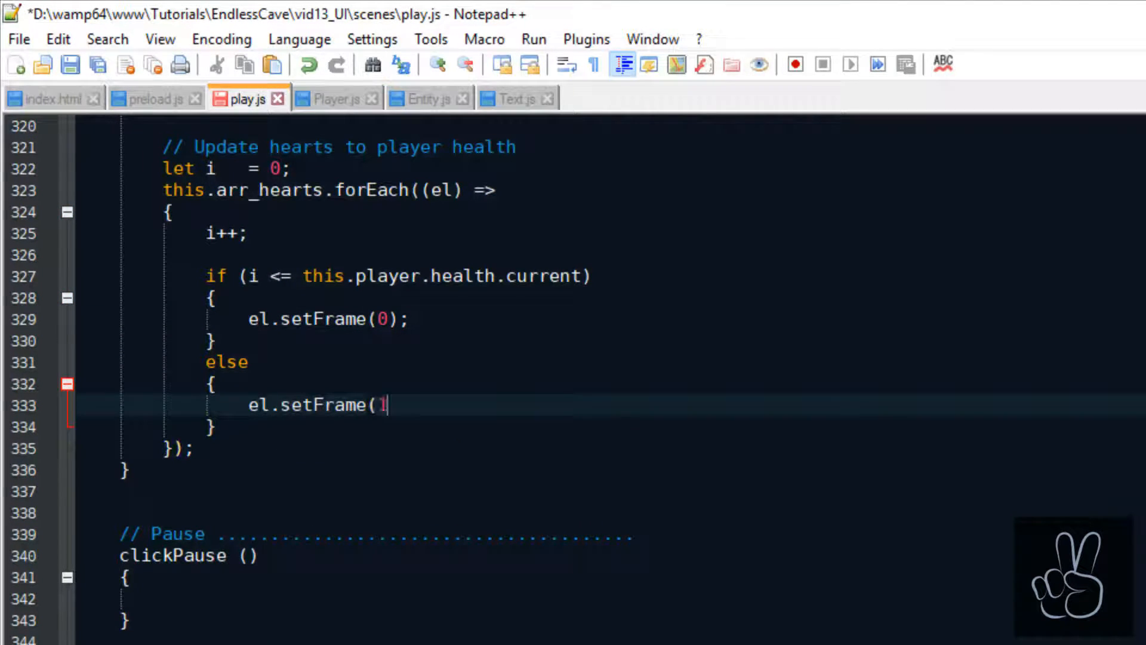
pyautogui.write(');')
pyautogui.click(340, 147)
pyautogui.write('...')
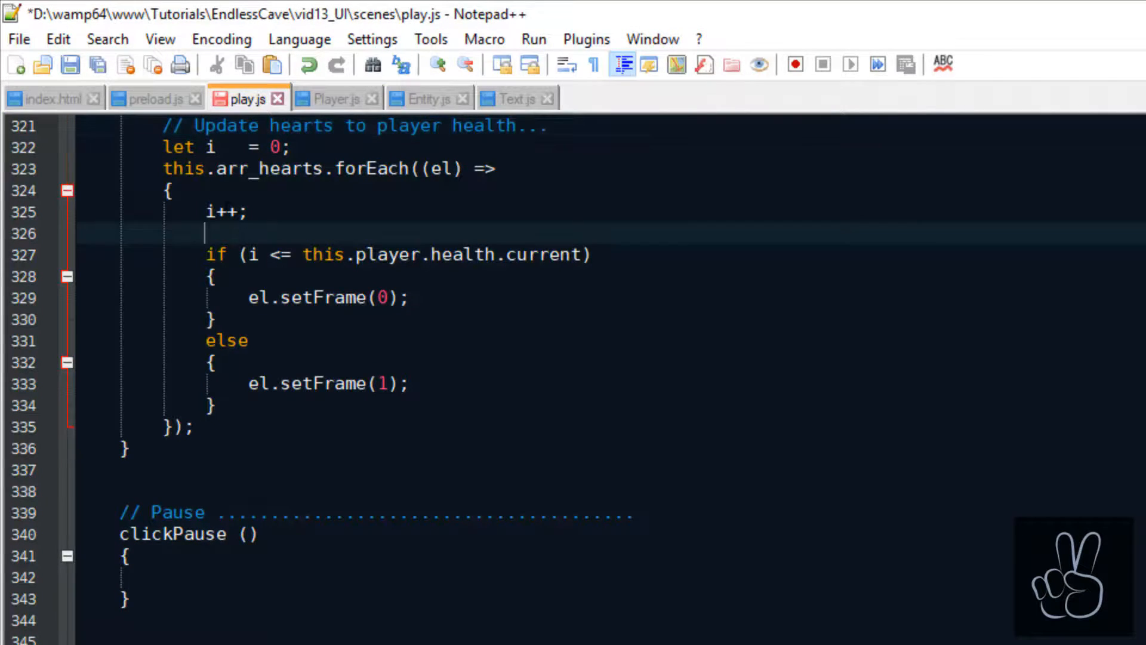
pyautogui.write('// ...full heart')
pyautogui.write('// User interface')
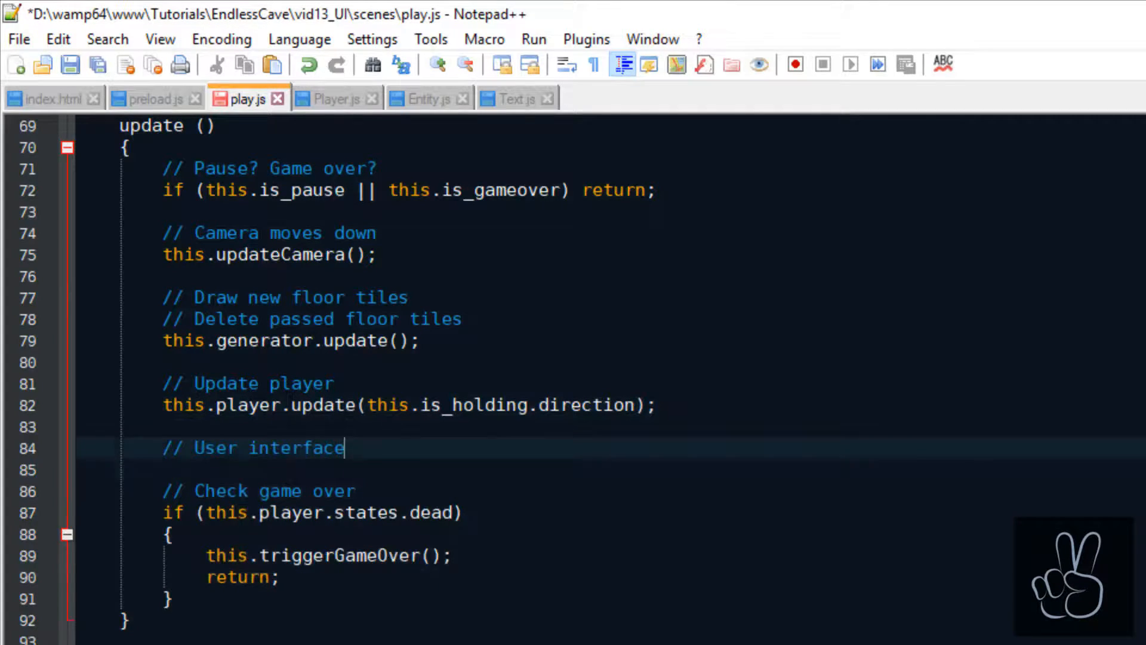
# - Under User interface, set this.score = this.player.ty and call this.updateUi()
pyautogui.write('this.score  = this.player.ty;')
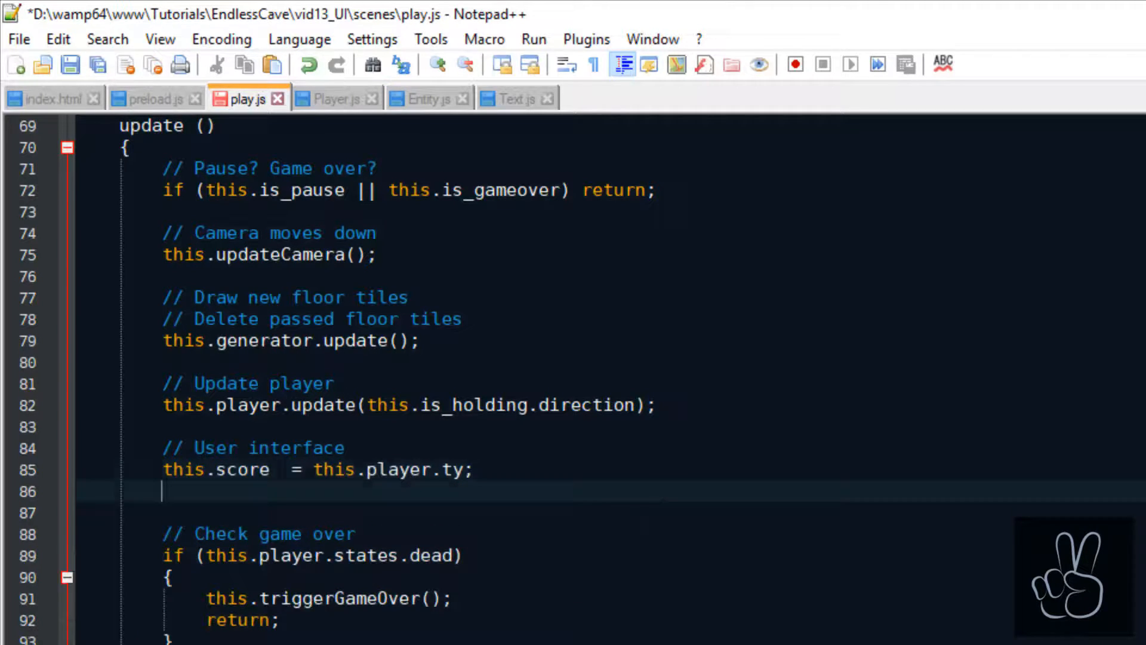
pyautogui.write('this.updateUi()')
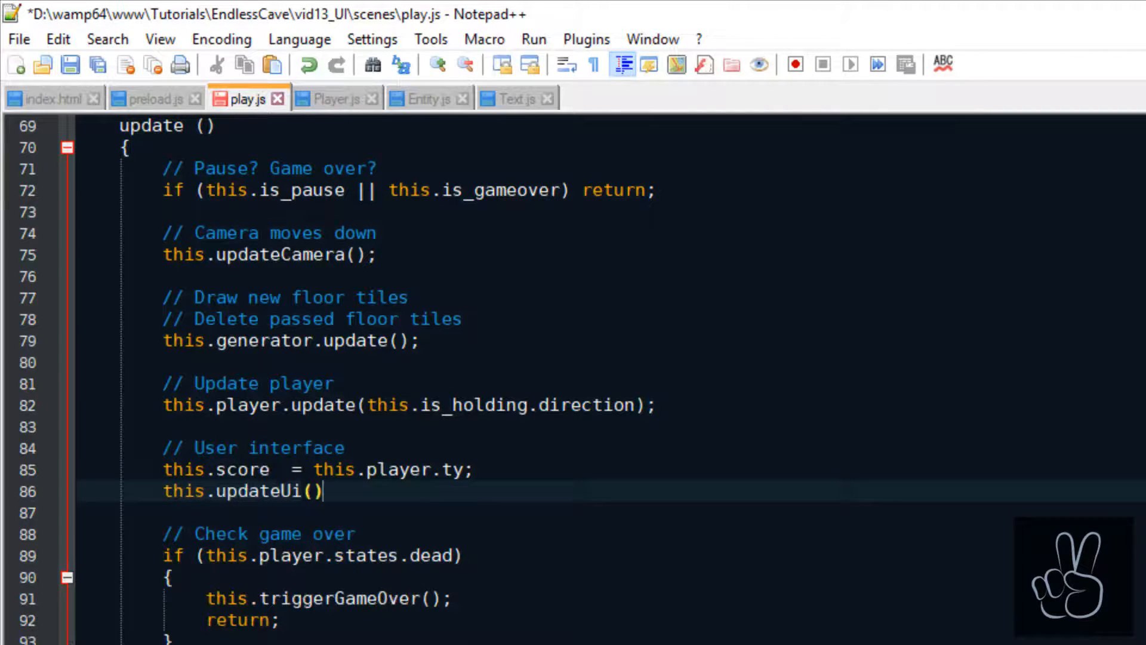
pyautogui.write(';')
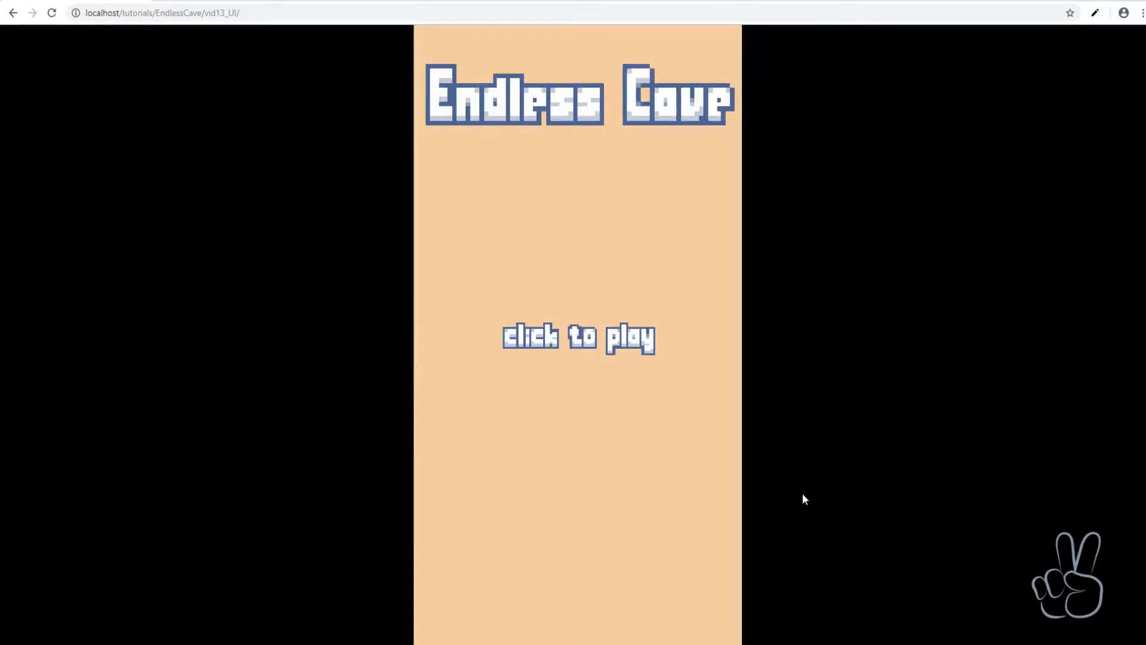
# - Click to play on the reloaded Endless Cave title screen
pyautogui.click(578, 338)
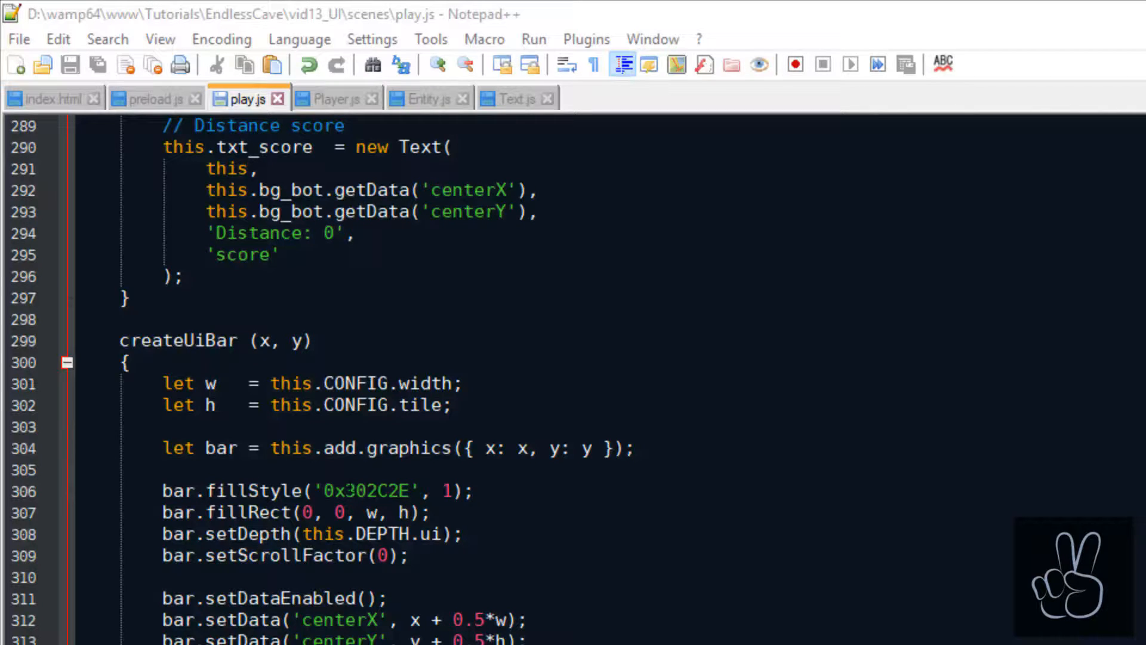
# - Give txt_score setDepth(this.DEPTH.ui) and setScrollFactor(0), then save play.js
pyautogui.write('thi.')
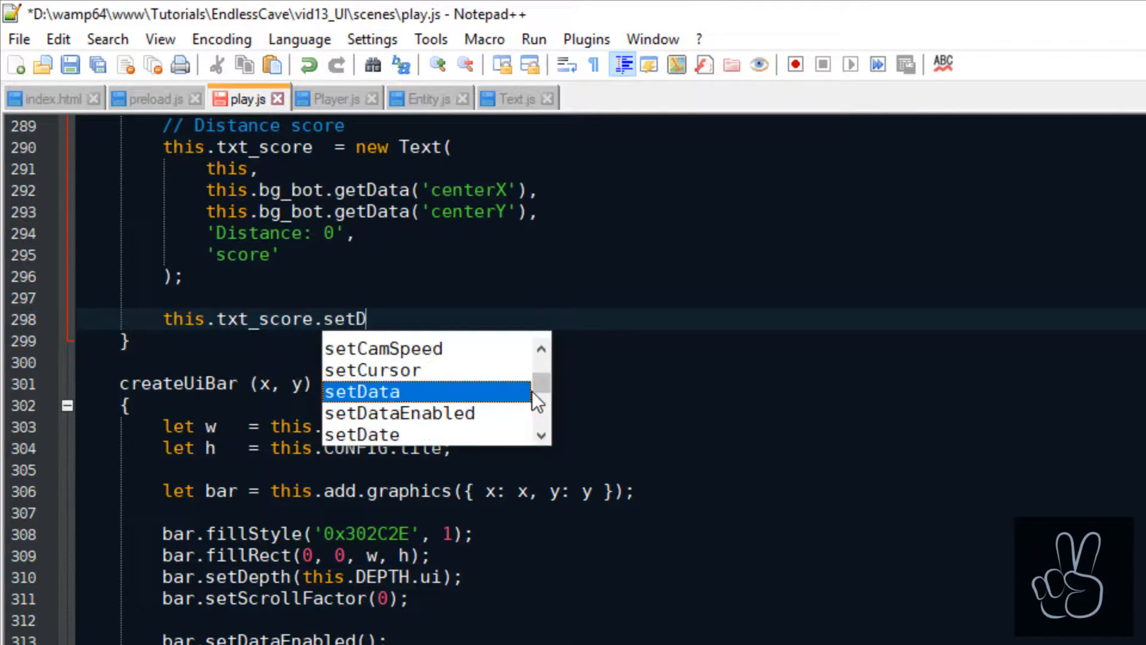
pyautogui.write('epth(this.DEPTH.ui')
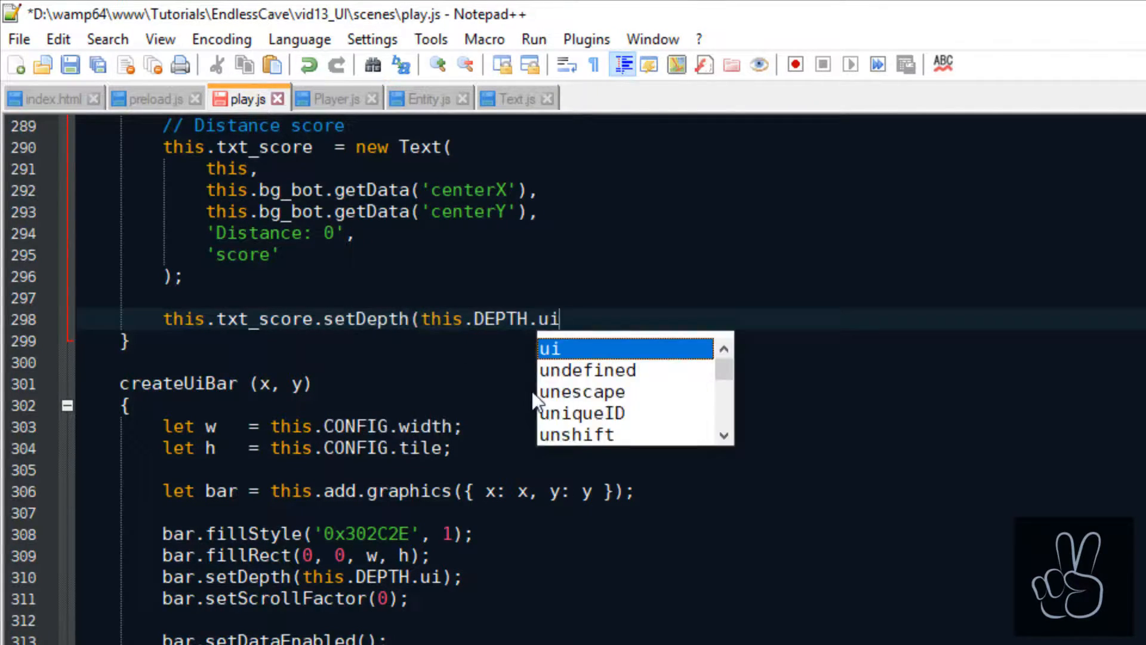
pyautogui.write(');')
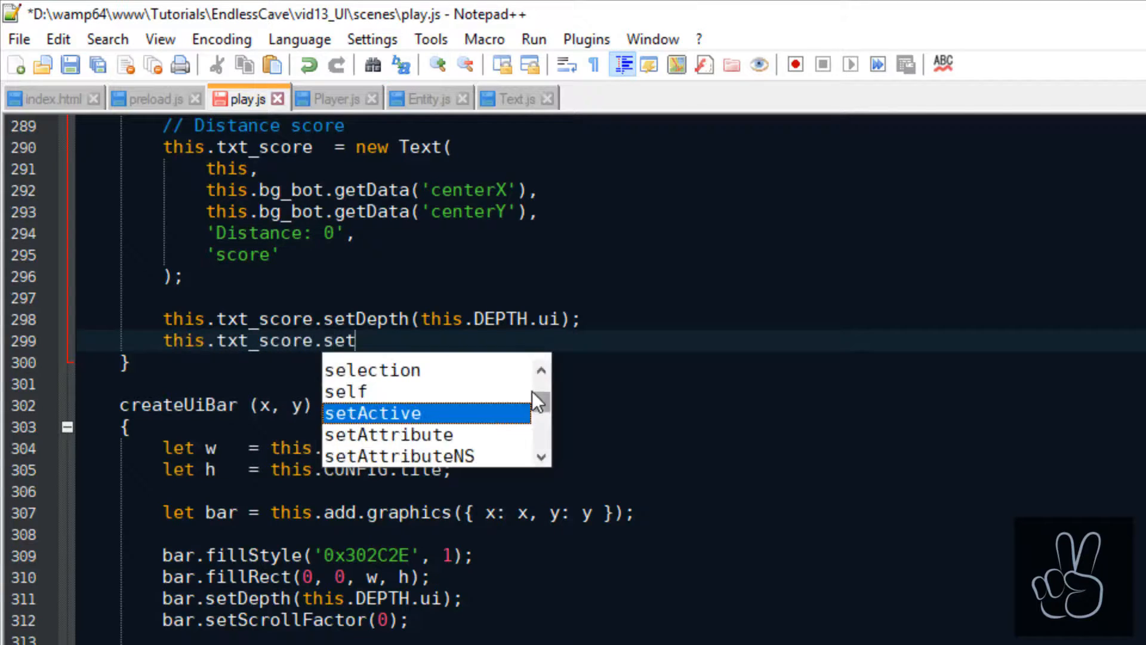
pyautogui.write('ScrollFactor(0);')
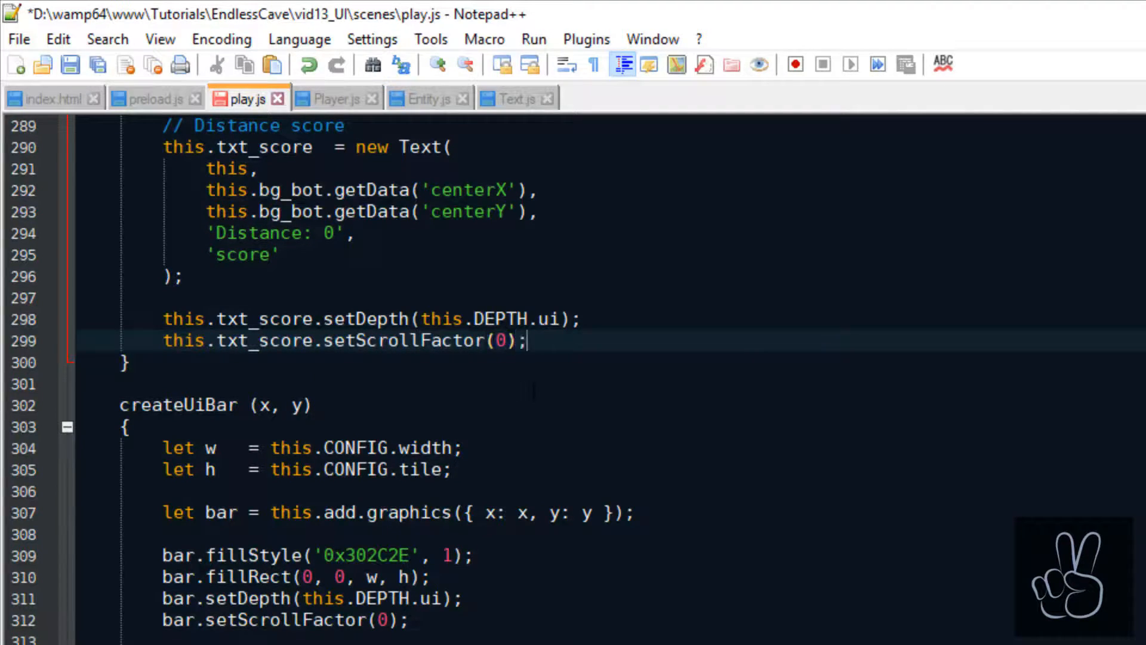
pyautogui.press('Ctrl+s')
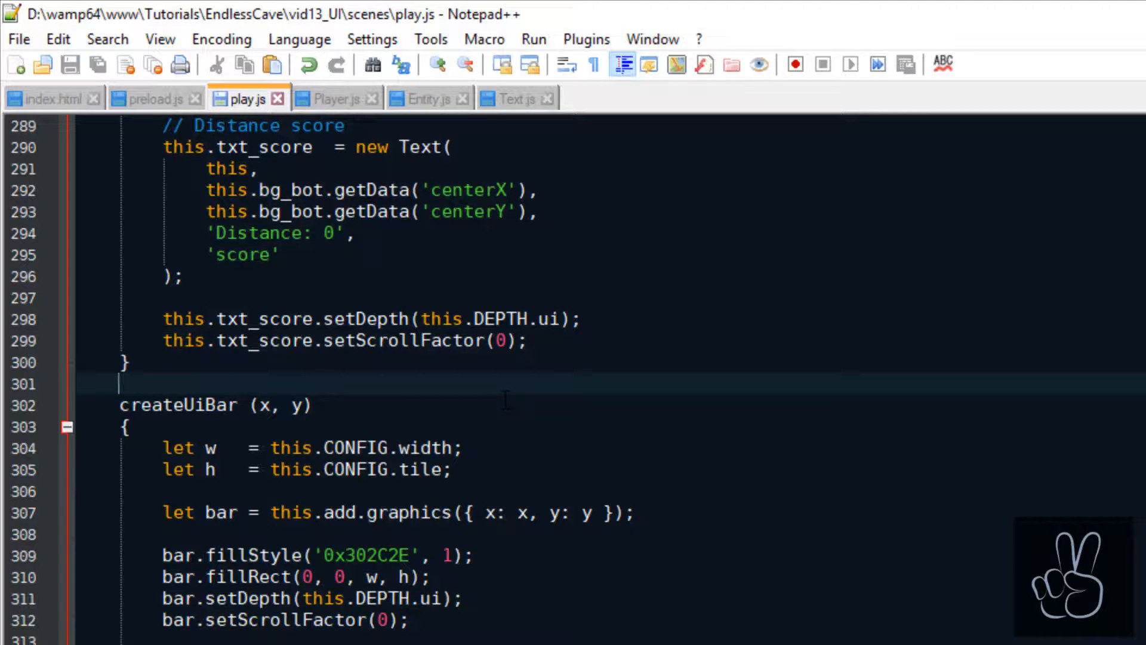
pyautogui.click(429, 98)
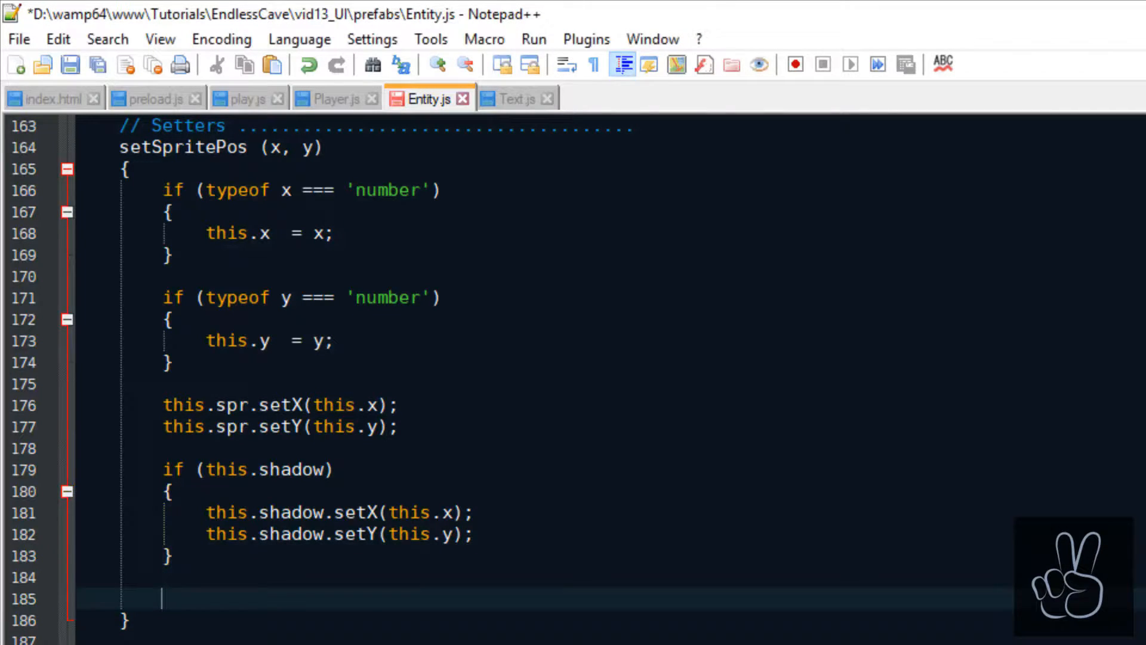
# - Call setTilePos() in setSpritePos and define it via helper.convertPxToTile, assigning this.tx
pyautogui.write('this.setTilePos();')
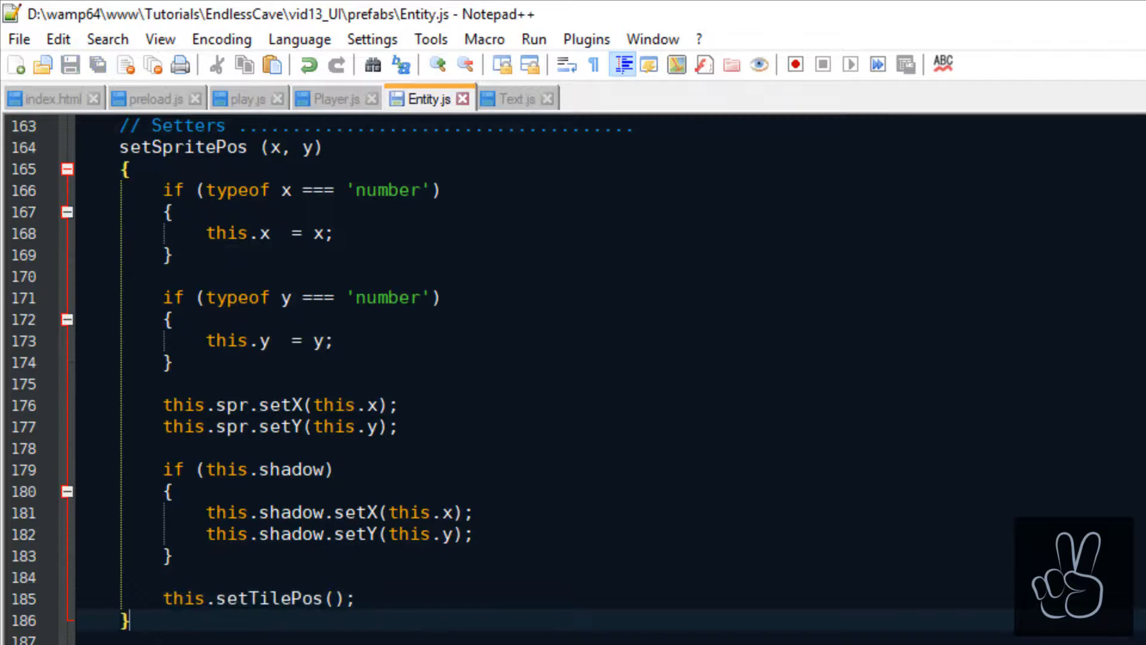
pyautogui.scroll(-3)
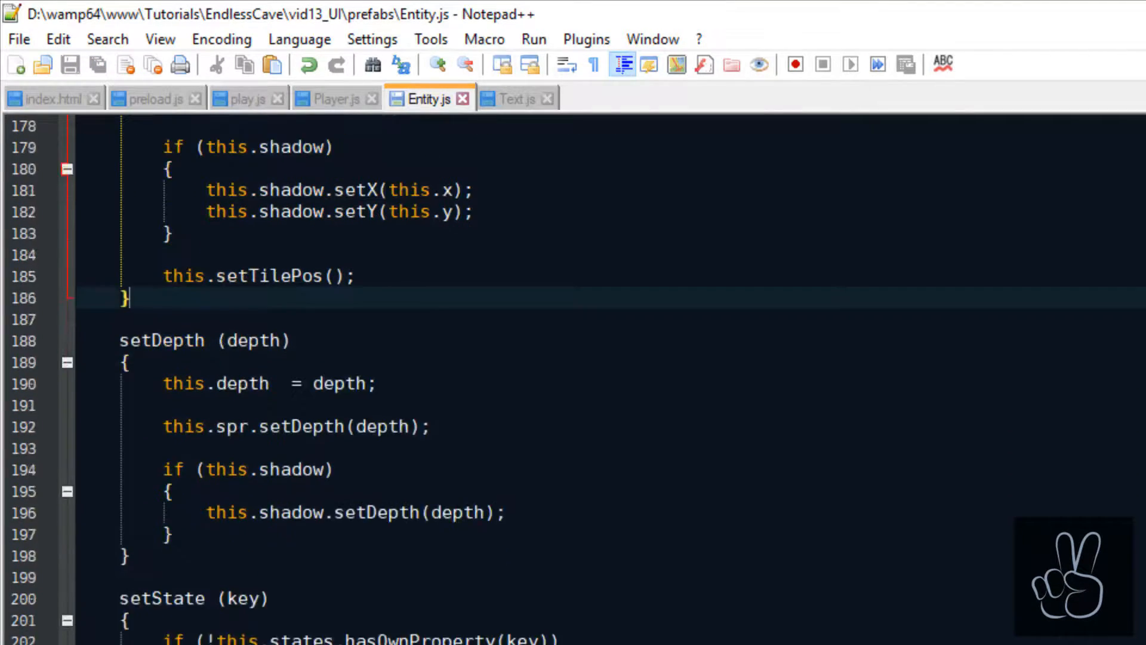
pyautogui.scroll(-3)
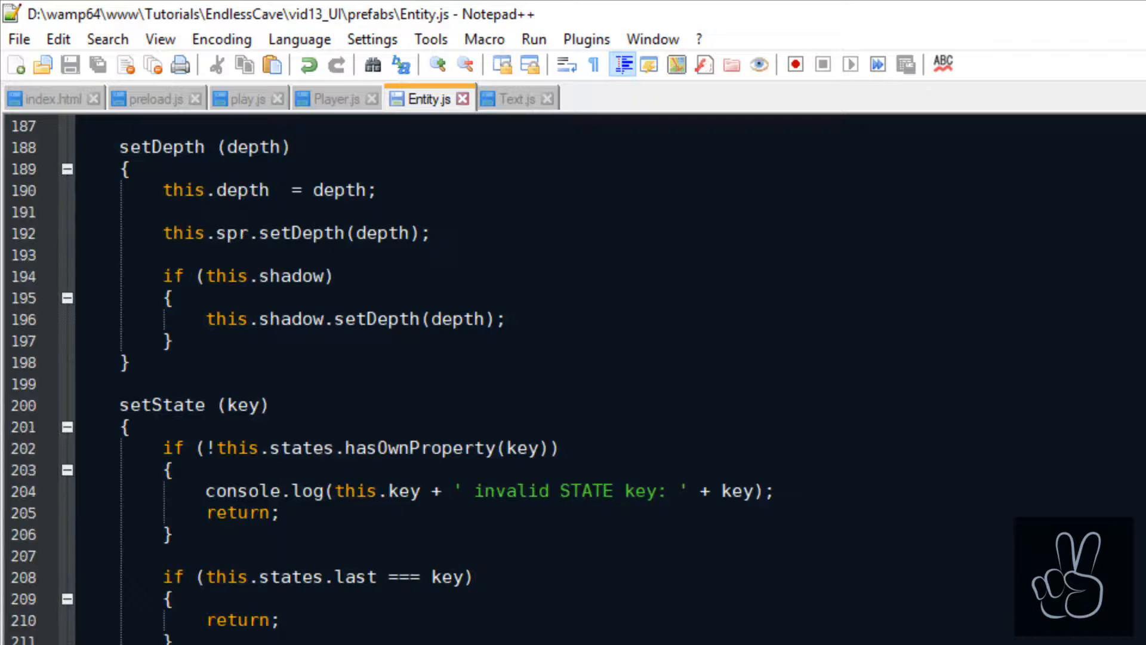
pyautogui.write('setTilePos (')
pyautogui.write('let tile    =')
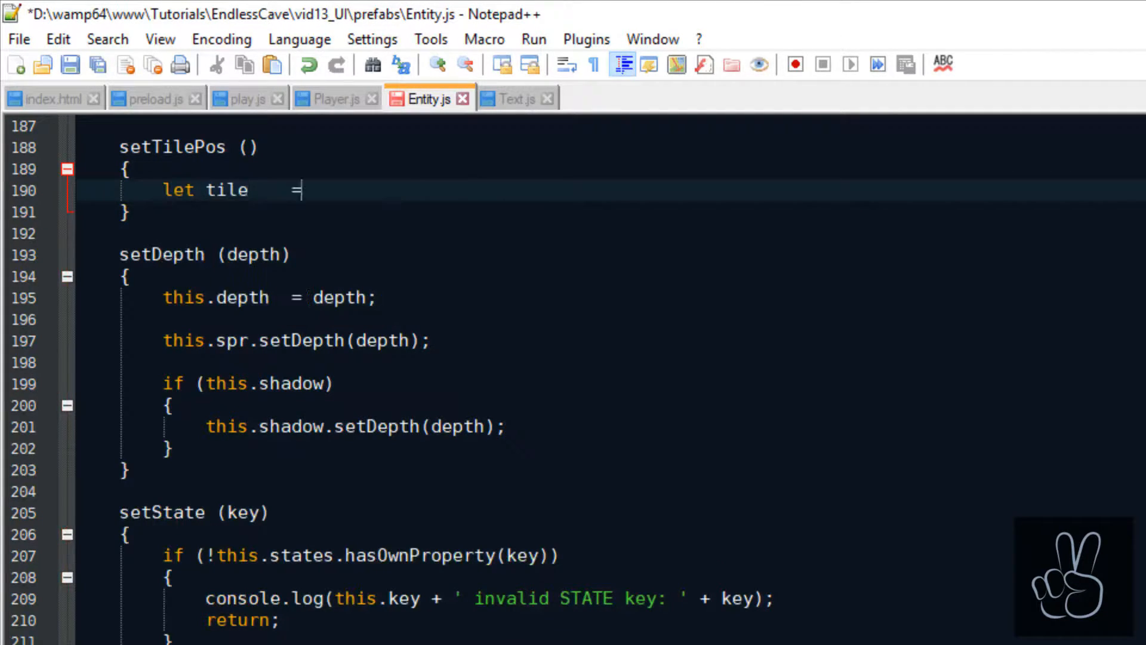
pyautogui.write('this.helper.convertPxTo')
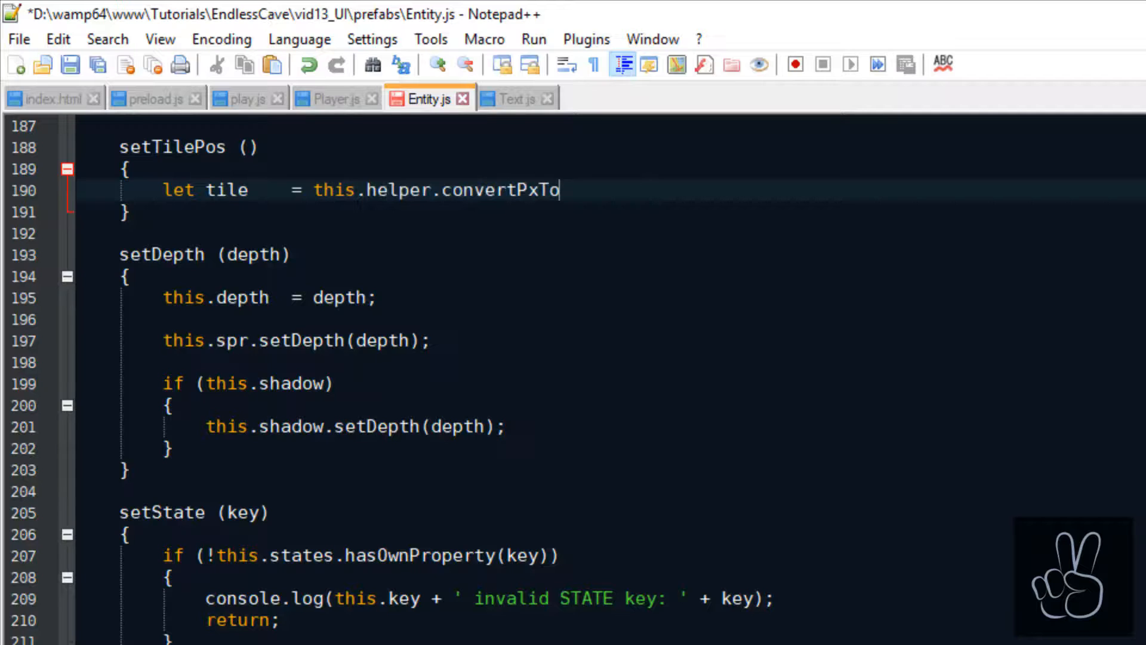
pyautogui.write('Tile(')
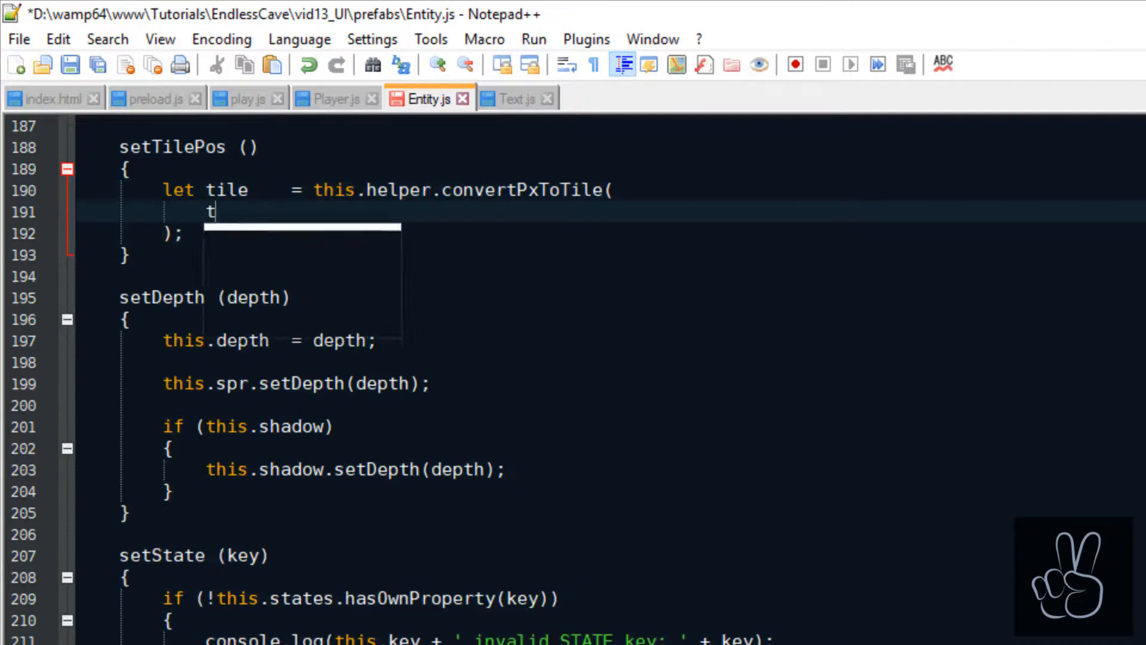
pyautogui.write('his.x, this.y, this.TILE_SIZE')
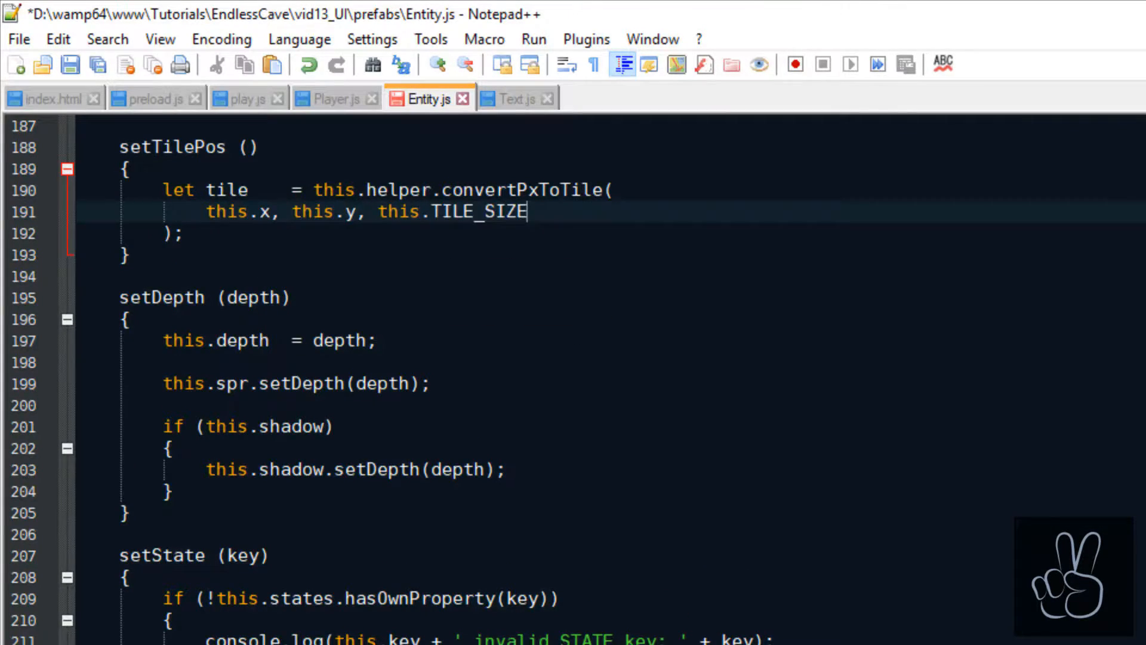
pyautogui.write('this.tx =')
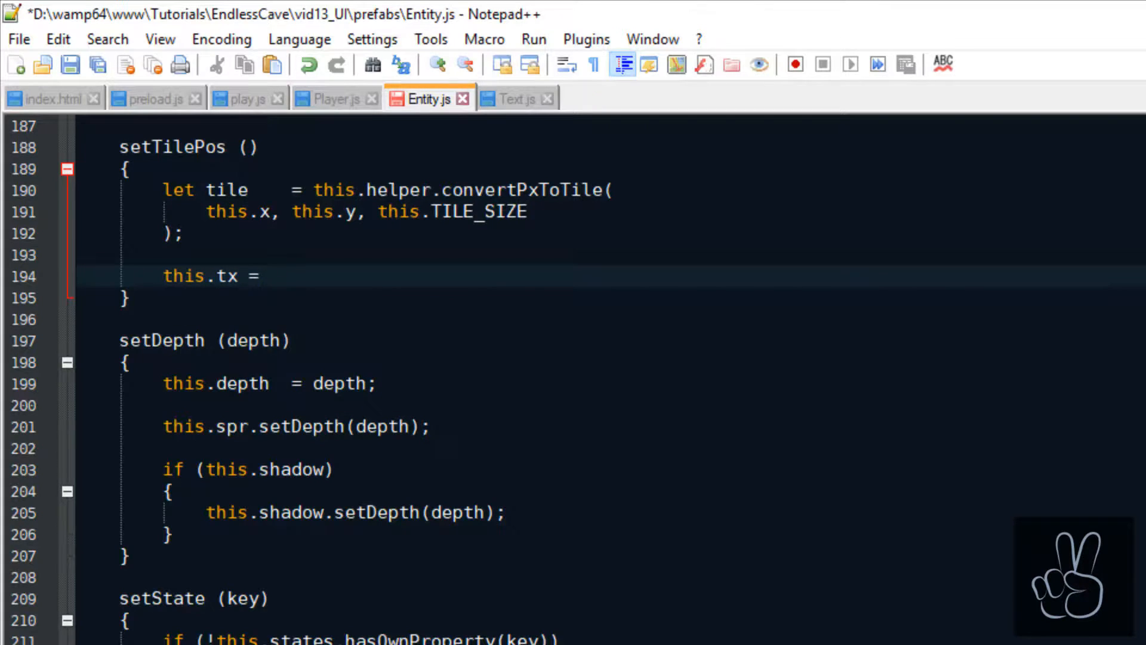
pyautogui.write('tile.tx;')
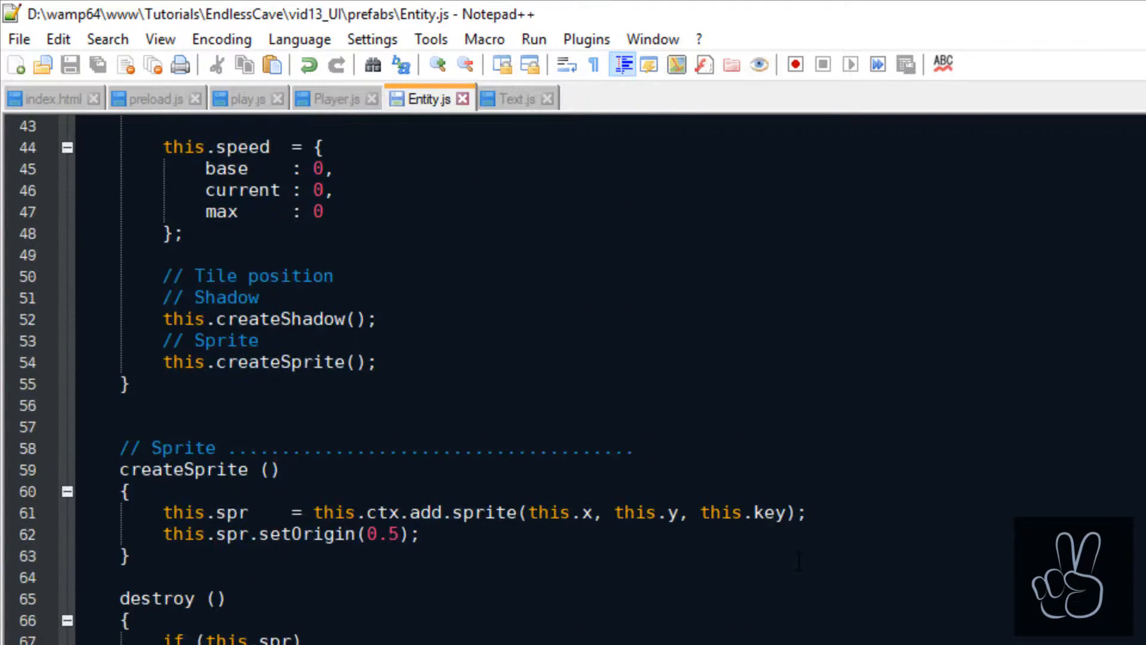
# - Begin typing this.setTilePos() under the constructor's Tile position comment
pyautogui.write('this.se')
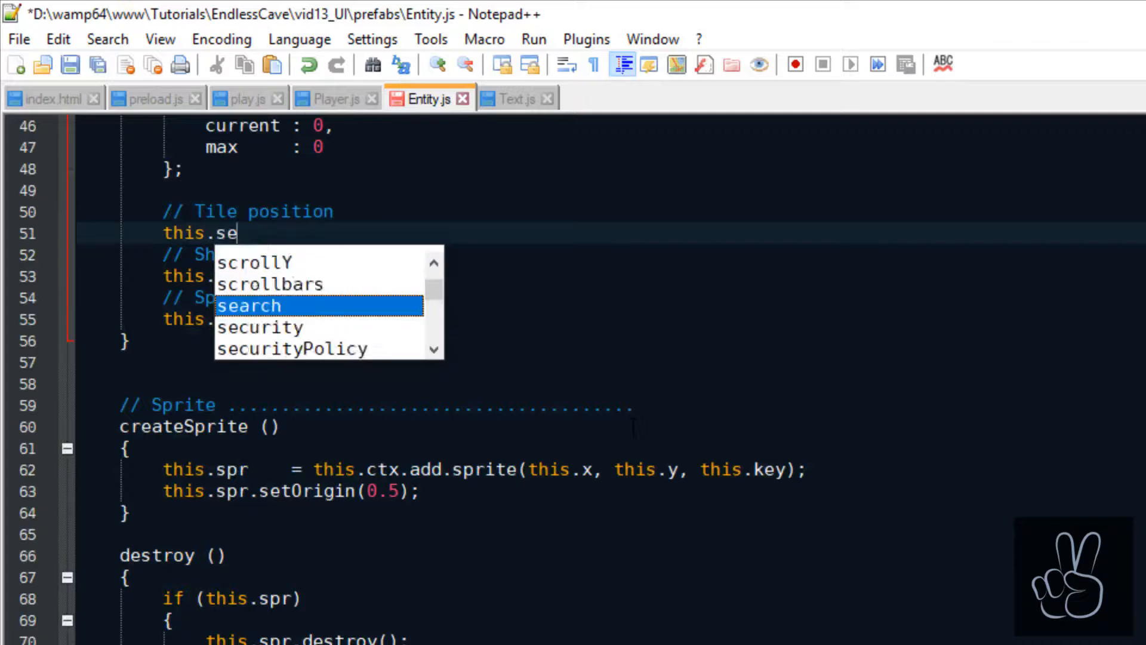